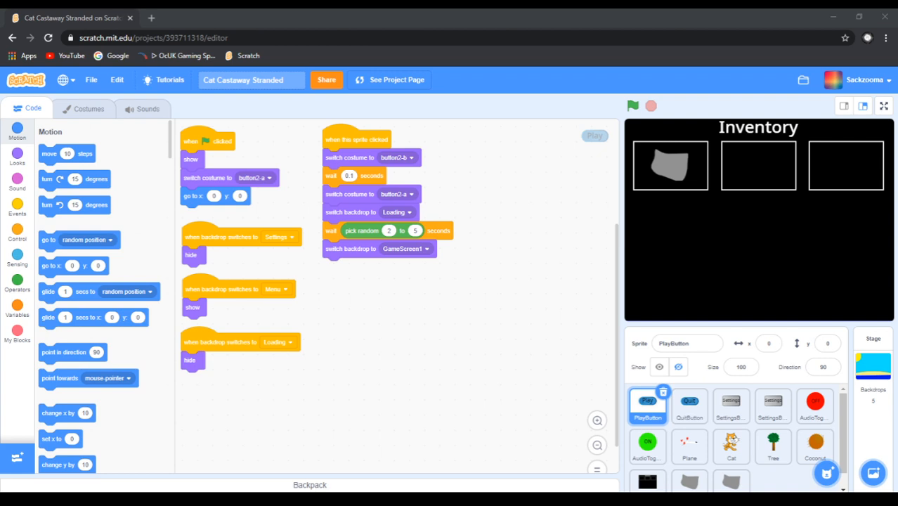
{"action": "mouse_move", "coordinate": [837, 175]}
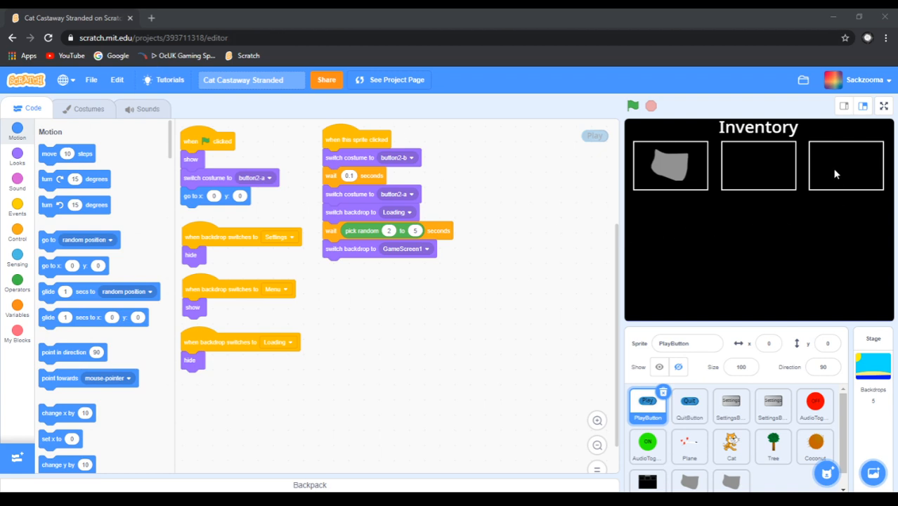
Select the Rock sprite so its scripts are shown
{"action": "left_click", "coordinate": [251, 79]}
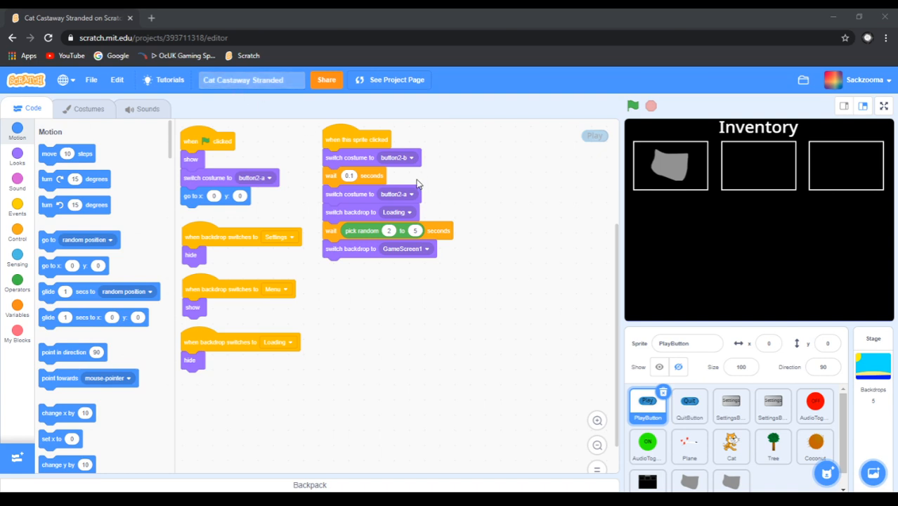
{"action": "mouse_move", "coordinate": [524, 226]}
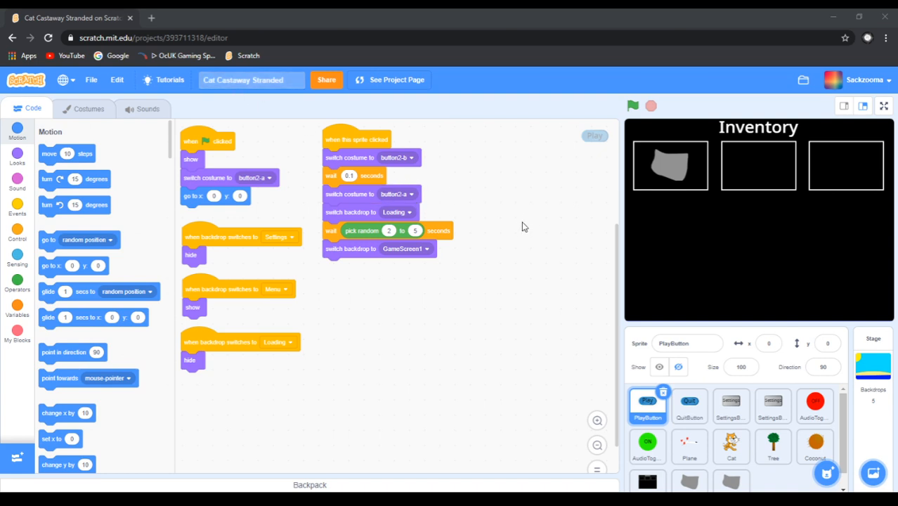
{"action": "mouse_move", "coordinate": [455, 296]}
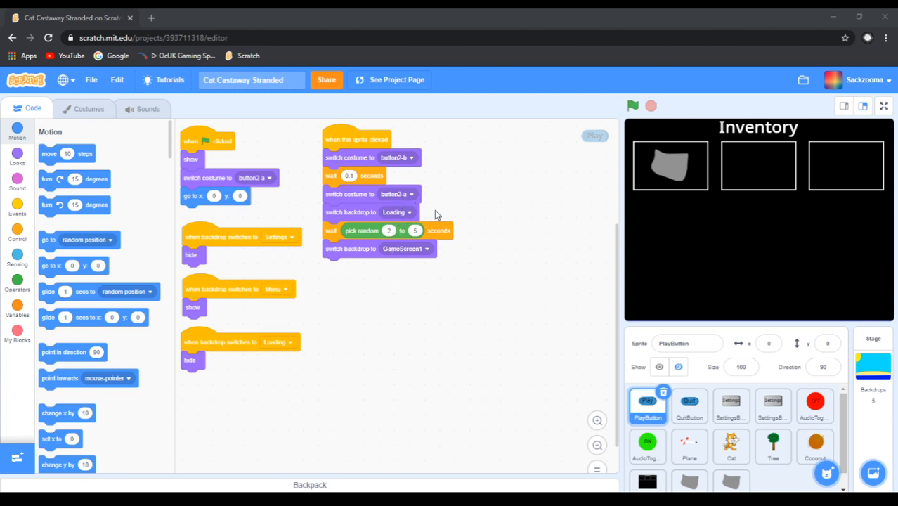
{"action": "left_click", "coordinate": [773, 447]}
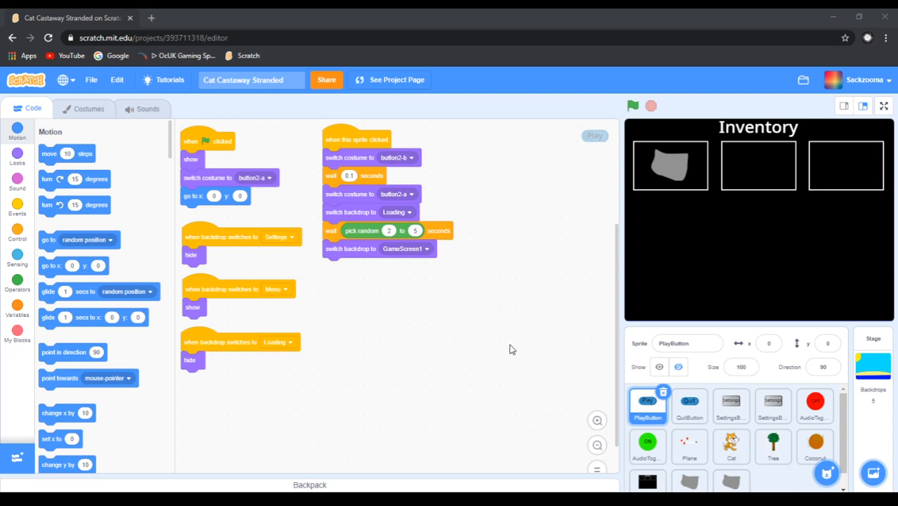
{"action": "mouse_move", "coordinate": [431, 277]}
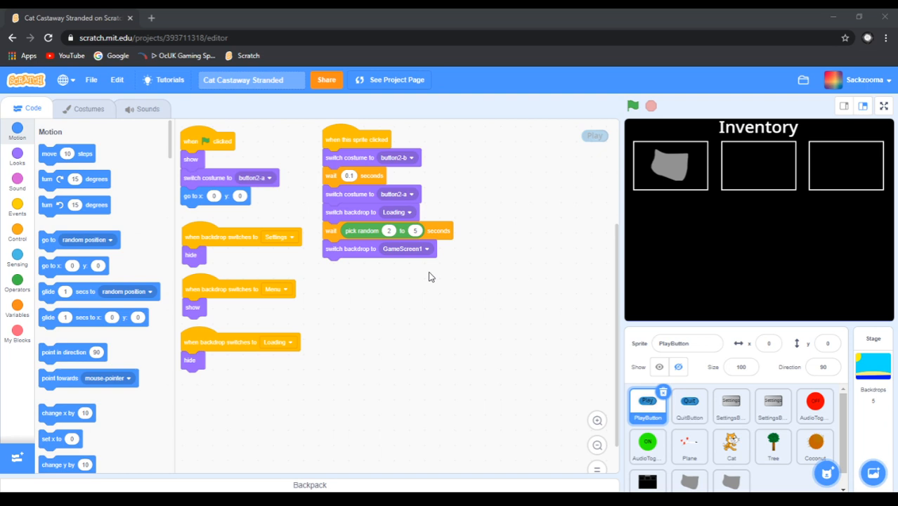
{"action": "mouse_move", "coordinate": [872, 383]}
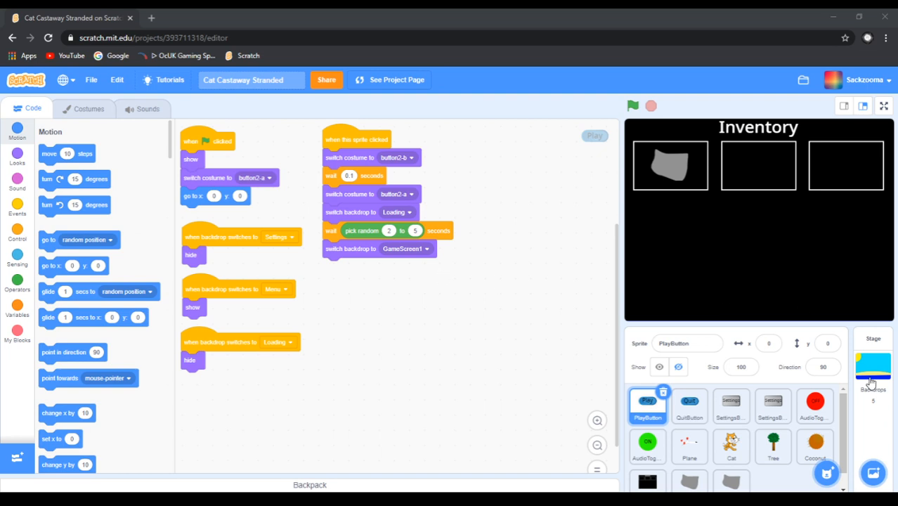
{"action": "mouse_move", "coordinate": [718, 432]}
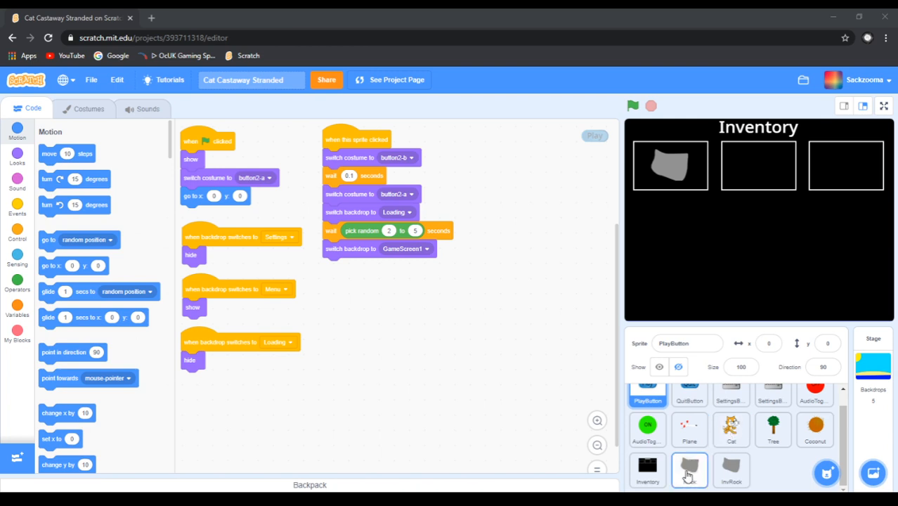
{"action": "left_click", "coordinate": [689, 467]}
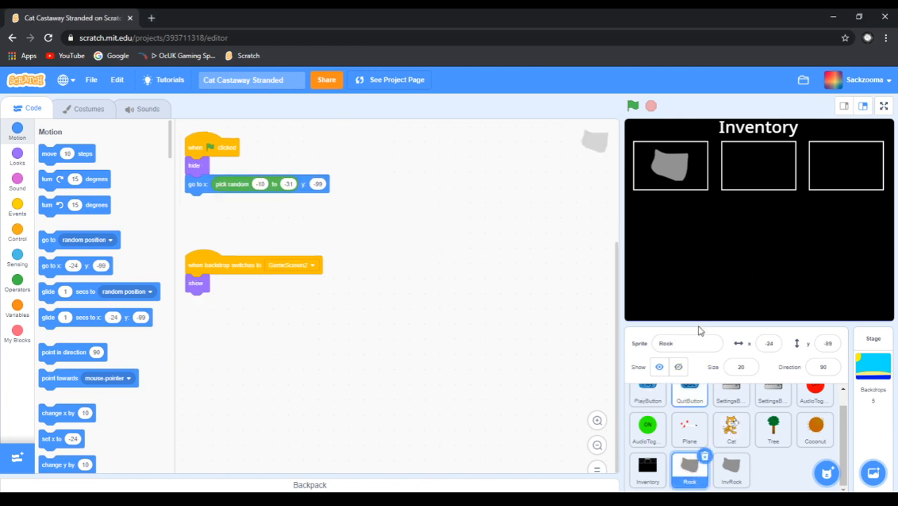
Run the game with the green flag and Play until the beach scene appears
{"action": "left_click", "coordinate": [632, 105]}
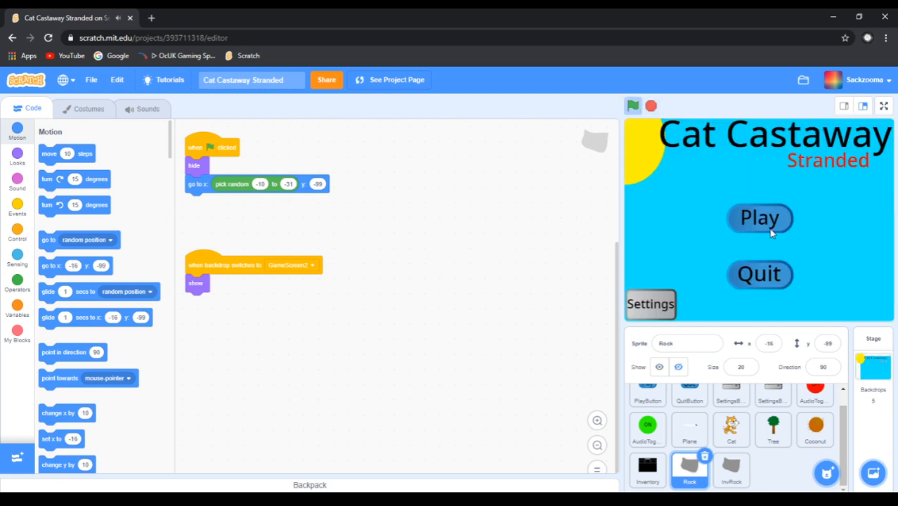
{"action": "left_click", "coordinate": [759, 217]}
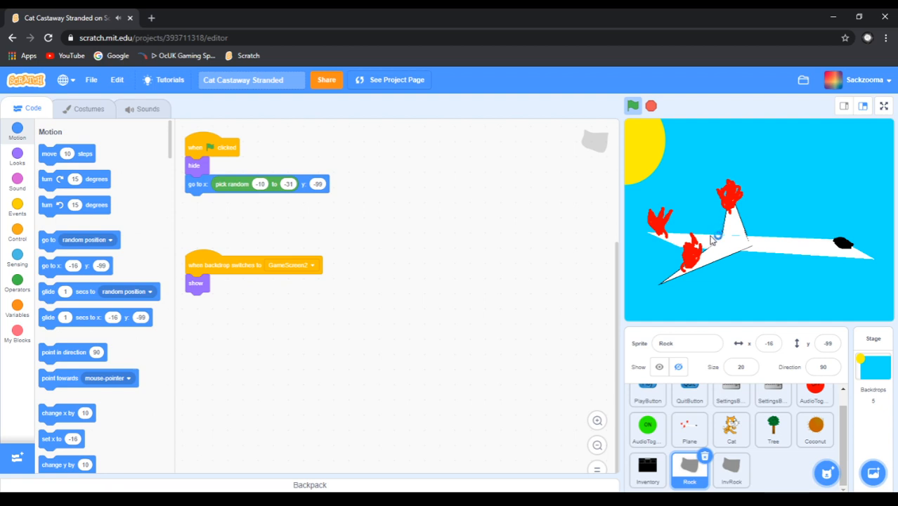
{"action": "left_click", "coordinate": [690, 430]}
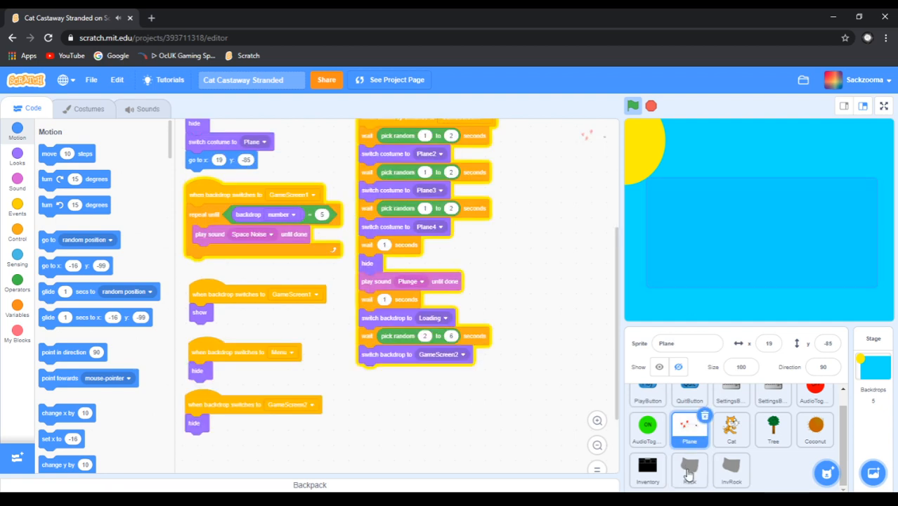
{"action": "left_click", "coordinate": [689, 469]}
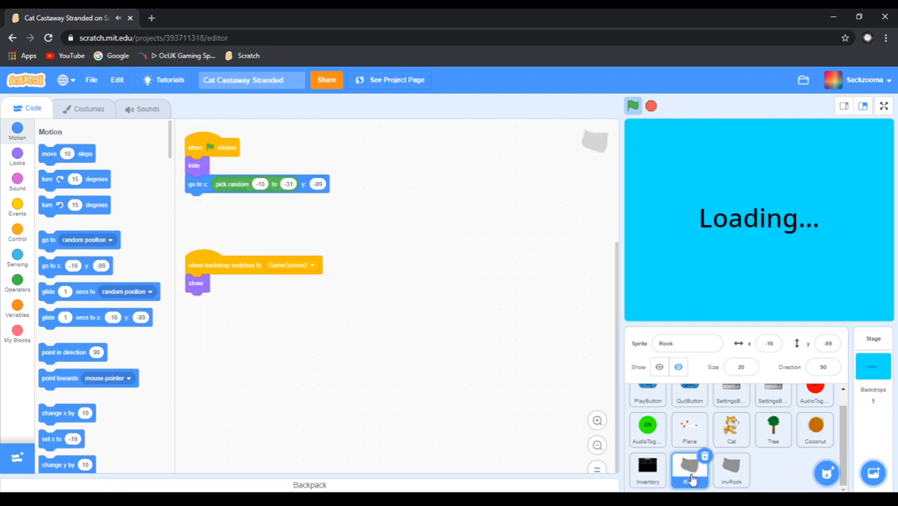
{"action": "left_click", "coordinate": [689, 469]}
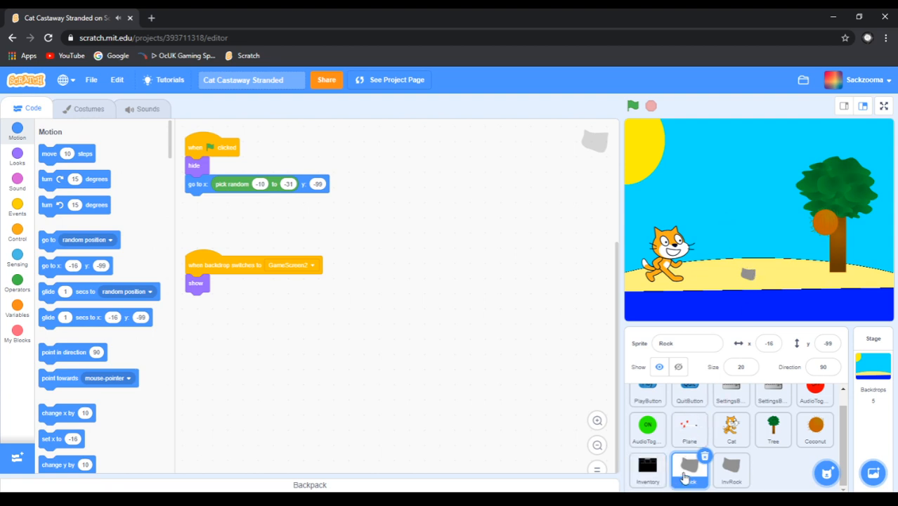
{"action": "mouse_move", "coordinate": [680, 472]}
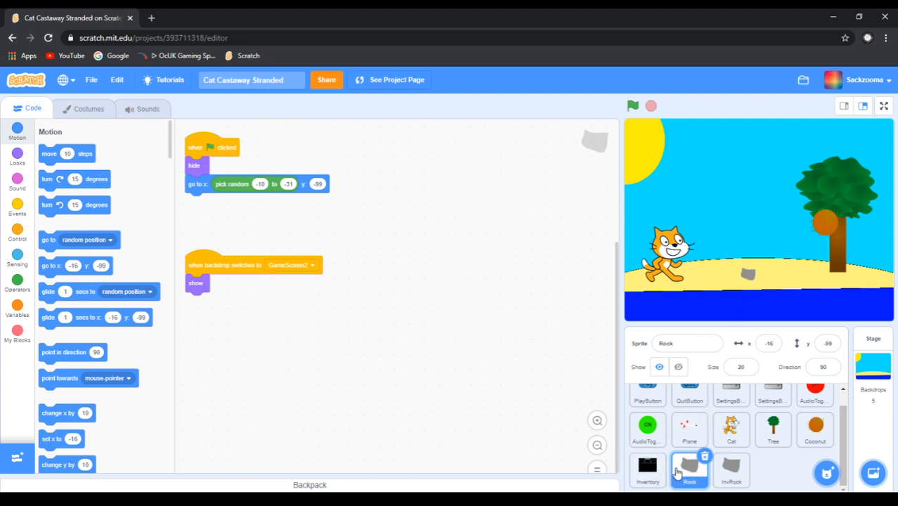
{"action": "left_click", "coordinate": [690, 469]}
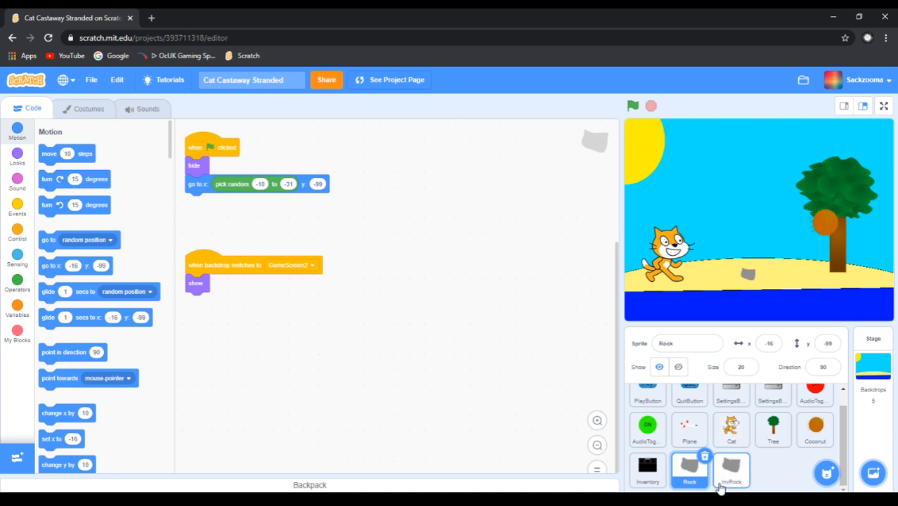
{"action": "mouse_move", "coordinate": [727, 486]}
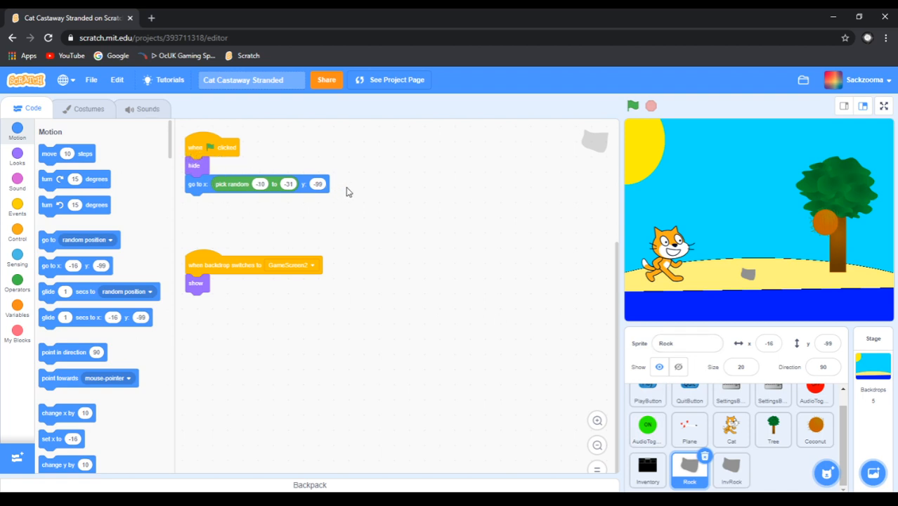
{"action": "mouse_move", "coordinate": [343, 154]}
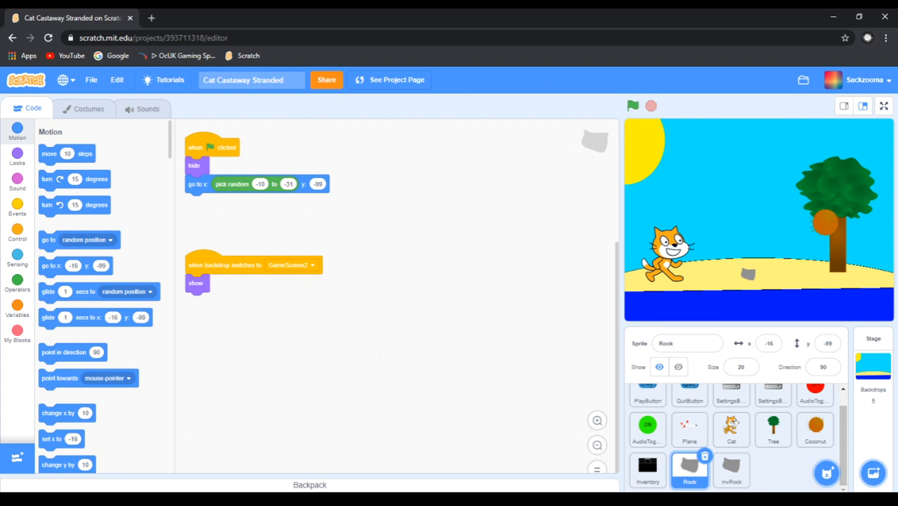
Add a 'when backdrop switches to GameScreen2' hat block to Rock's code area
{"action": "left_click", "coordinate": [16, 232]}
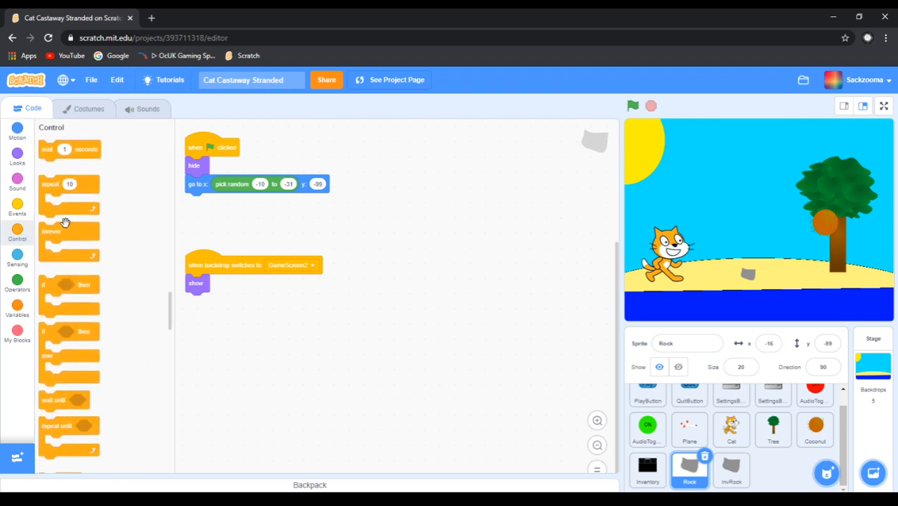
{"action": "left_click", "coordinate": [16, 207]}
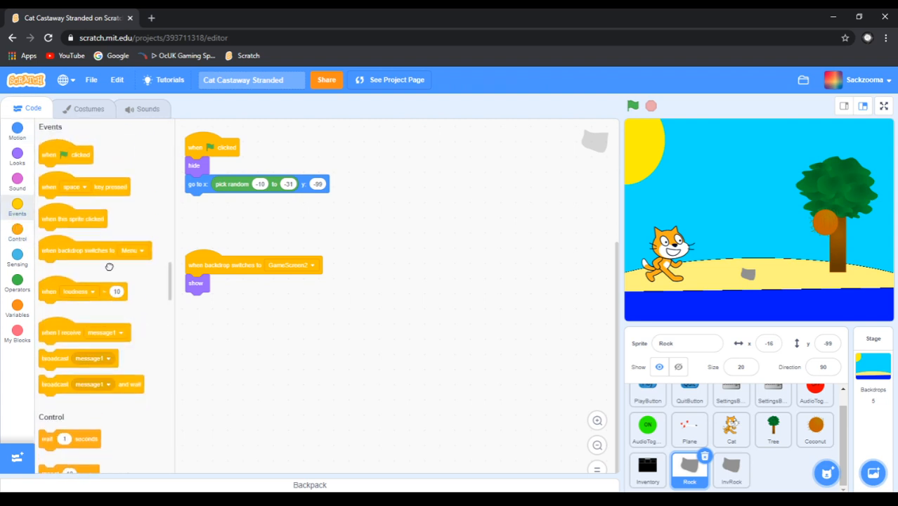
{"action": "left_click_drag", "start_coordinate": [77, 251], "coordinate": [464, 148]}
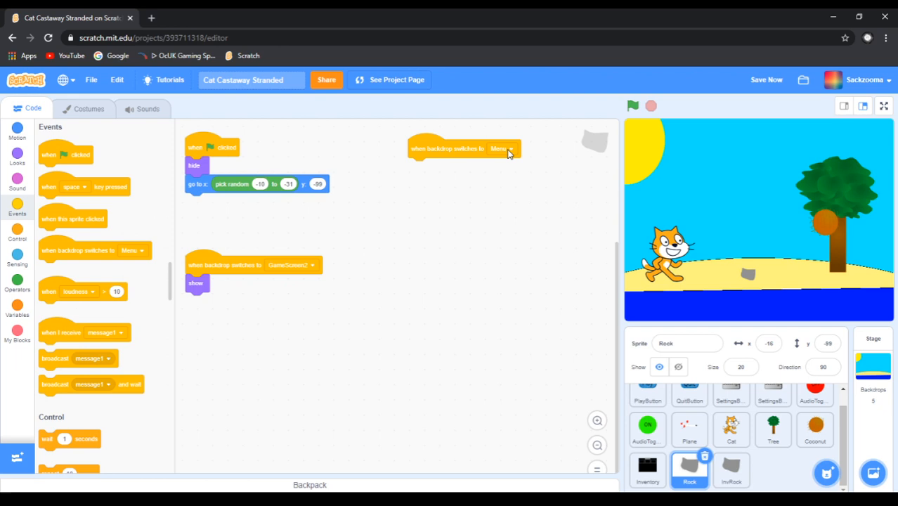
{"action": "left_click", "coordinate": [501, 149]}
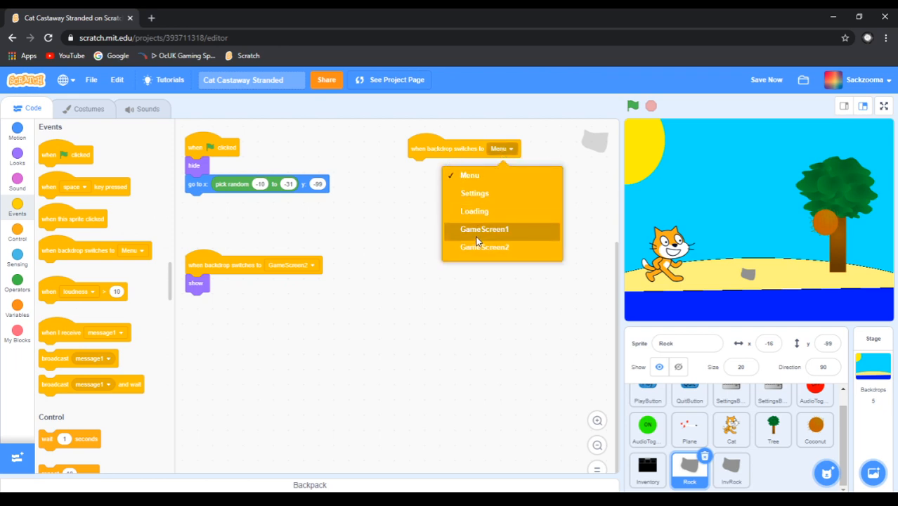
{"action": "left_click", "coordinate": [484, 247]}
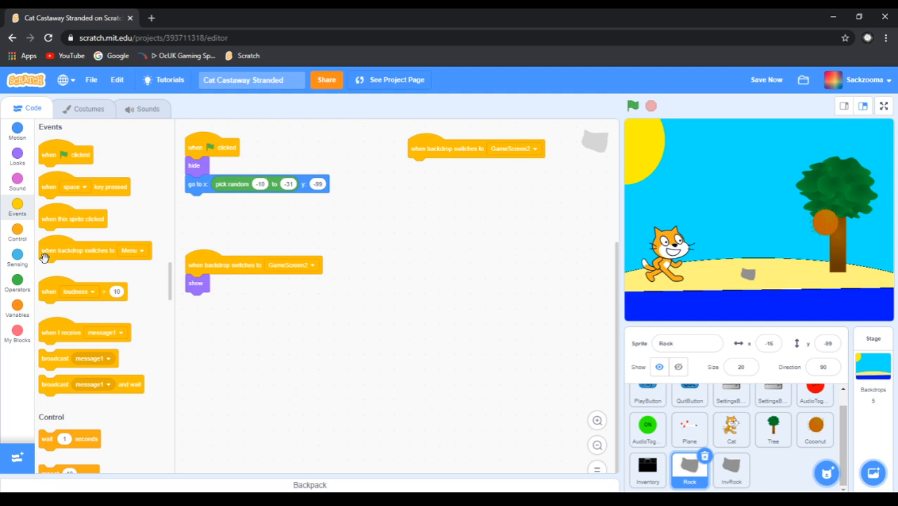
{"action": "left_click", "coordinate": [133, 250]}
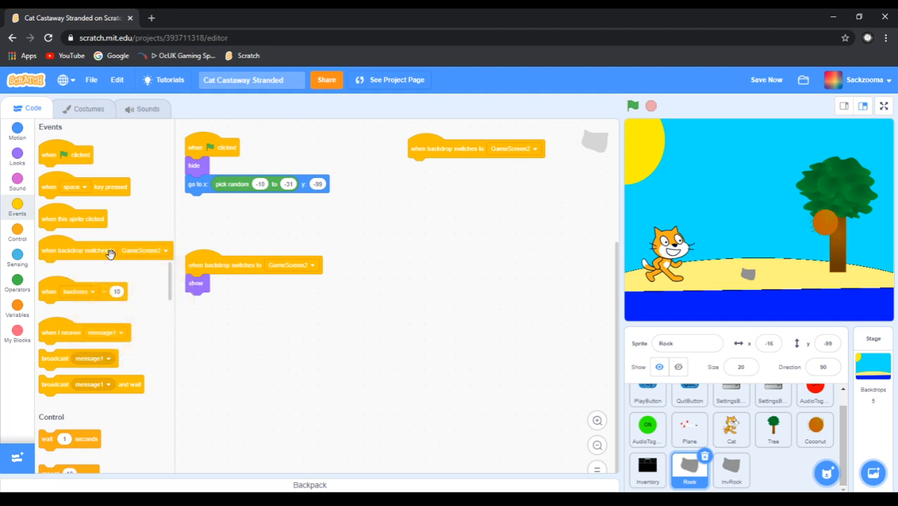
{"action": "mouse_move", "coordinate": [483, 148]}
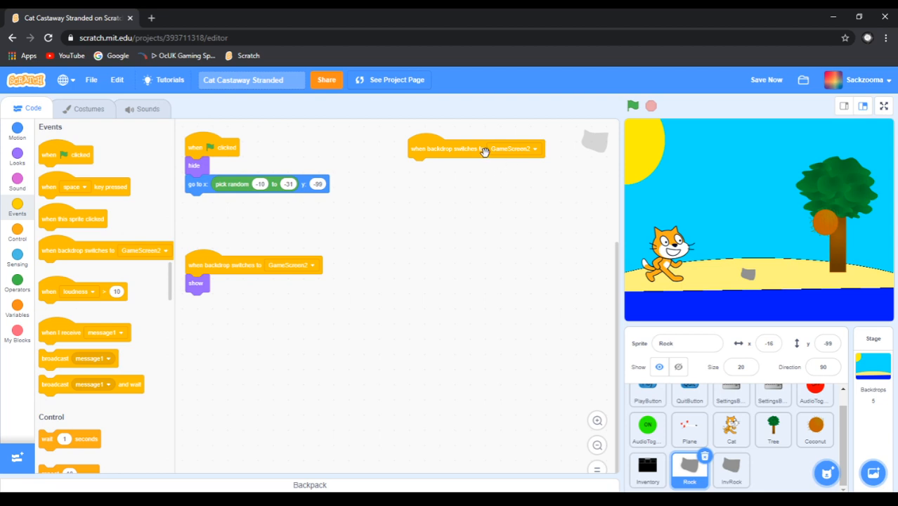
{"action": "mouse_move", "coordinate": [516, 156]}
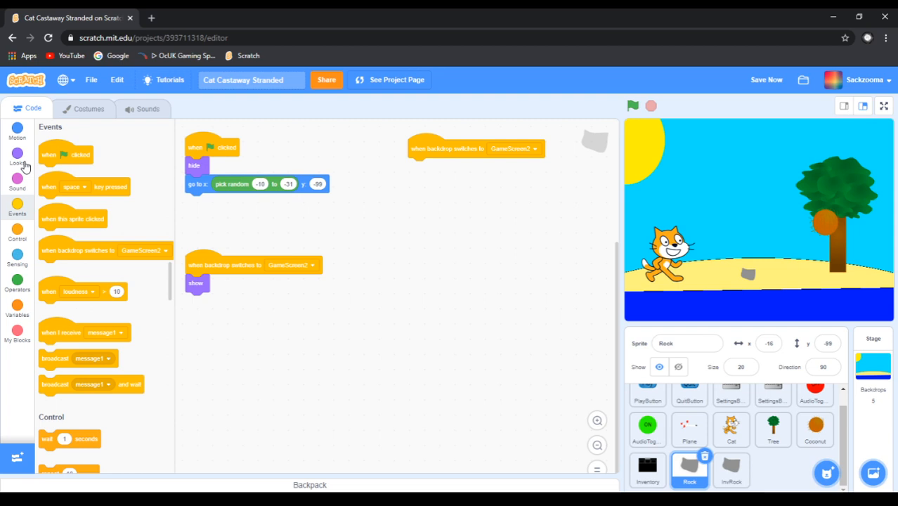
{"action": "left_click", "coordinate": [17, 234]}
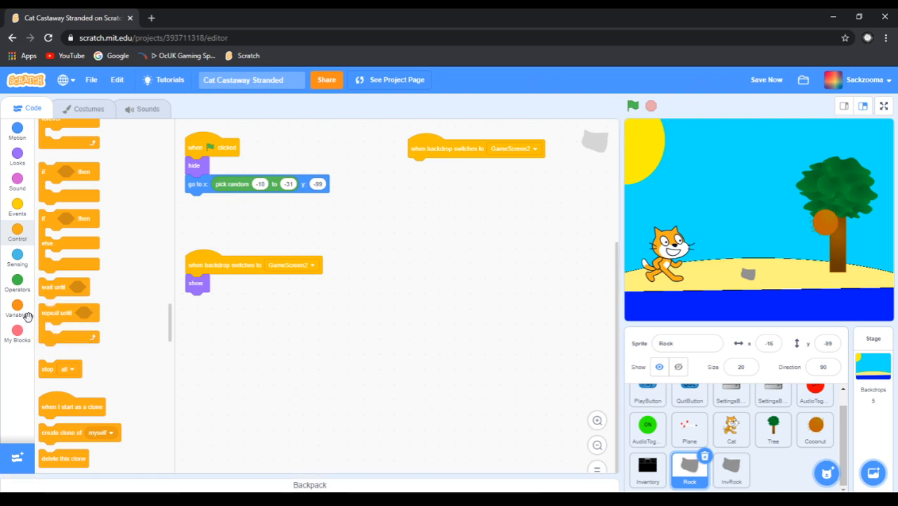
{"action": "mouse_move", "coordinate": [7, 156]}
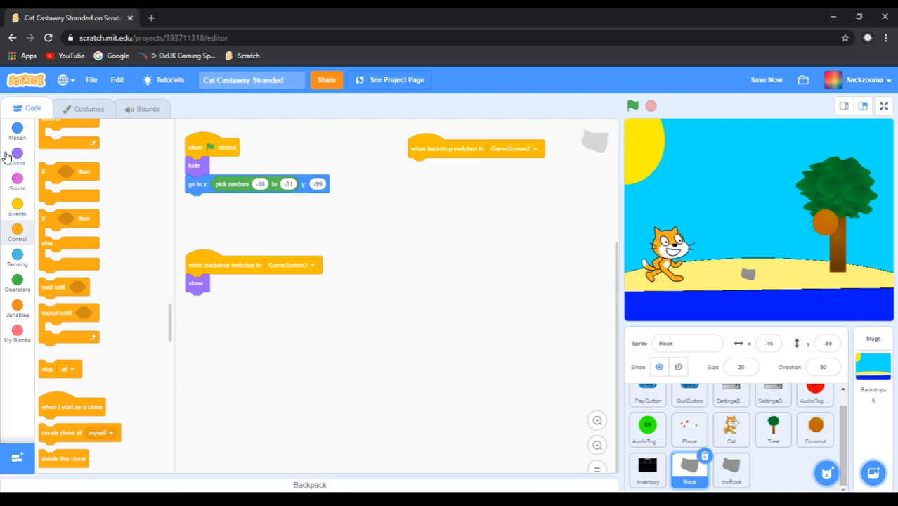
{"action": "mouse_move", "coordinate": [70, 209]}
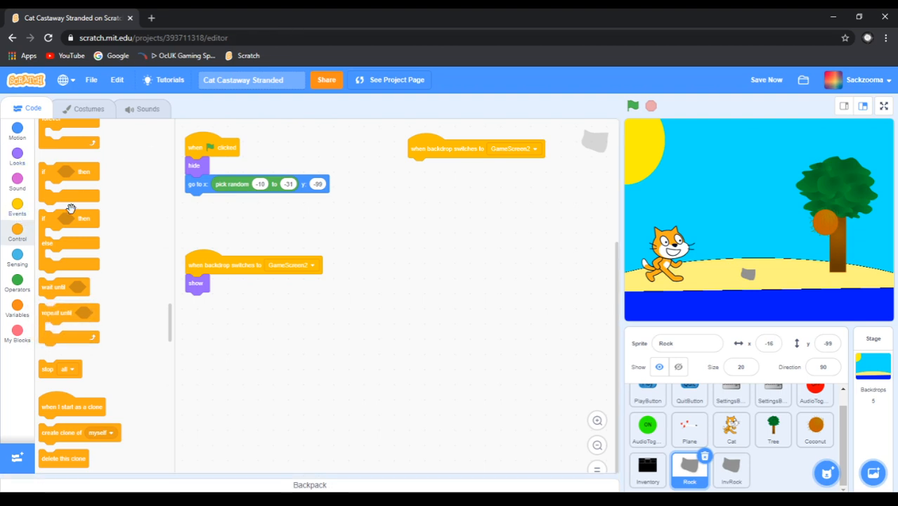
{"action": "mouse_move", "coordinate": [24, 218]}
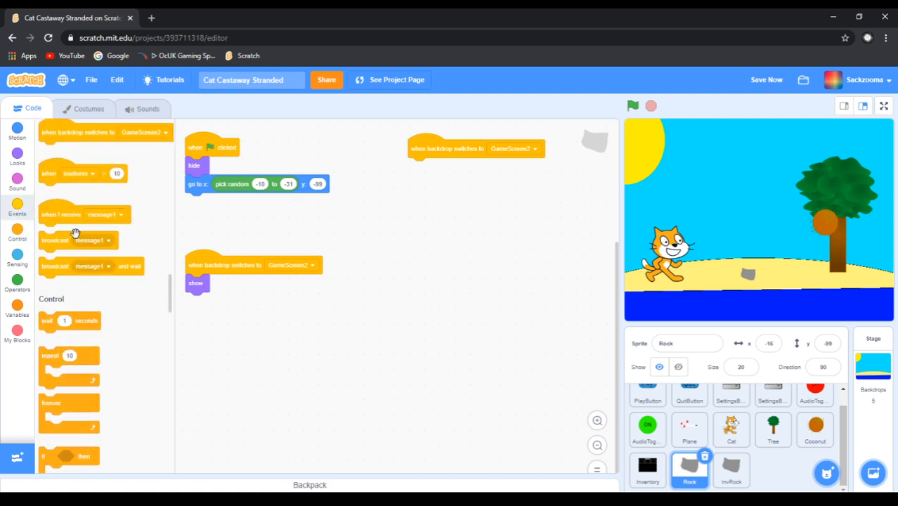
Attach a broadcast block under the hat and create and select the new message 'RockPickUp'
{"action": "left_click_drag", "start_coordinate": [77, 240], "coordinate": [421, 167]}
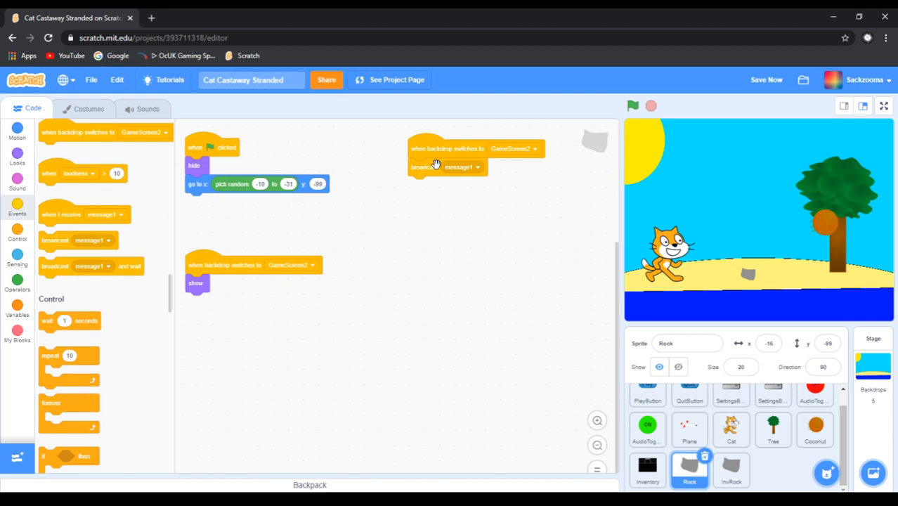
{"action": "left_click", "coordinate": [462, 167]}
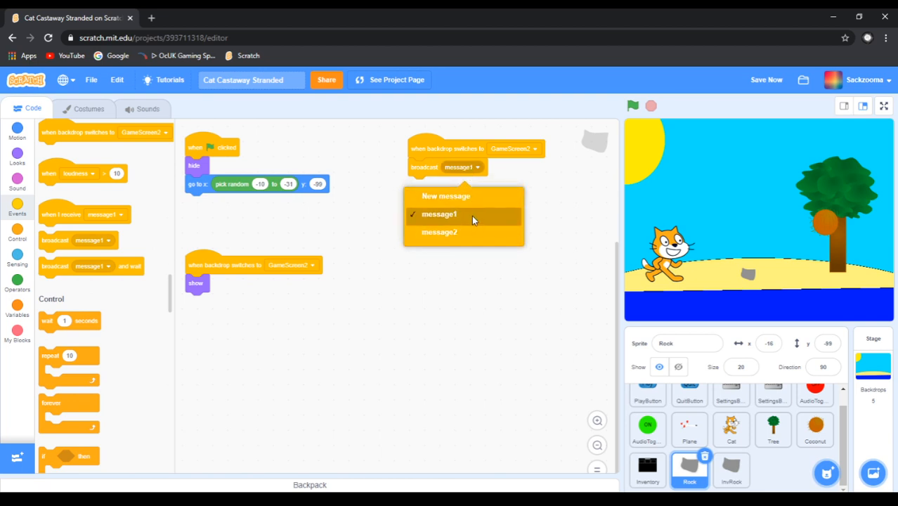
{"action": "left_click", "coordinate": [446, 196]}
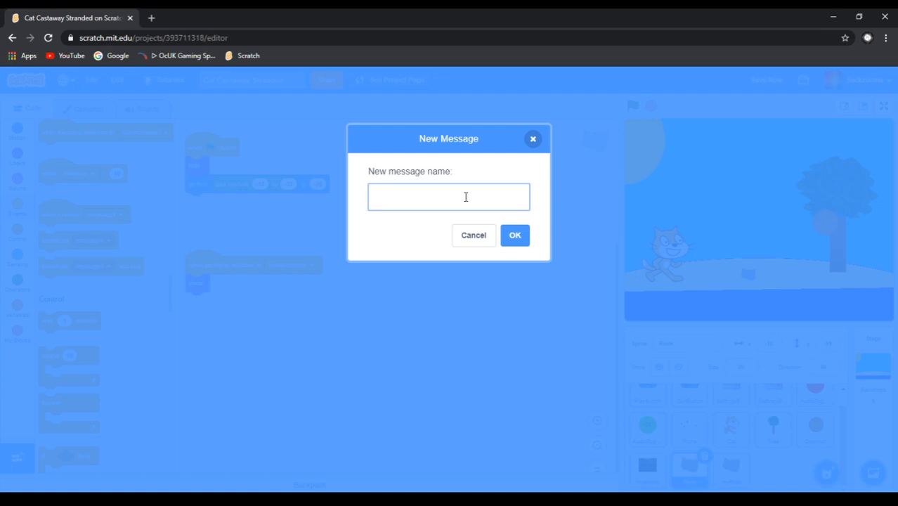
{"action": "type", "text": "ROC"}
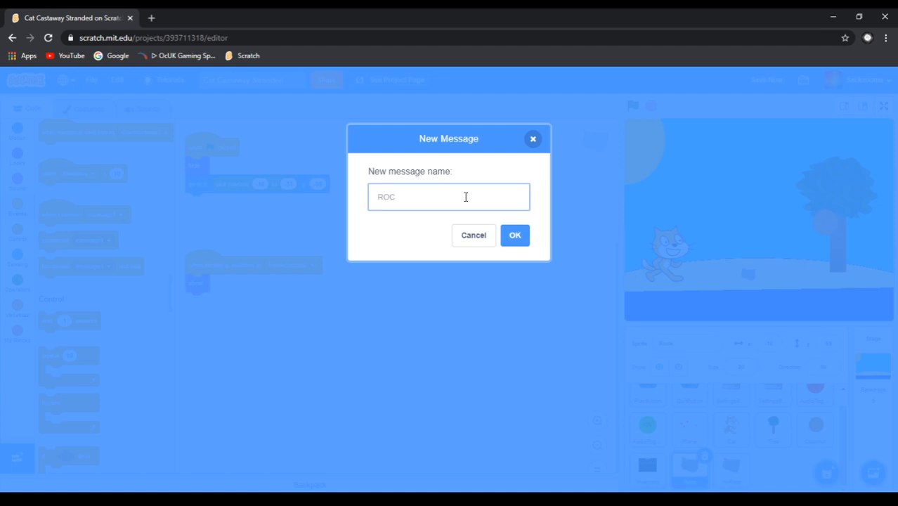
{"action": "type", "text": "ockP"}
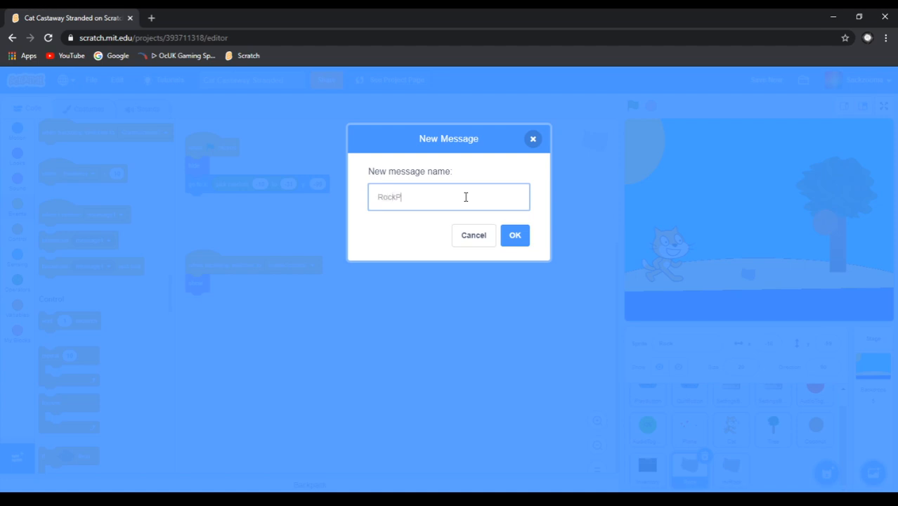
{"action": "type", "text": "ickUp"}
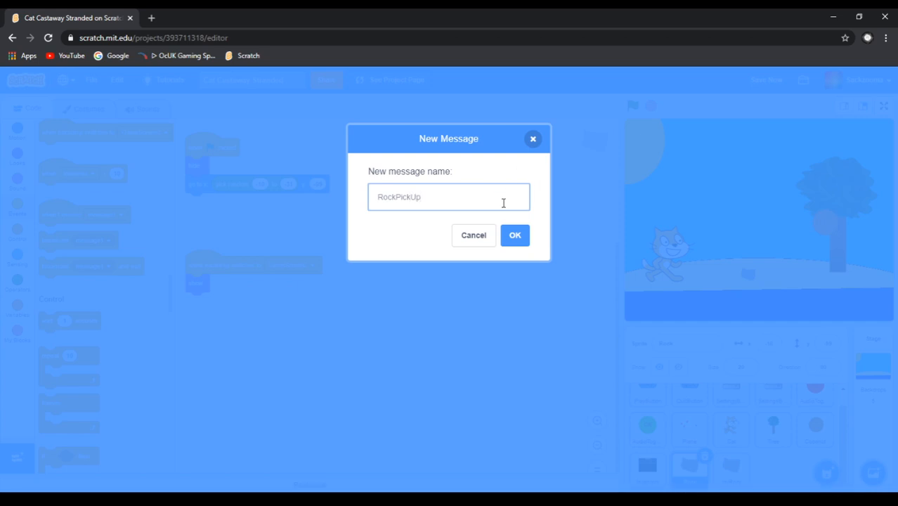
{"action": "left_click", "coordinate": [515, 235]}
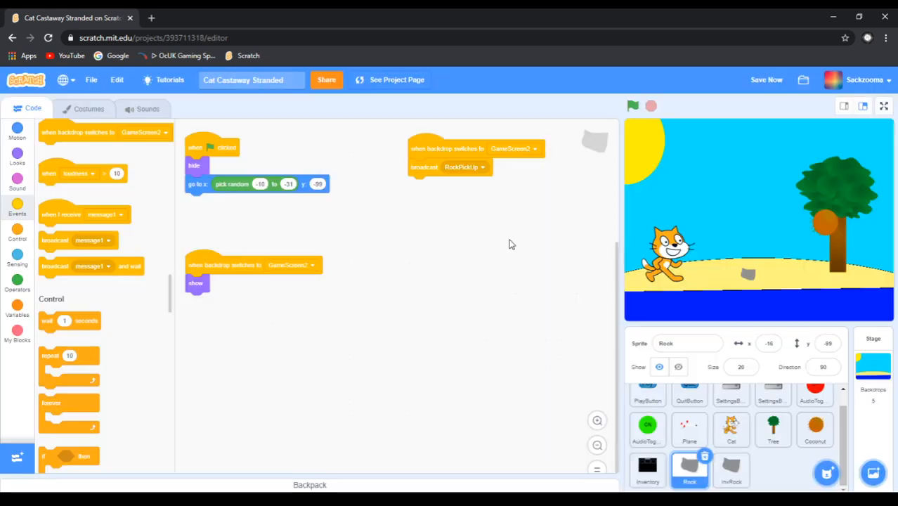
{"action": "left_click", "coordinate": [462, 167]}
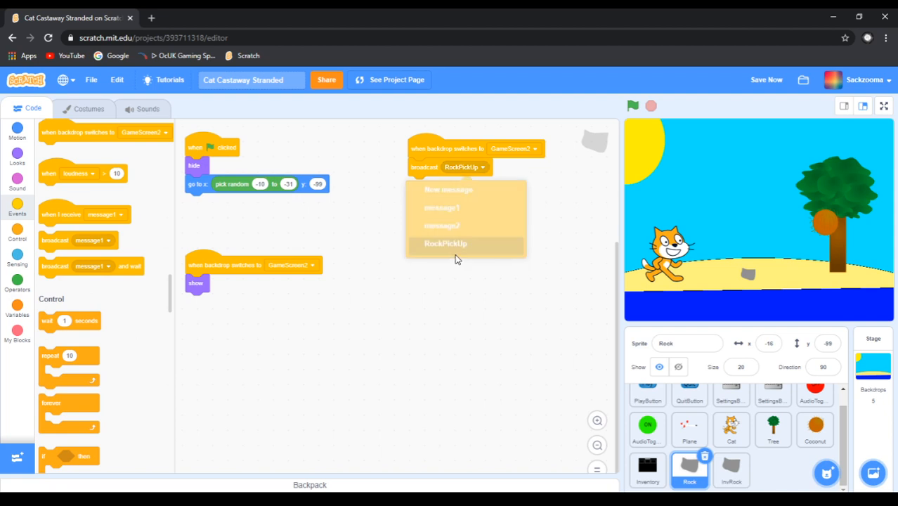
{"action": "left_click", "coordinate": [445, 243]}
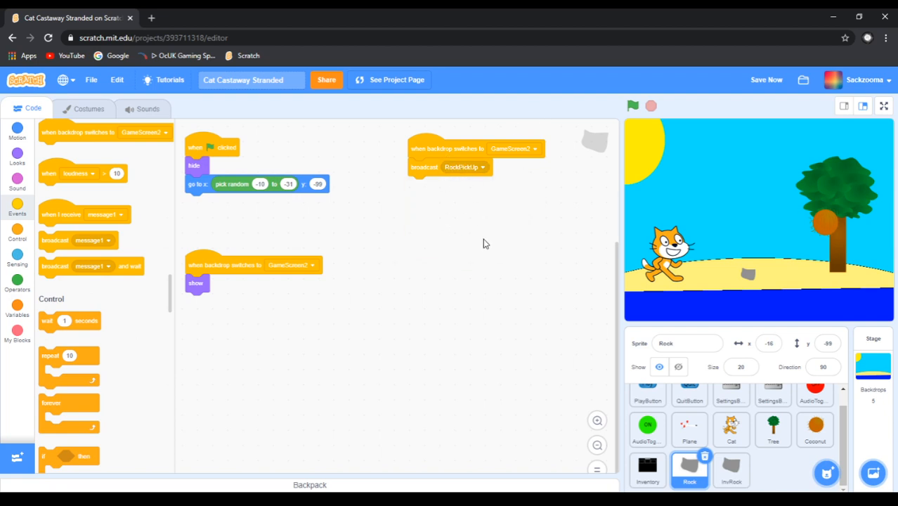
{"action": "mouse_move", "coordinate": [793, 473]}
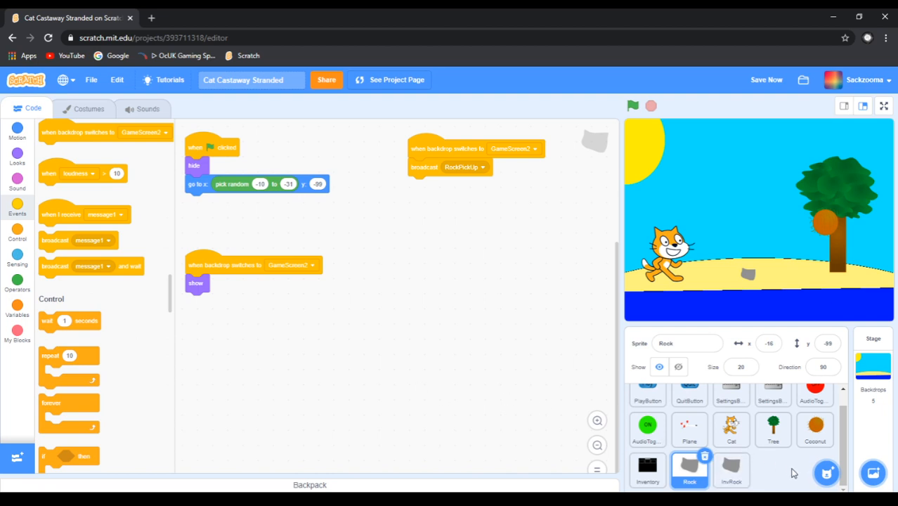
Switch to InvRock and set a 'when I receive' hat block to RockPickUp
{"action": "left_click", "coordinate": [731, 470]}
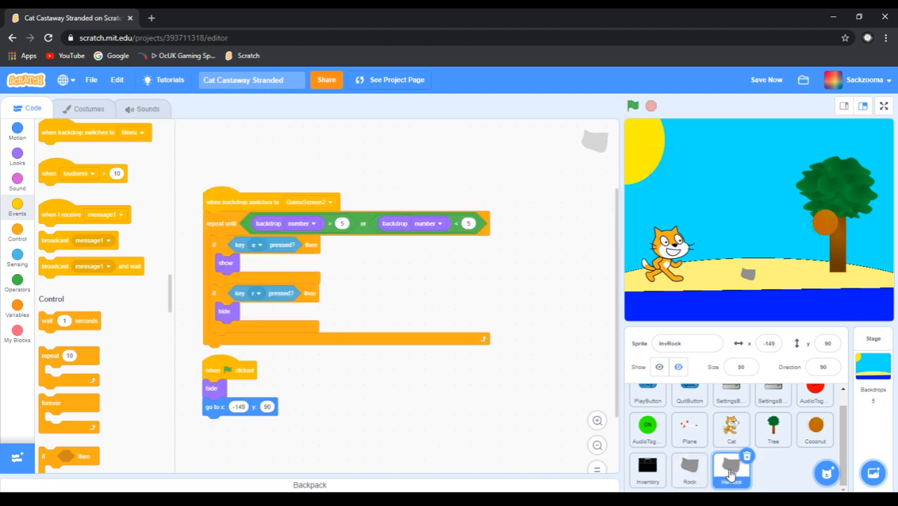
{"action": "left_click", "coordinate": [732, 469]}
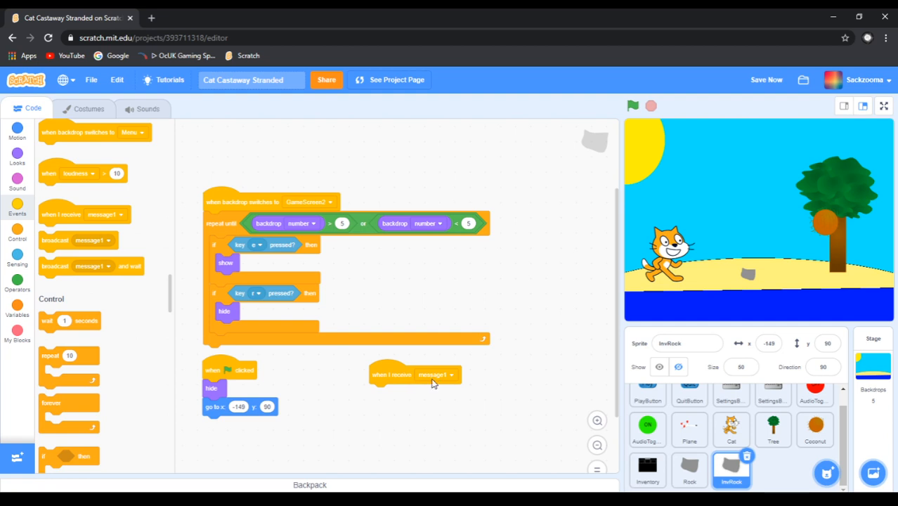
{"action": "left_click", "coordinate": [436, 375]}
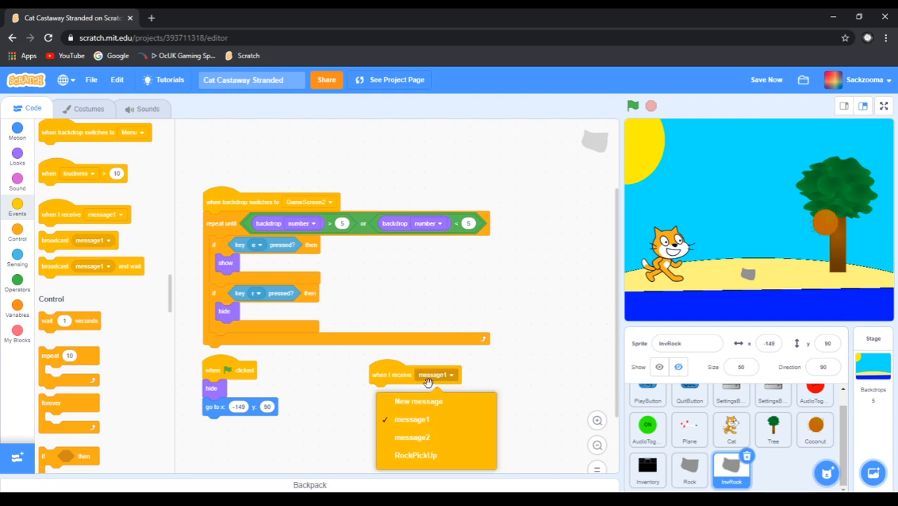
{"action": "left_click", "coordinate": [415, 456]}
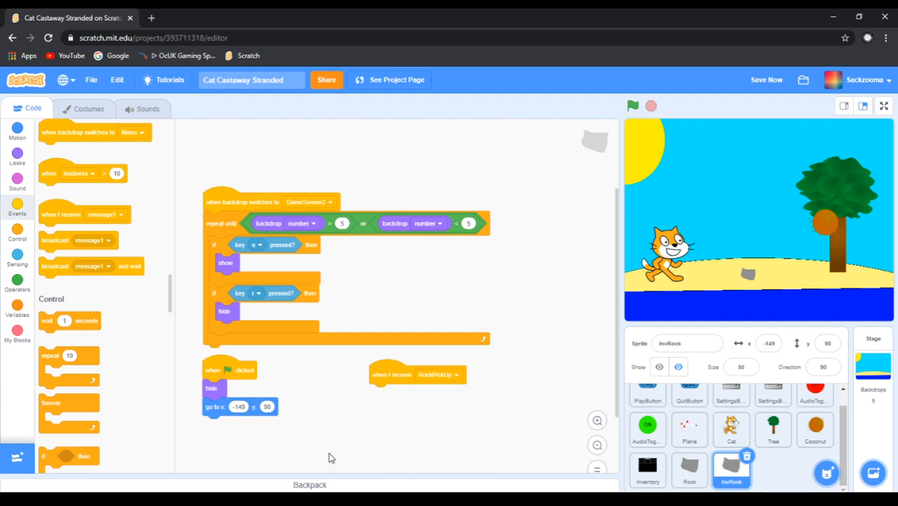
{"action": "mouse_move", "coordinate": [17, 314]}
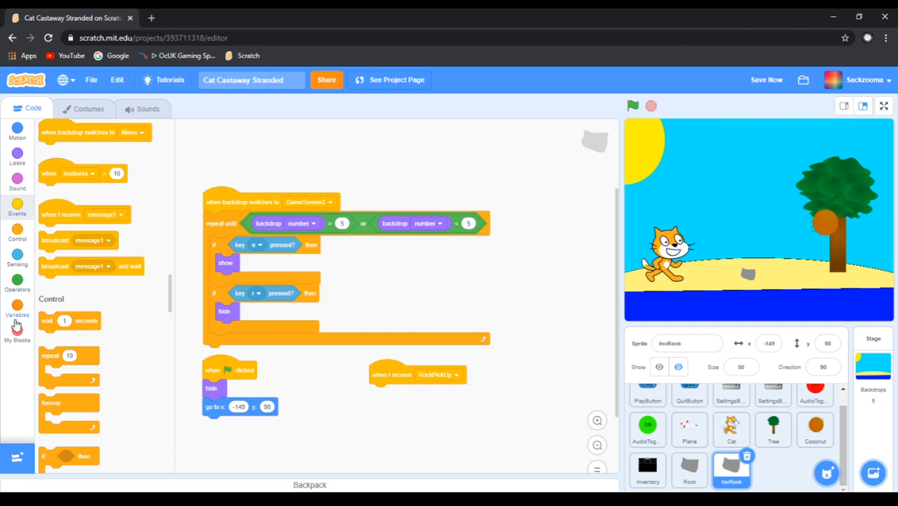
Delete the default 'my variable' from the Variables category
{"action": "left_click", "coordinate": [17, 305]}
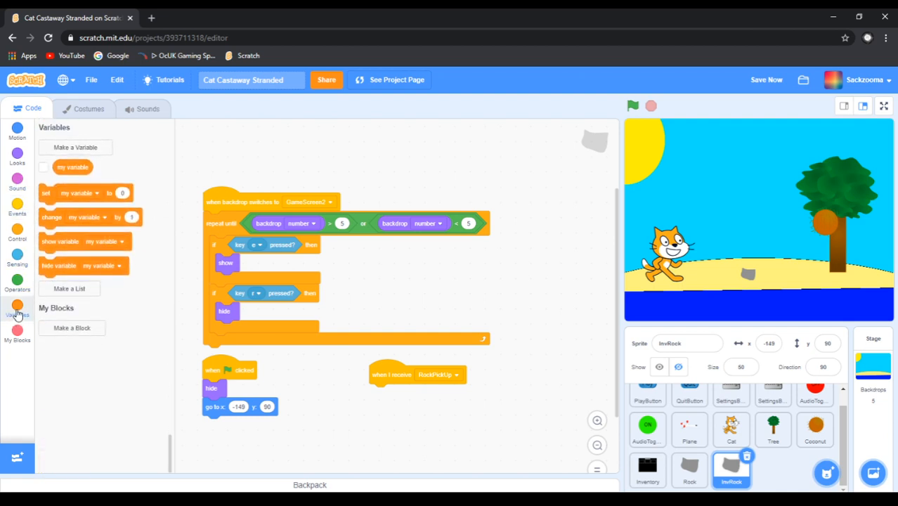
{"action": "right_click", "coordinate": [73, 167]}
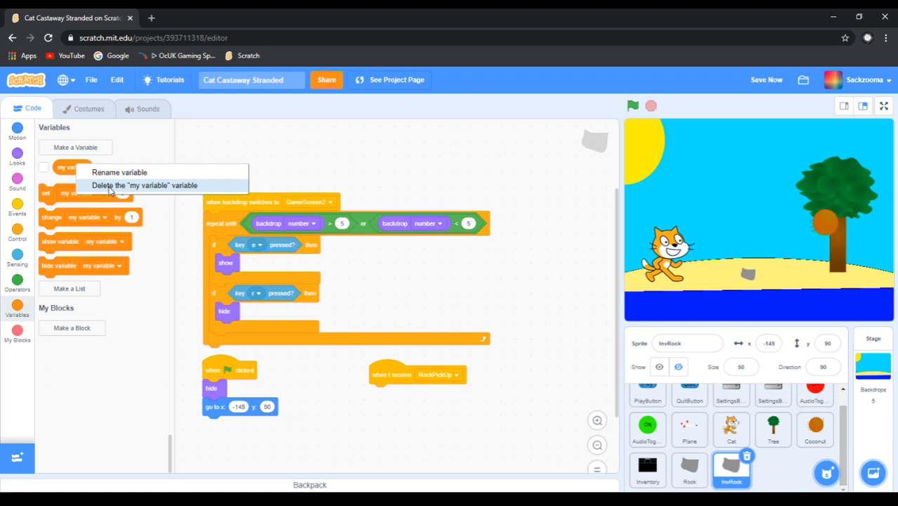
{"action": "left_click", "coordinate": [144, 185]}
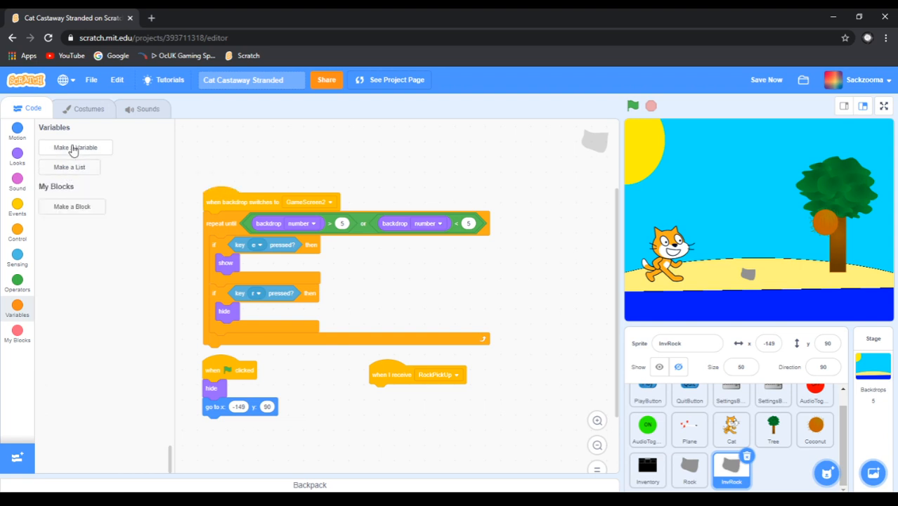
Create a variable named 'Rocks' for all sprites
{"action": "left_click", "coordinate": [75, 147]}
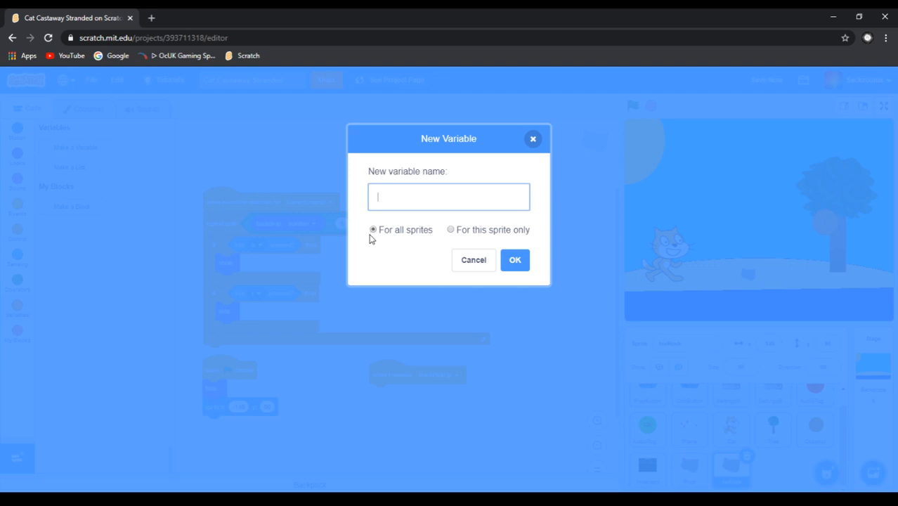
{"action": "mouse_move", "coordinate": [384, 258]}
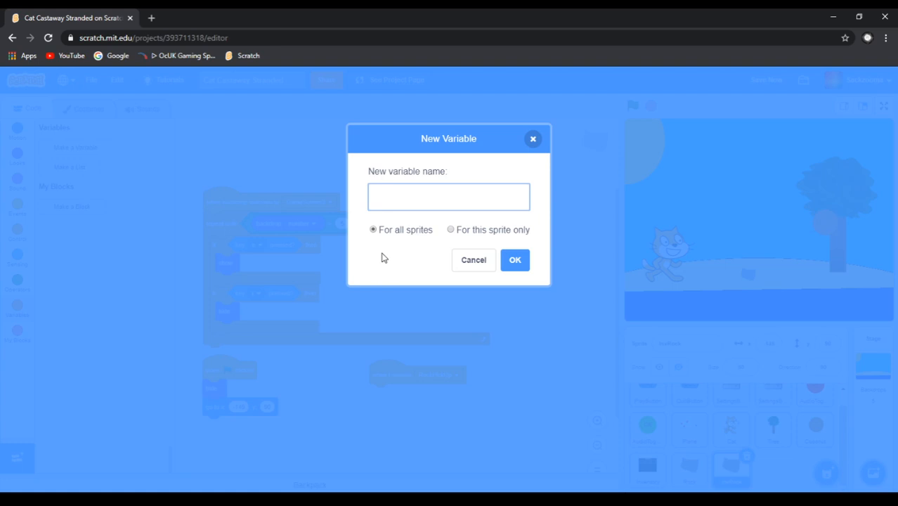
{"action": "left_click", "coordinate": [449, 197]}
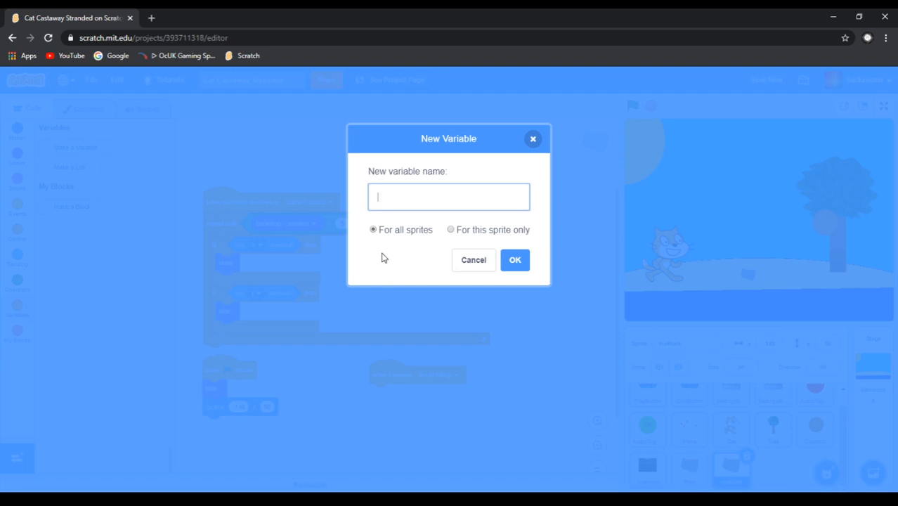
{"action": "type", "text": "Rocksa"}
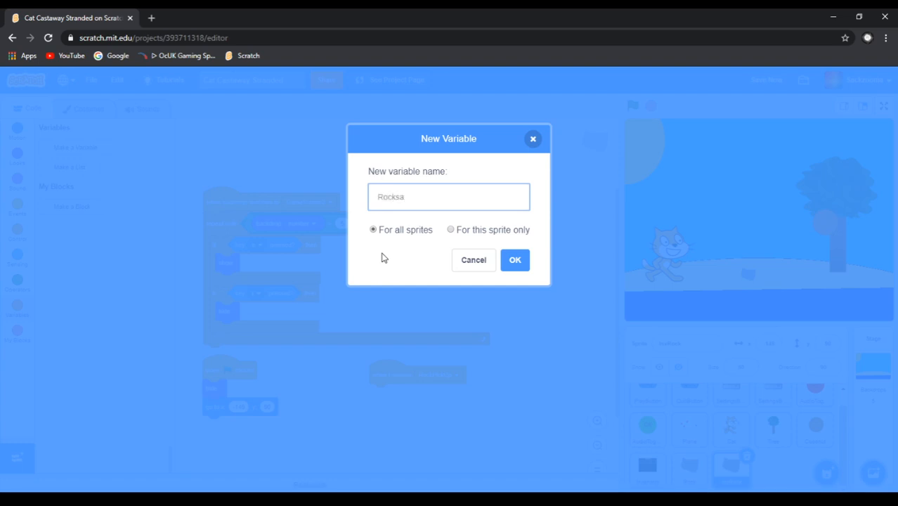
{"action": "key", "text": "Backspace"}
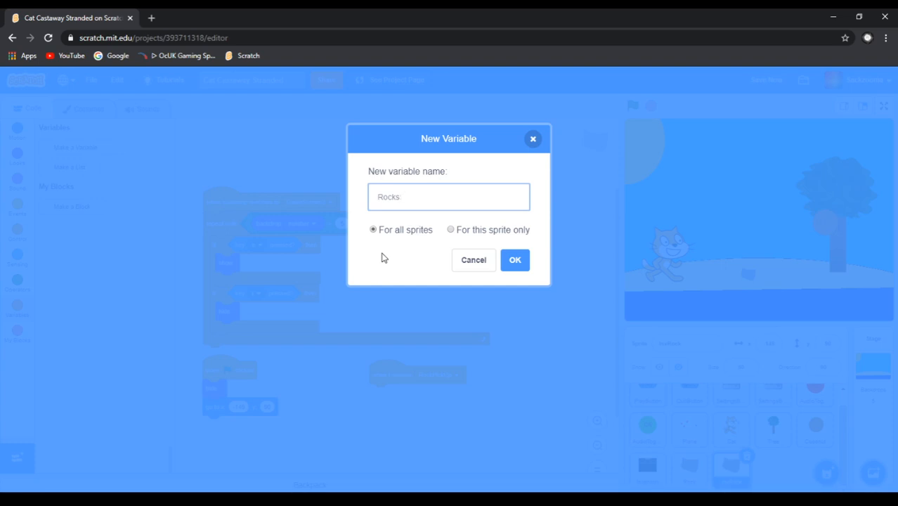
{"action": "mouse_move", "coordinate": [572, 260]}
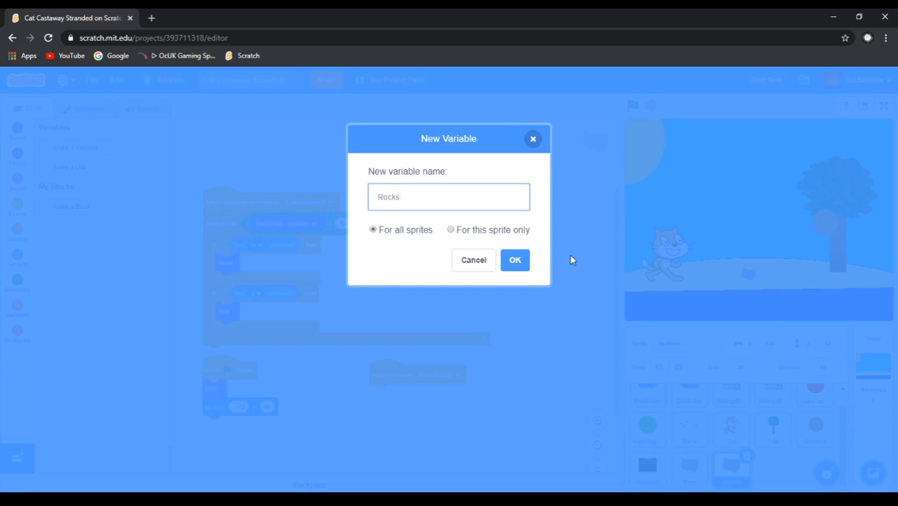
{"action": "left_click", "coordinate": [515, 260]}
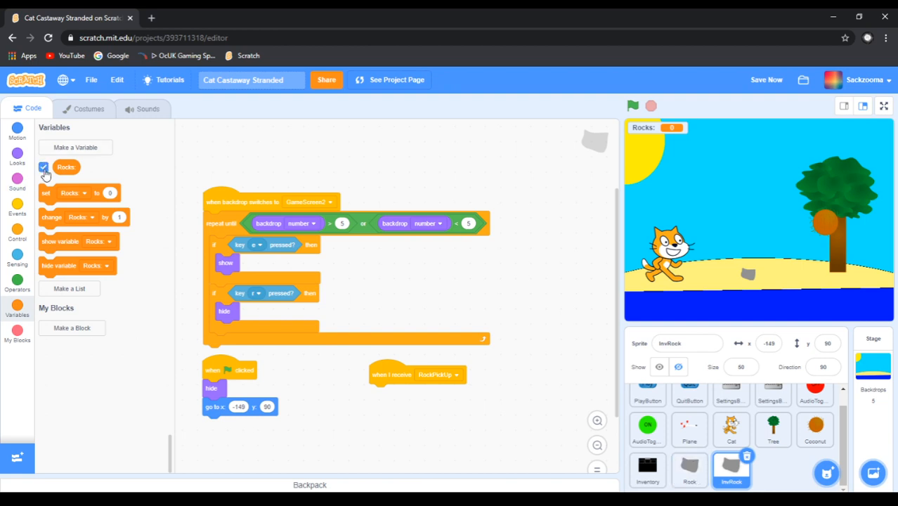
Give InvRock a green flag script that zeroes Rocks and shows the Rocks counter
{"action": "left_click", "coordinate": [44, 167]}
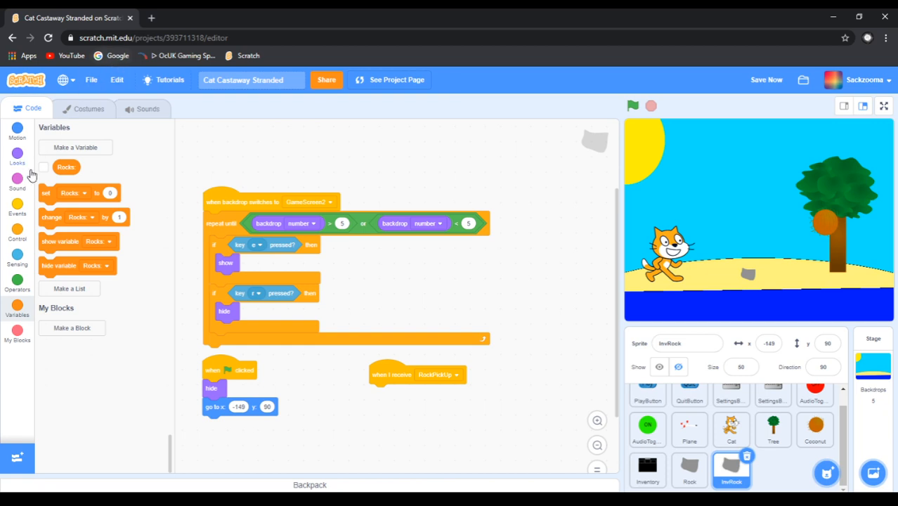
{"action": "left_click", "coordinate": [17, 204]}
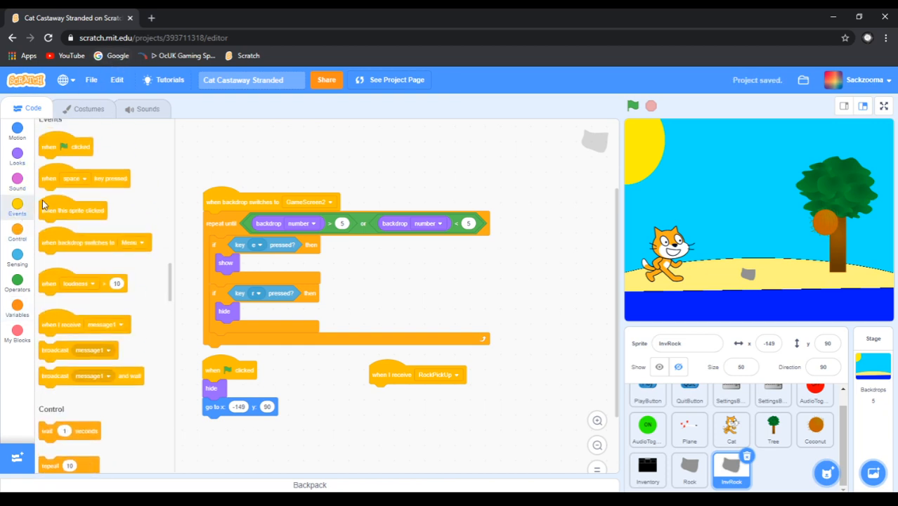
{"action": "left_click_drag", "start_coordinate": [64, 147], "coordinate": [330, 418]}
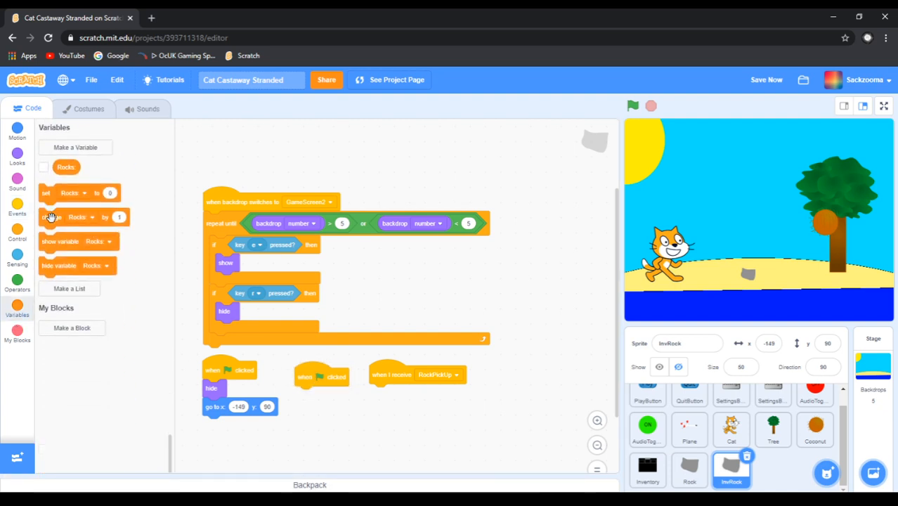
{"action": "left_click_drag", "start_coordinate": [46, 192], "coordinate": [318, 394]}
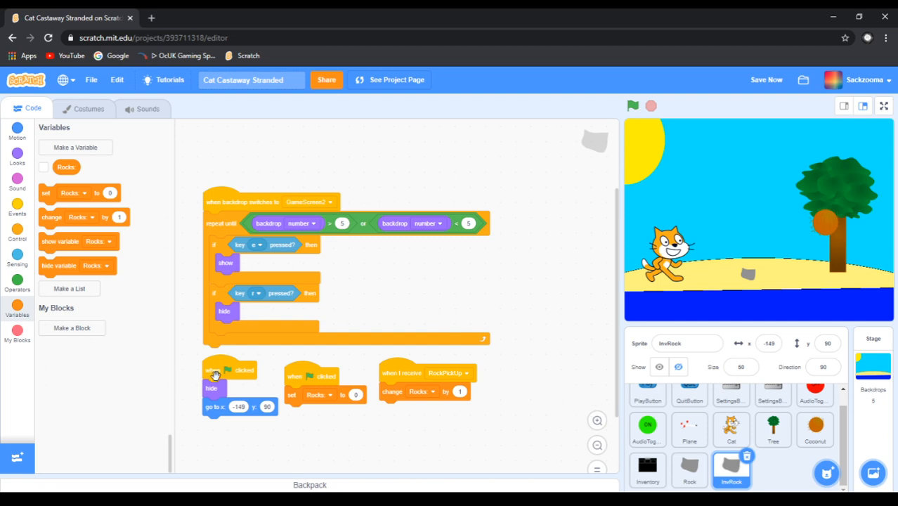
{"action": "mouse_move", "coordinate": [59, 241]}
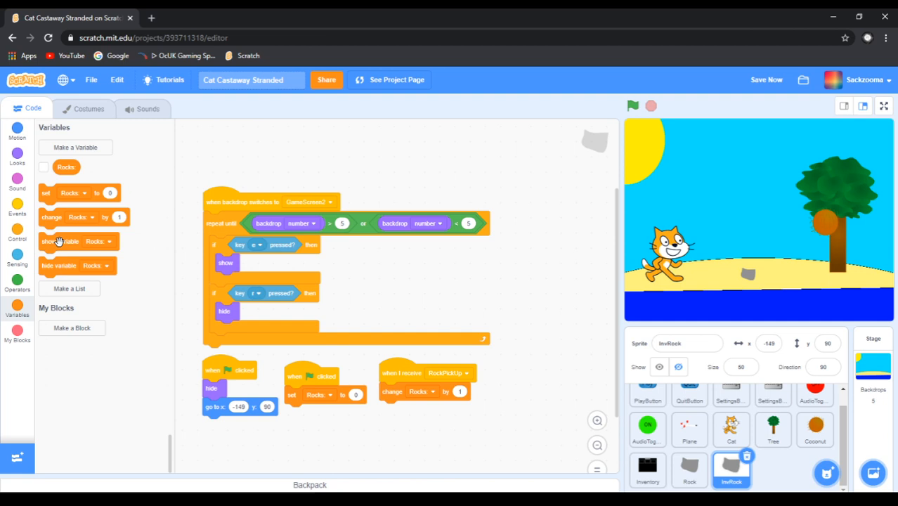
{"action": "left_click_drag", "start_coordinate": [59, 241], "coordinate": [225, 433]}
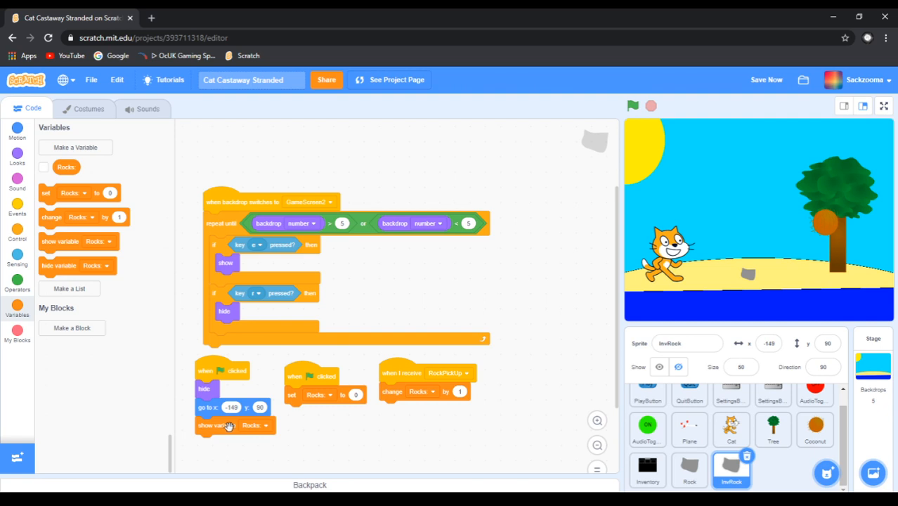
{"action": "mouse_move", "coordinate": [731, 272]}
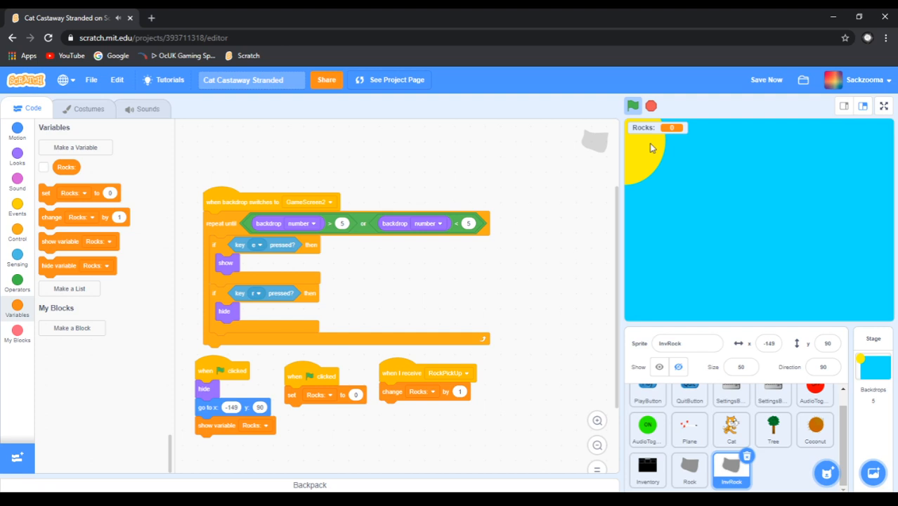
Pick up the rock at the beach and drag the Rocks monitor under inventory slot one
{"action": "left_click", "coordinate": [632, 105]}
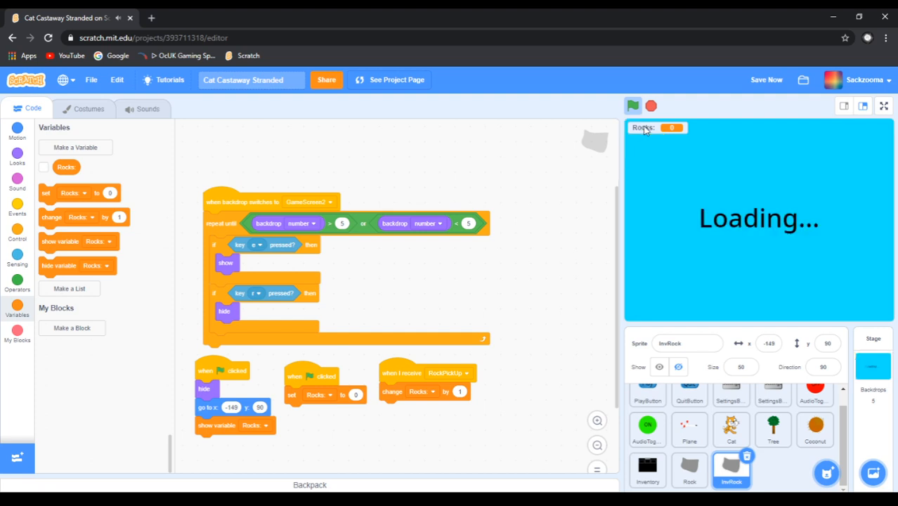
{"action": "mouse_move", "coordinate": [633, 152]}
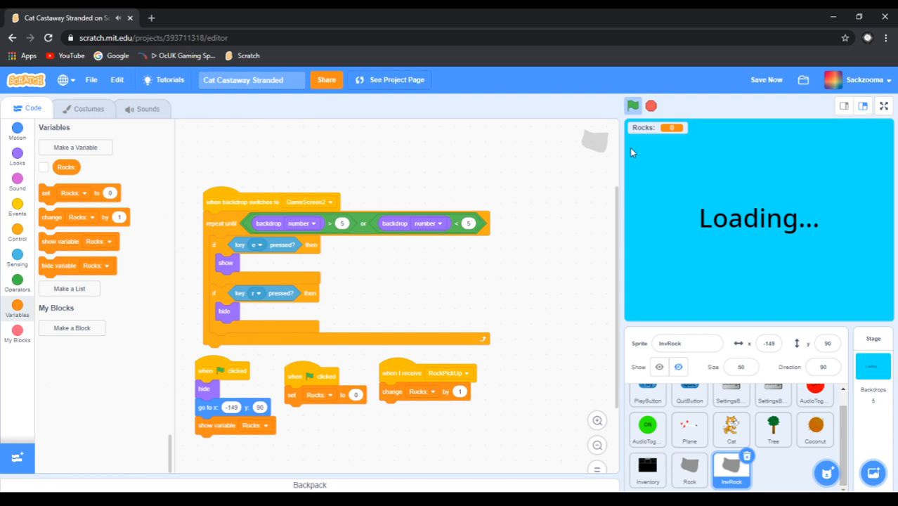
{"action": "left_click", "coordinate": [633, 105]}
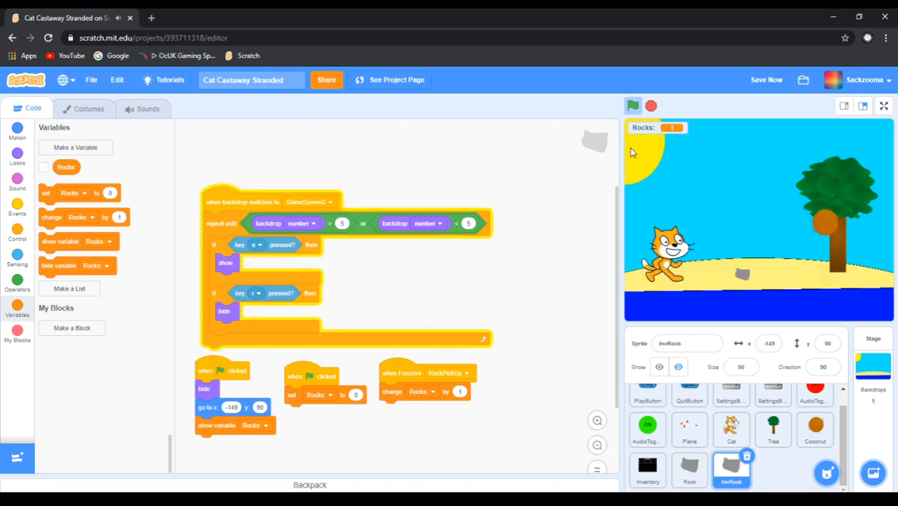
{"action": "left_click", "coordinate": [632, 106]}
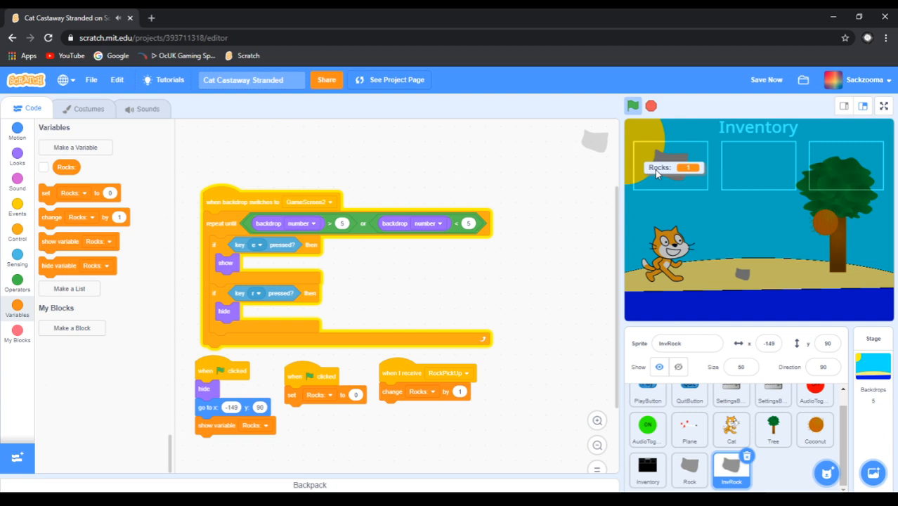
{"action": "left_click_drag", "start_coordinate": [660, 168], "coordinate": [660, 198]}
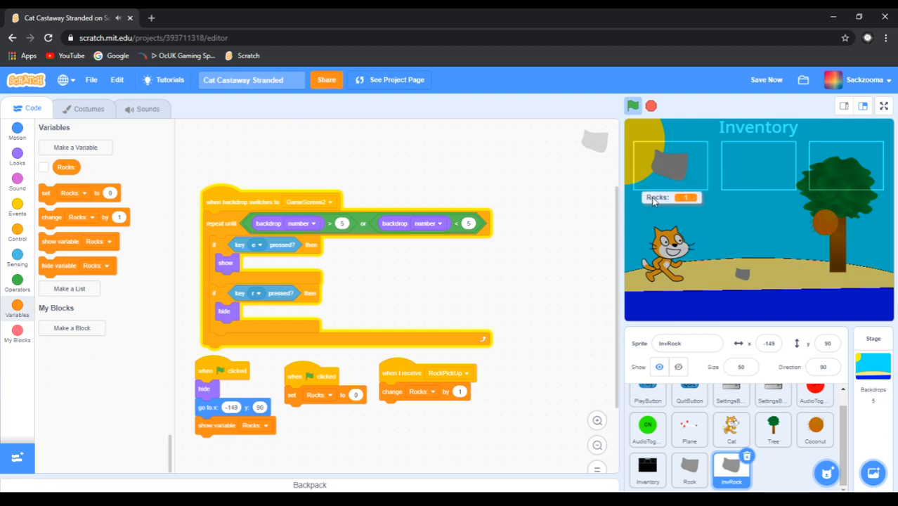
{"action": "mouse_move", "coordinate": [258, 338]}
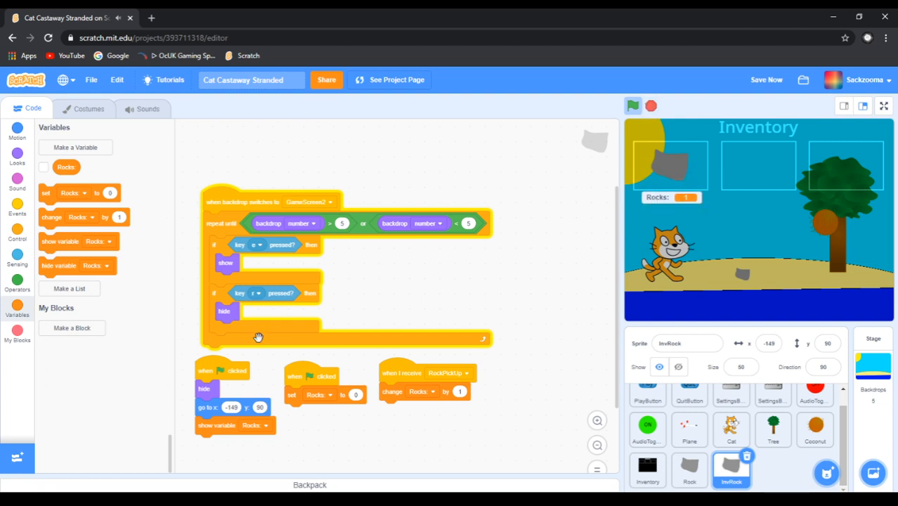
{"action": "mouse_move", "coordinate": [256, 449]}
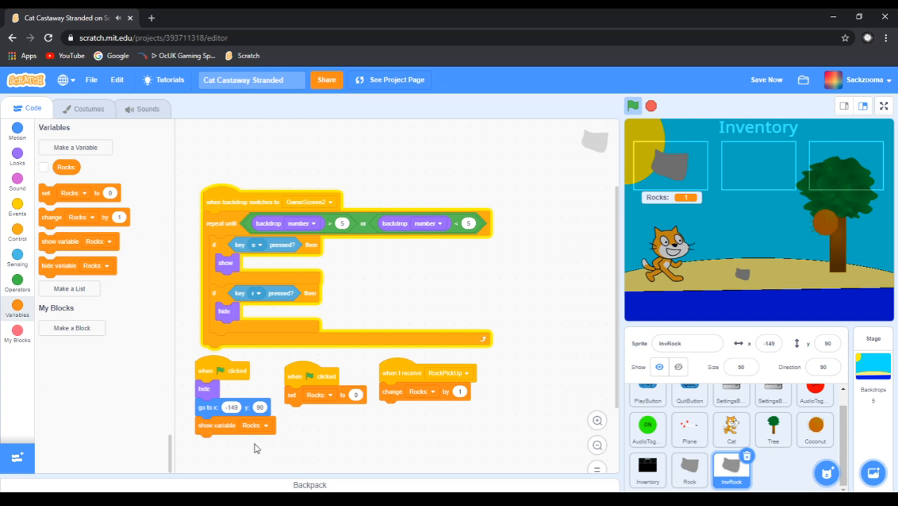
{"action": "left_click", "coordinate": [650, 106]}
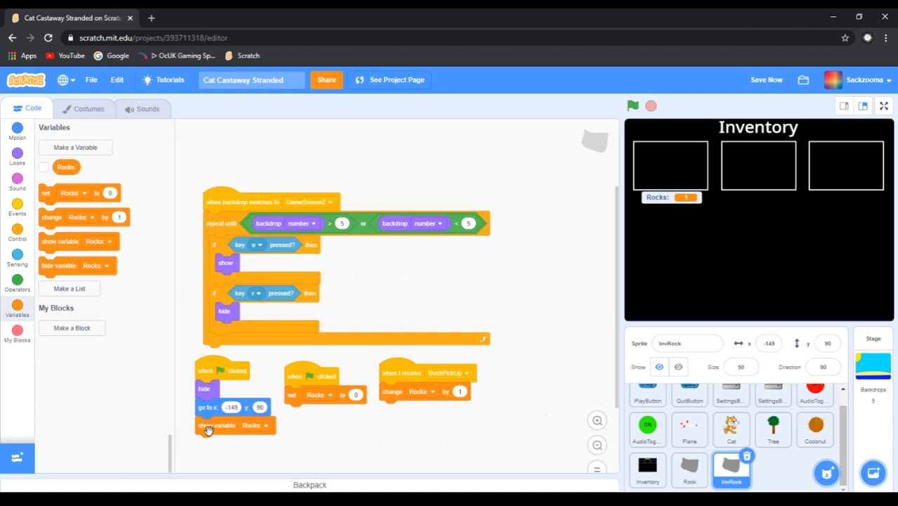
Move 'show variable Rocks' from the green flag script into the 'key e pressed' branch
{"action": "left_click_drag", "start_coordinate": [218, 425], "coordinate": [288, 449]}
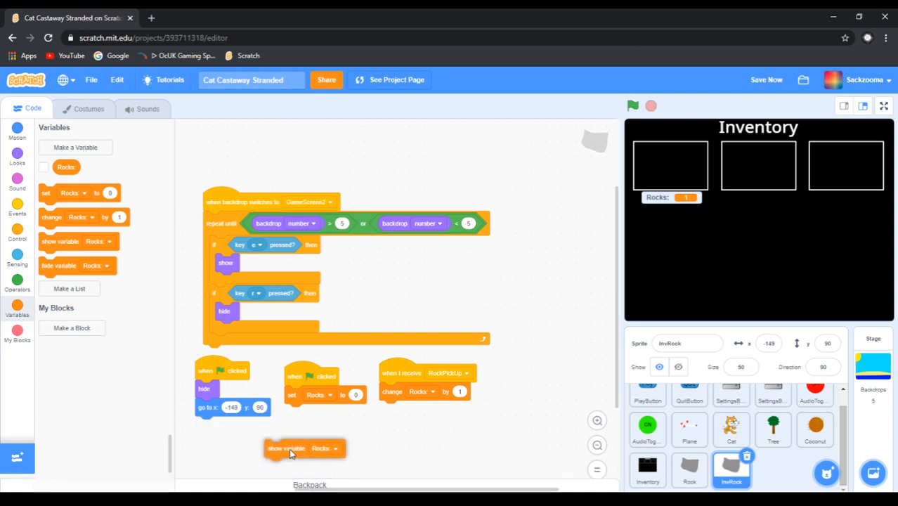
{"action": "left_click_drag", "start_coordinate": [304, 449], "coordinate": [277, 460]}
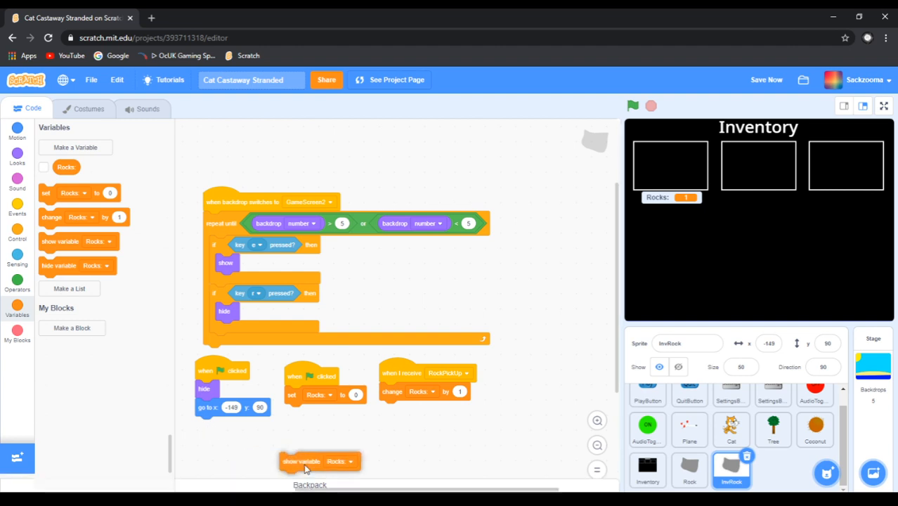
{"action": "left_click_drag", "start_coordinate": [320, 461], "coordinate": [228, 281]}
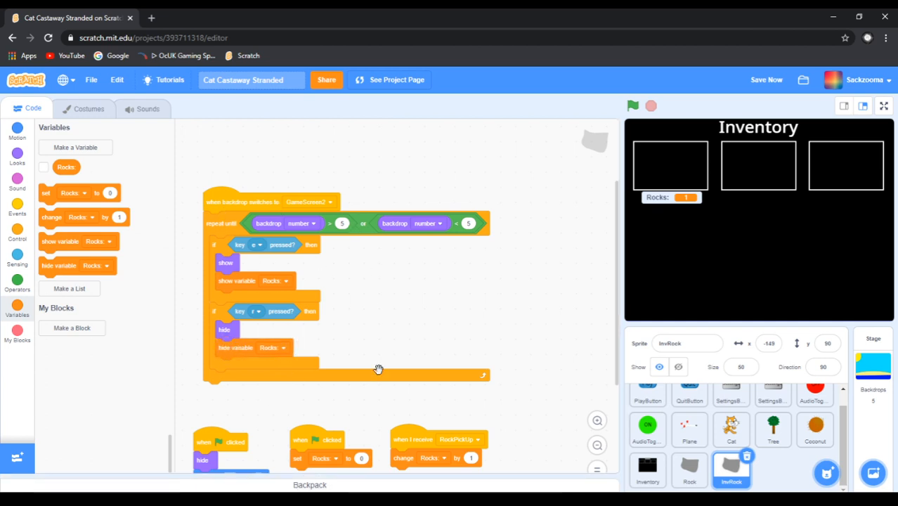
{"action": "mouse_move", "coordinate": [272, 272]}
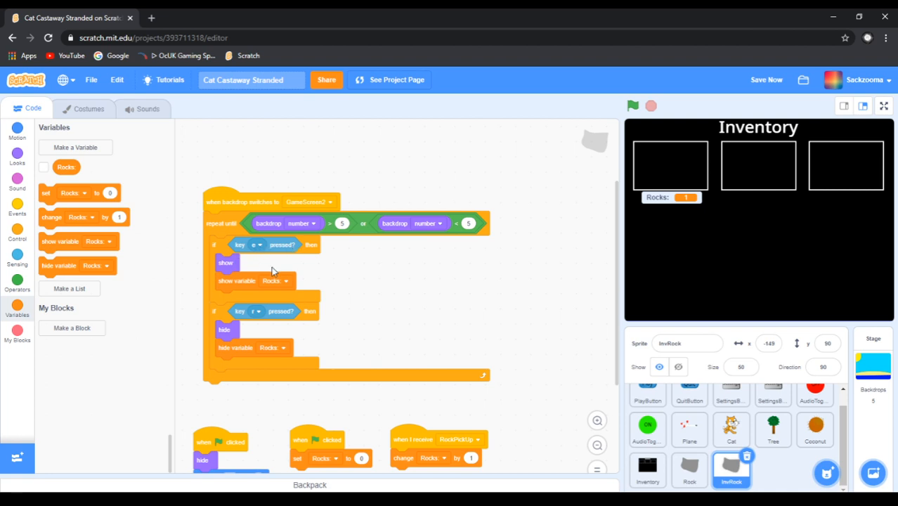
{"action": "mouse_move", "coordinate": [243, 318]}
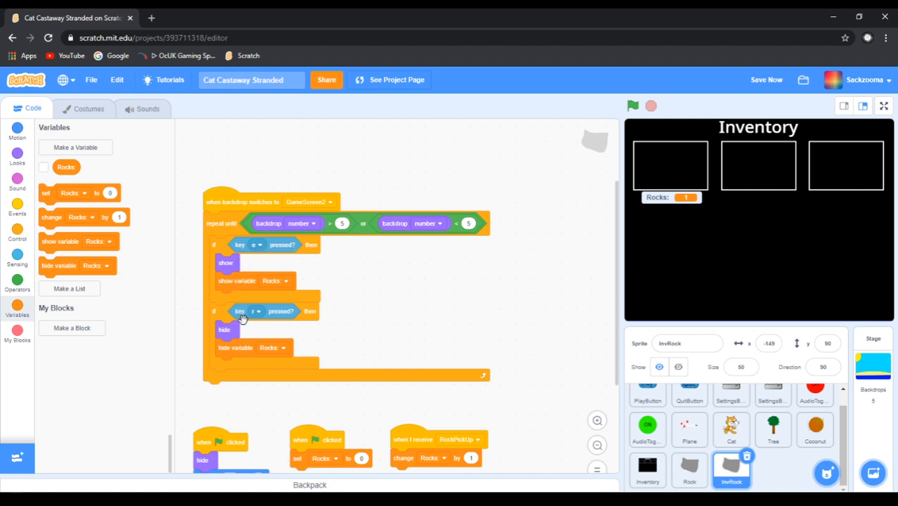
{"action": "mouse_move", "coordinate": [651, 325]}
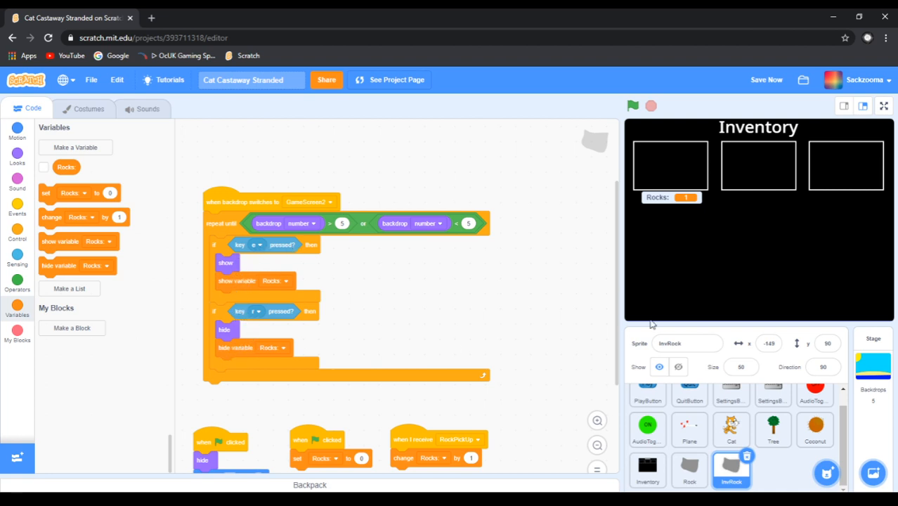
{"action": "left_click", "coordinate": [632, 106]}
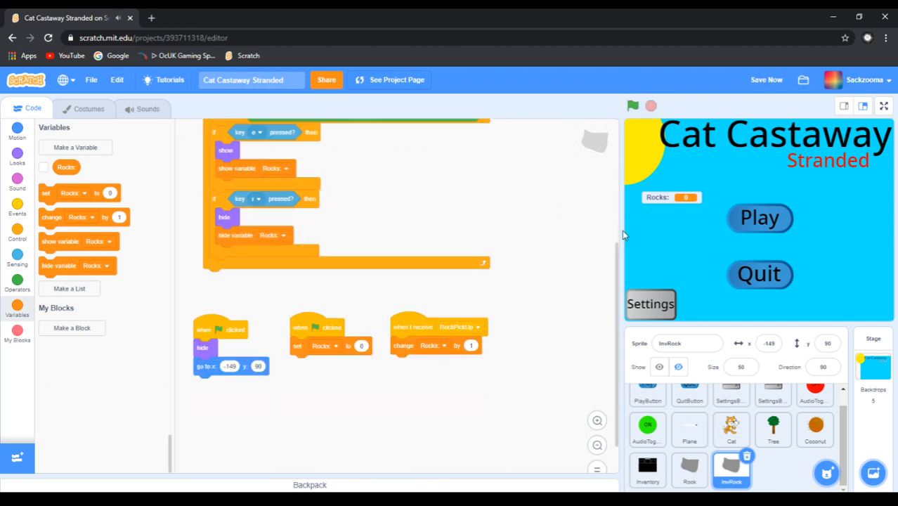
Add 'hide variable Rocks' beneath 'go to x:-149 y:90' in InvRock's start script
{"action": "left_click_drag", "start_coordinate": [59, 266], "coordinate": [239, 390]}
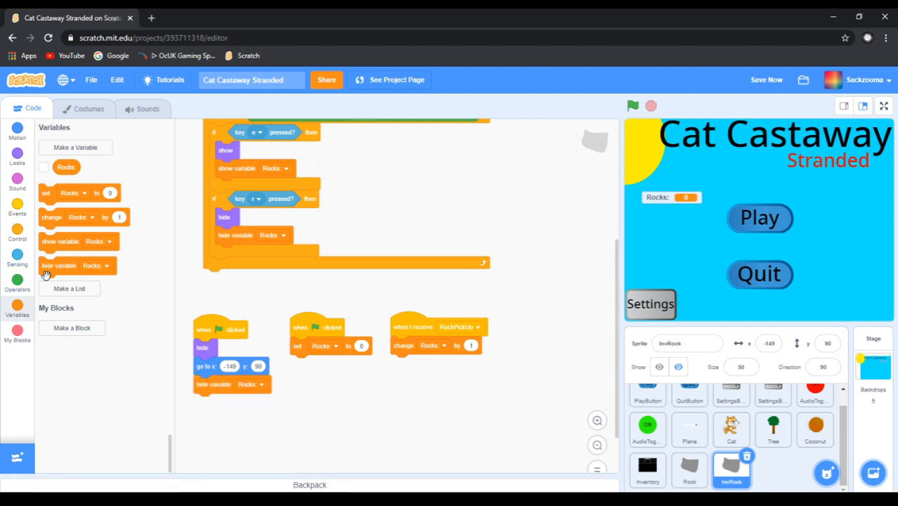
{"action": "mouse_move", "coordinate": [59, 281]}
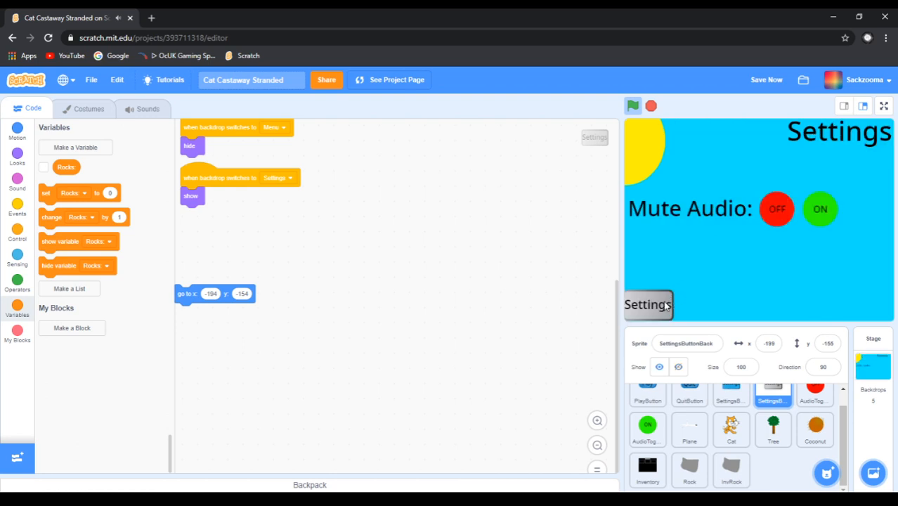
Change SettingsButtonBack's x to -194 and test returning from Settings to the menu
{"action": "left_click", "coordinate": [649, 304]}
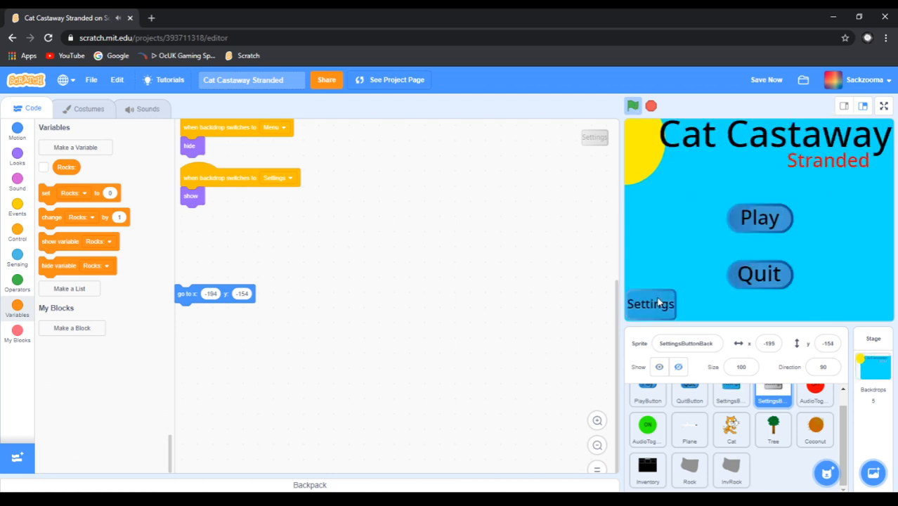
{"action": "left_click", "coordinate": [650, 304]}
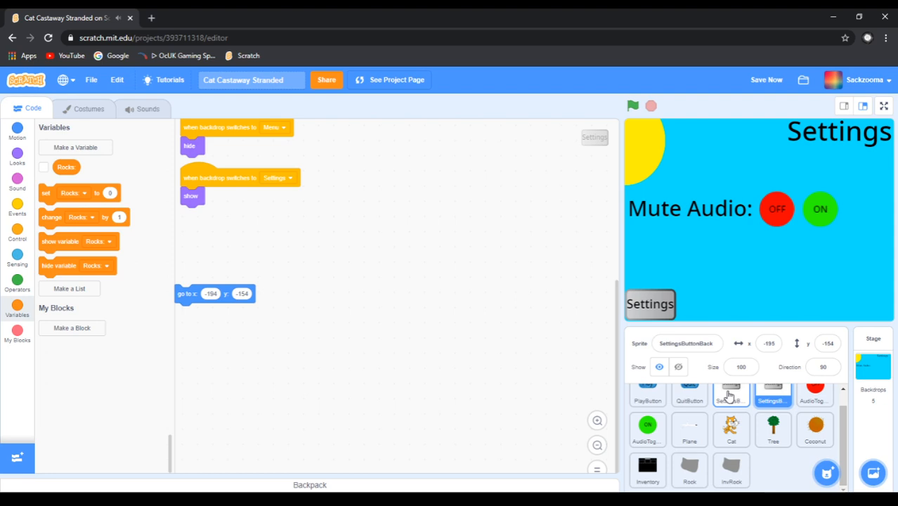
{"action": "left_click", "coordinate": [731, 390]}
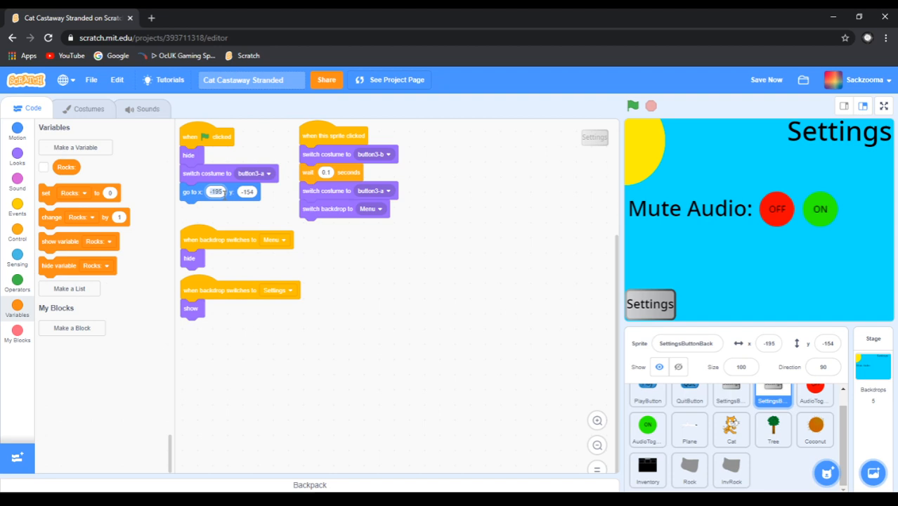
{"action": "mouse_move", "coordinate": [223, 170]}
{"action": "type", "text": "-194"}
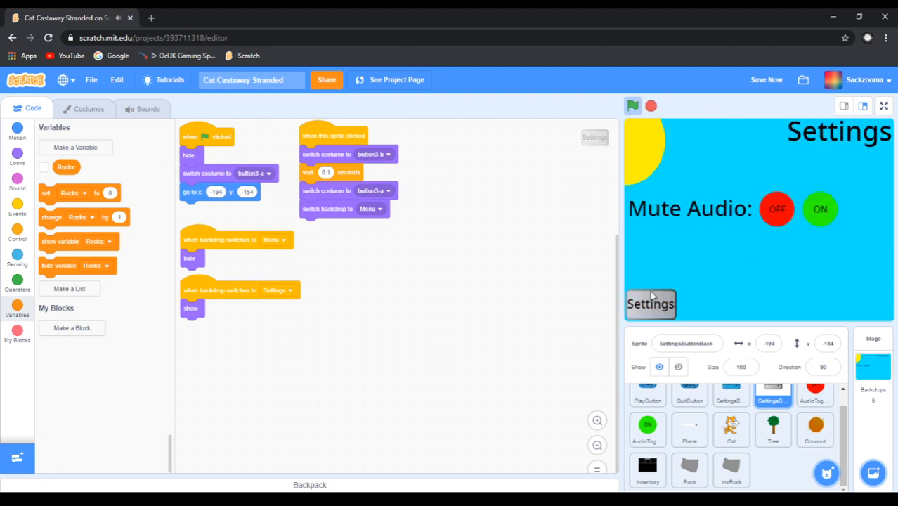
{"action": "left_click", "coordinate": [649, 303]}
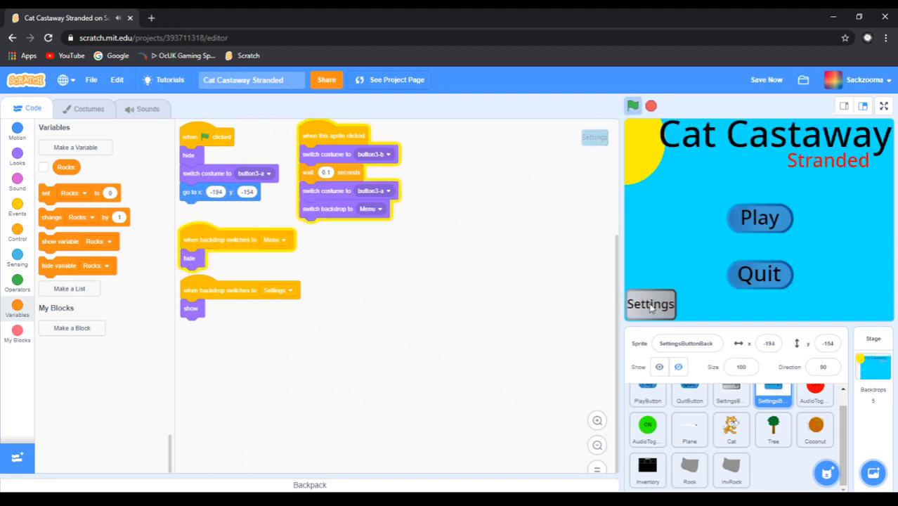
Run the game through the menu, loading and plane intro, then stop it
{"action": "left_click", "coordinate": [649, 304]}
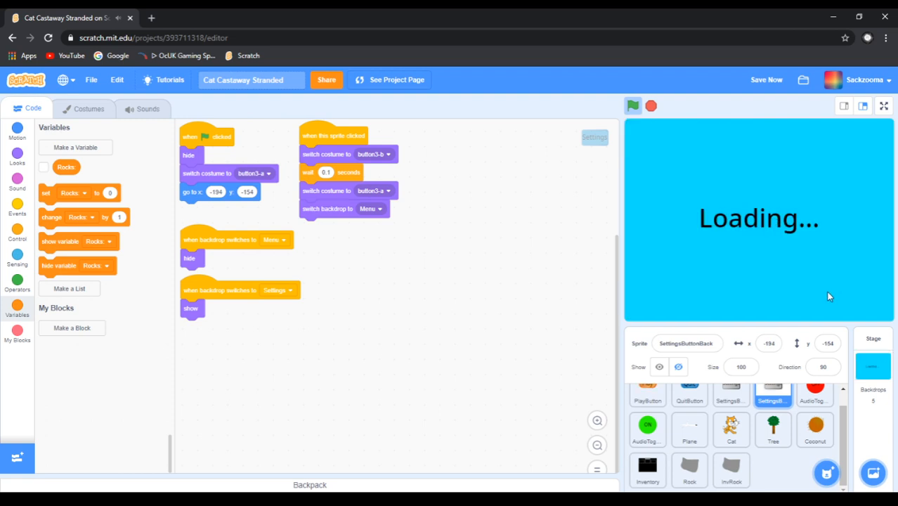
{"action": "mouse_move", "coordinate": [762, 208]}
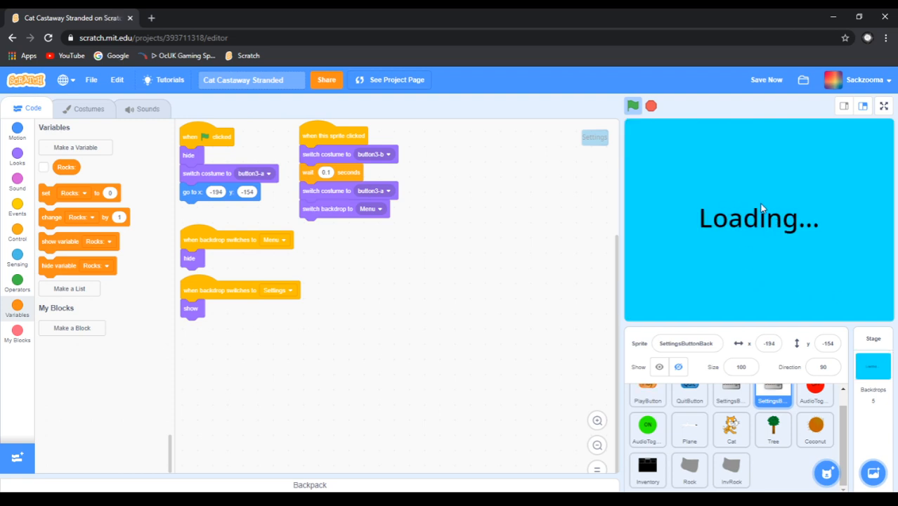
{"action": "mouse_move", "coordinate": [829, 241]}
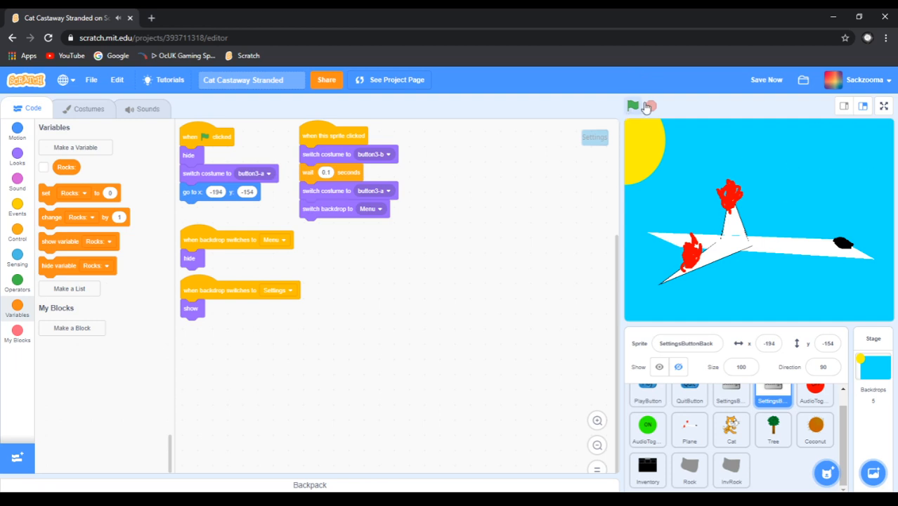
{"action": "left_click", "coordinate": [632, 106]}
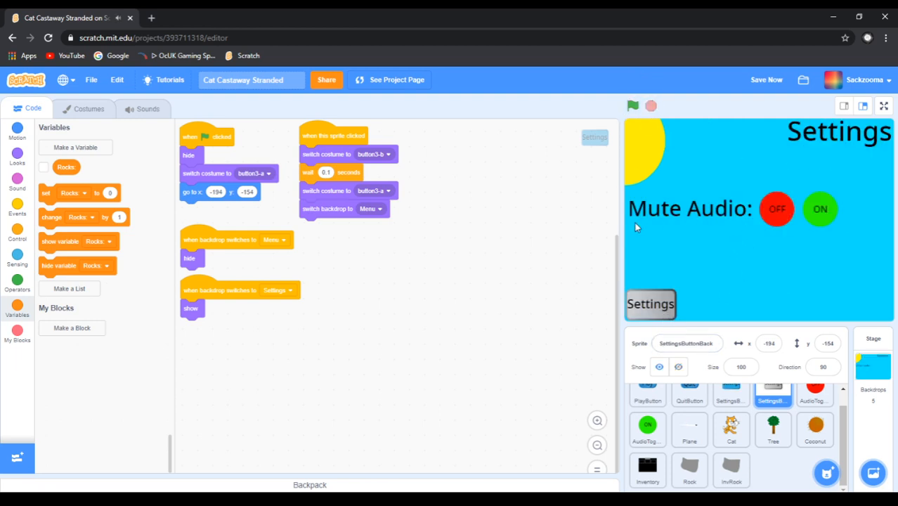
{"action": "mouse_move", "coordinate": [613, 333]}
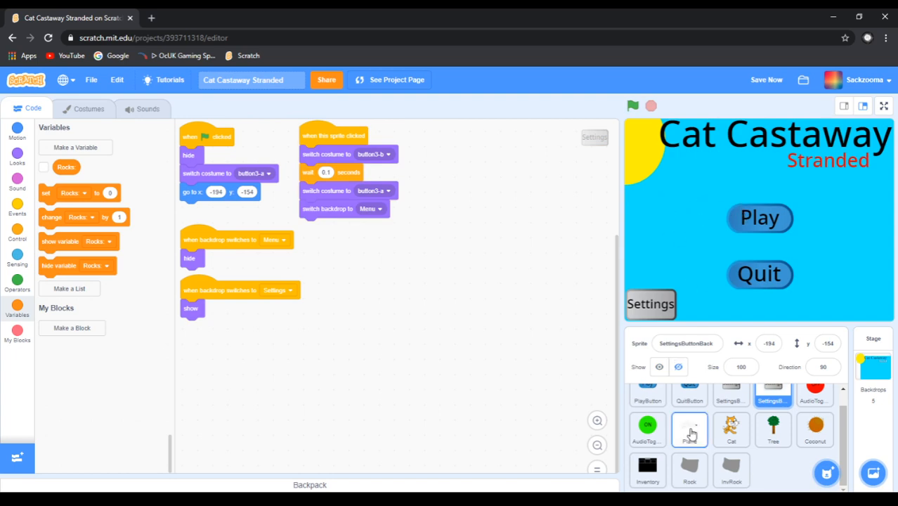
Inspect Plane, audio toggle, Settings, Play, Quit and Cat scripts, finishing on the Stage
{"action": "left_click", "coordinate": [690, 429]}
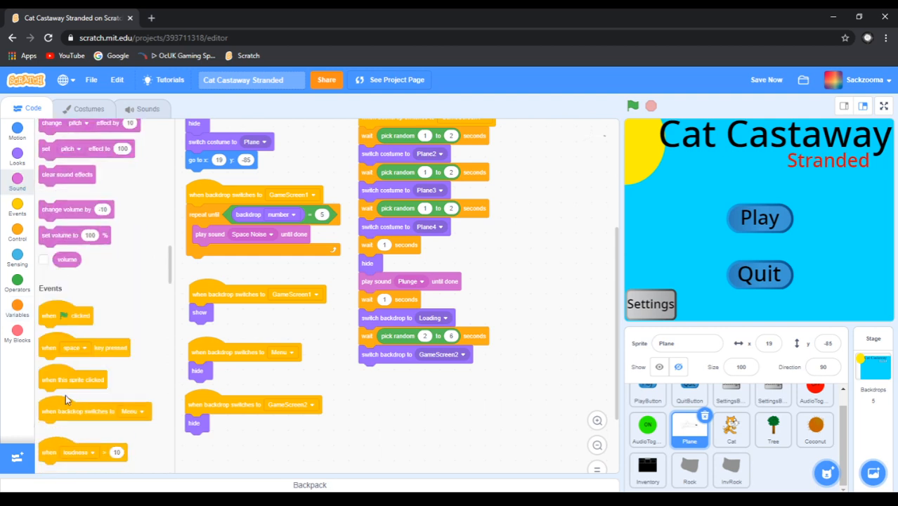
{"action": "scroll", "scroll_direction": "down", "scroll_amount": 3}
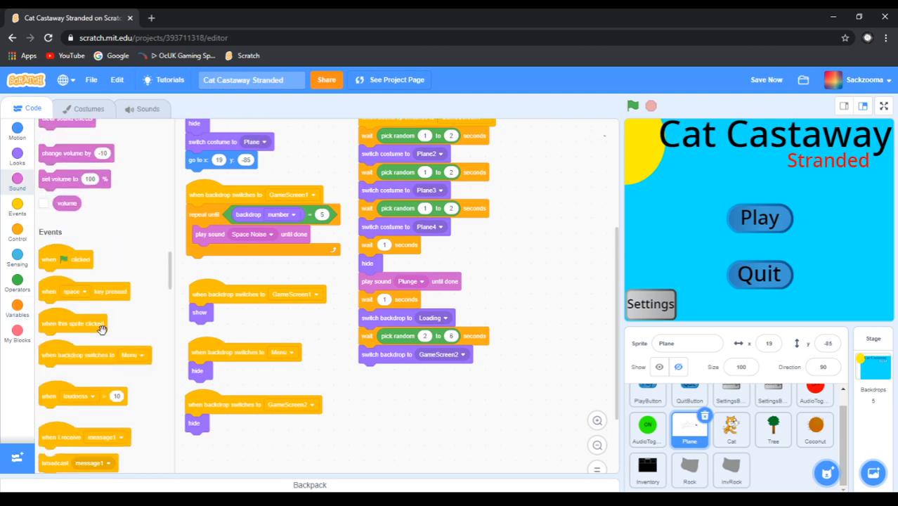
{"action": "left_click", "coordinate": [647, 429]}
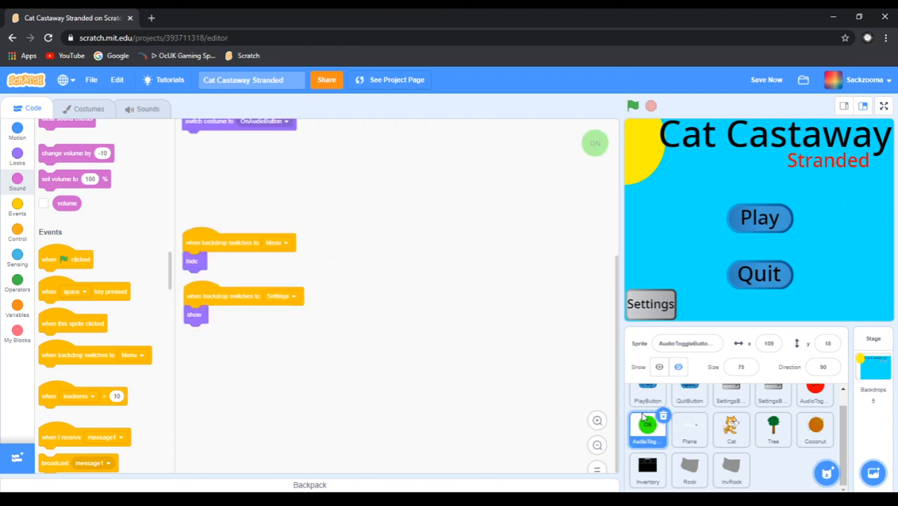
{"action": "left_click", "coordinate": [730, 429]}
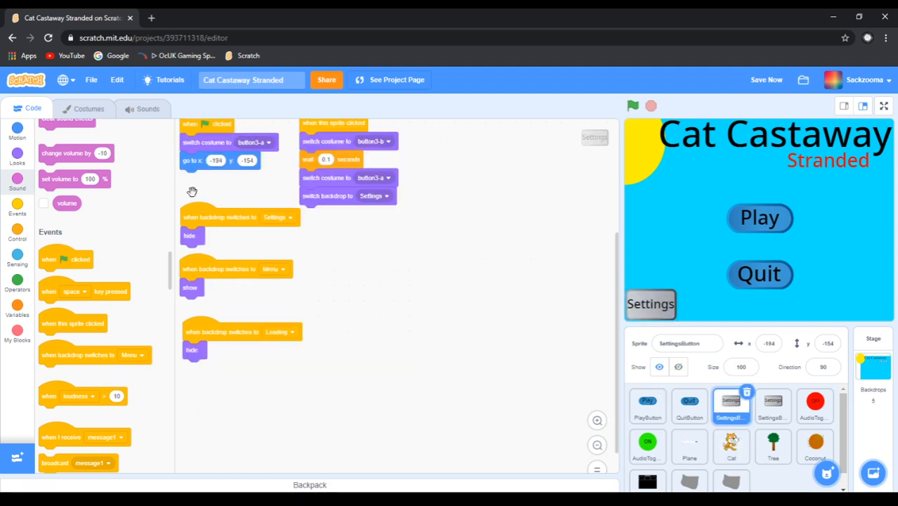
{"action": "left_click", "coordinate": [647, 404]}
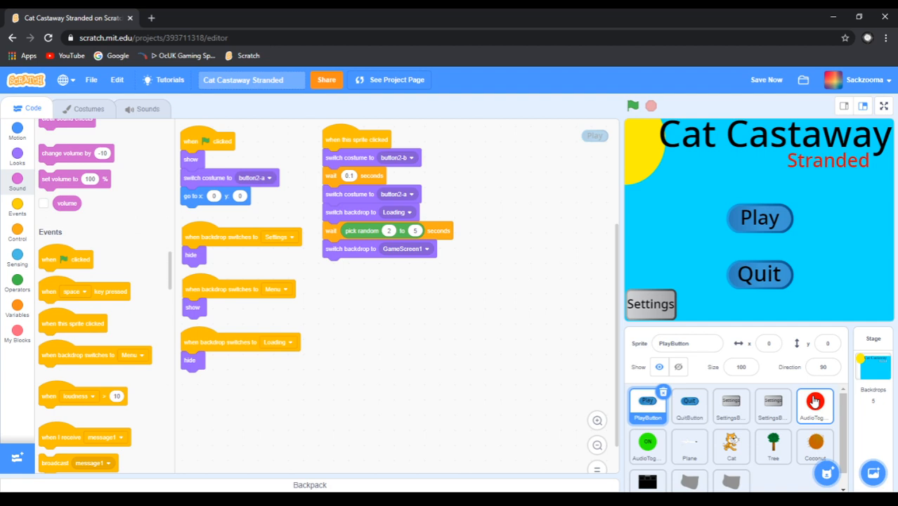
{"action": "left_click", "coordinate": [814, 405]}
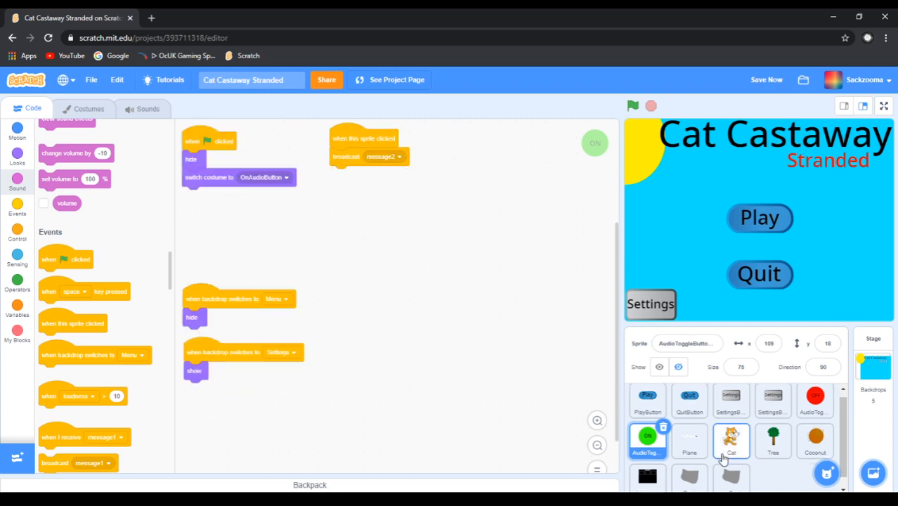
{"action": "left_click", "coordinate": [689, 429]}
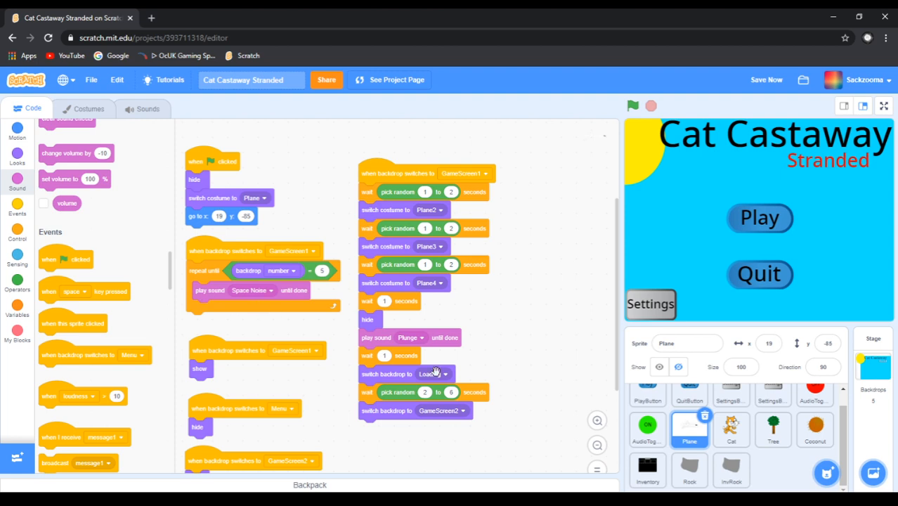
{"action": "left_click", "coordinate": [647, 467]}
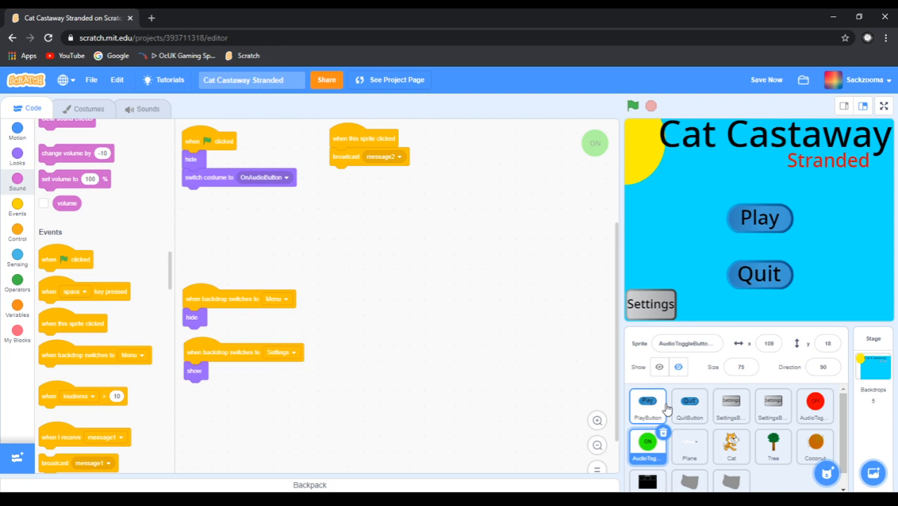
{"action": "left_click", "coordinate": [689, 404]}
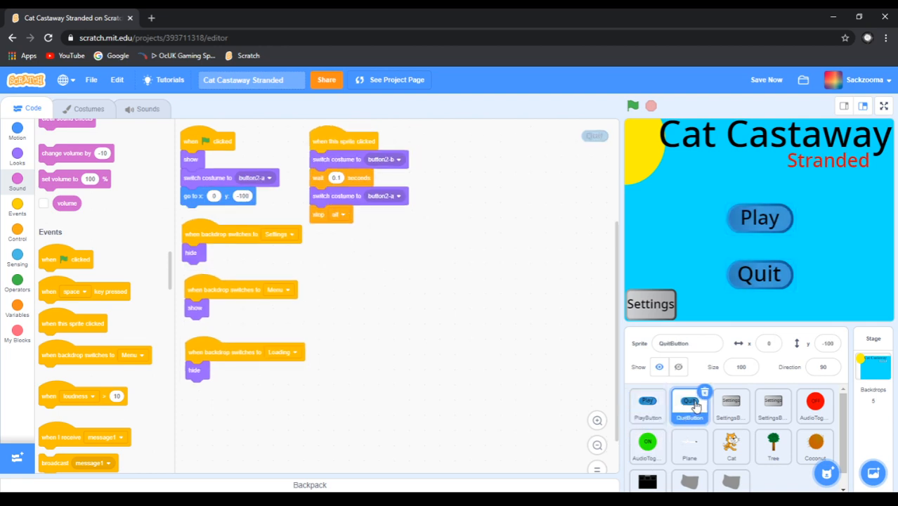
{"action": "left_click", "coordinate": [731, 405]}
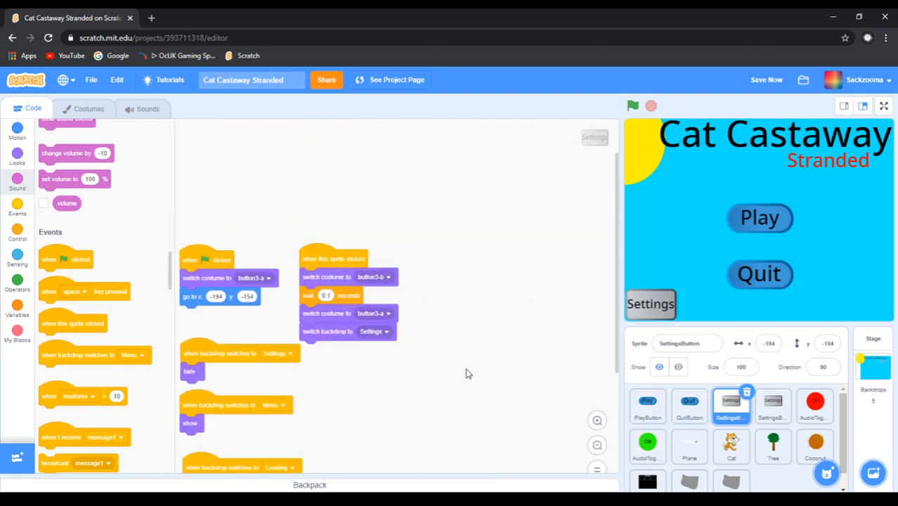
{"action": "left_click", "coordinate": [772, 406]}
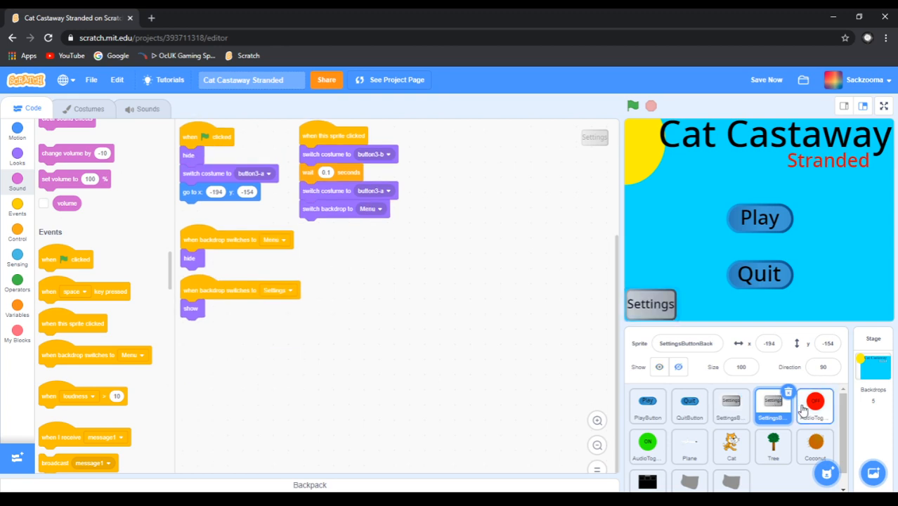
{"action": "left_click", "coordinate": [814, 405]}
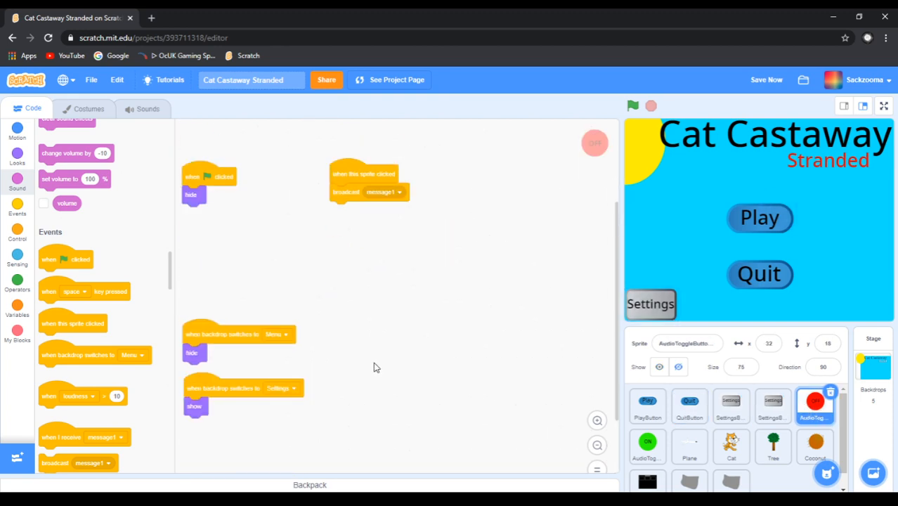
{"action": "left_click", "coordinate": [688, 447]}
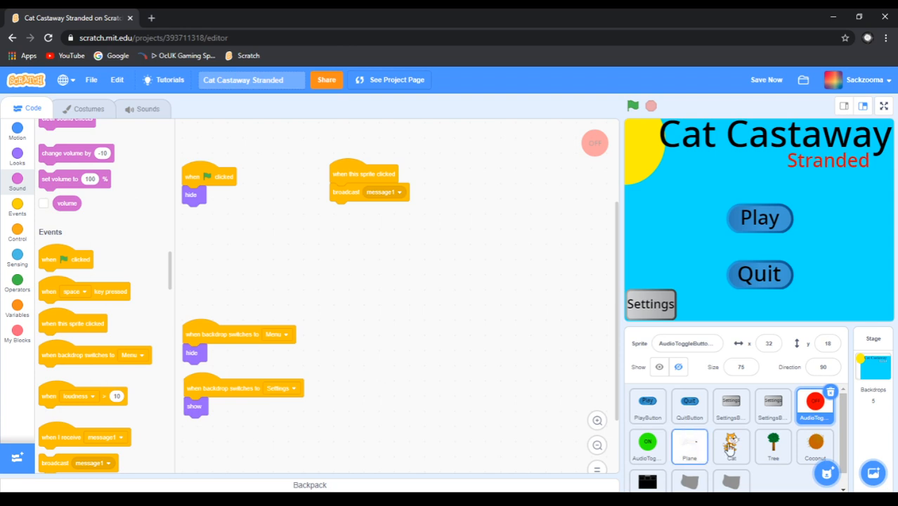
{"action": "left_click", "coordinate": [690, 447]}
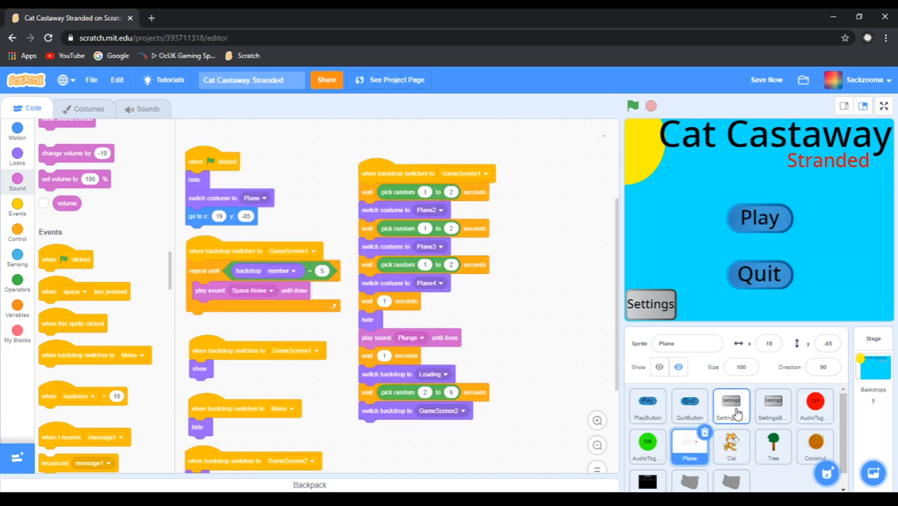
{"action": "left_click", "coordinate": [731, 406]}
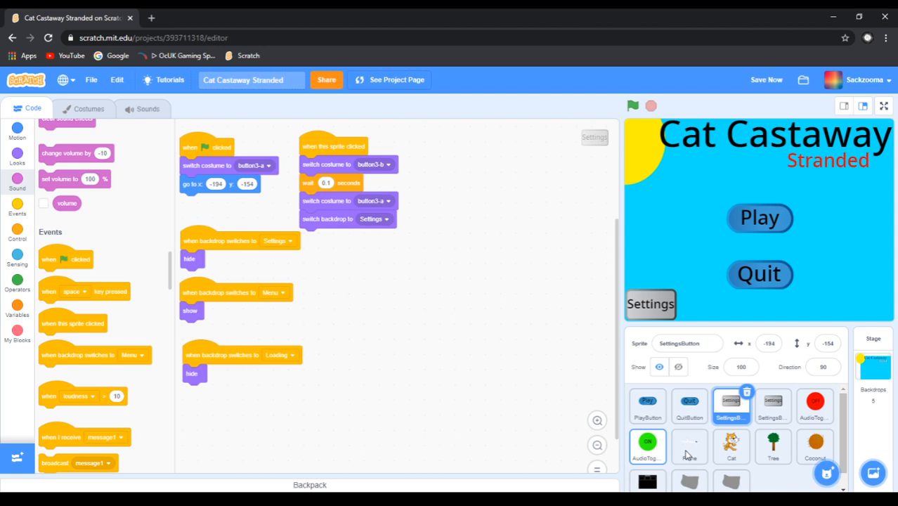
{"action": "left_click", "coordinate": [731, 447]}
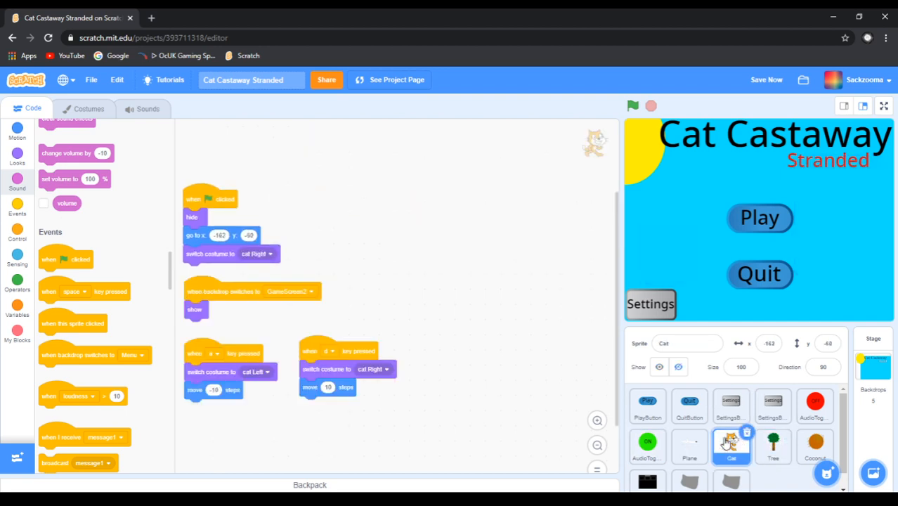
{"action": "left_click", "coordinate": [689, 446]}
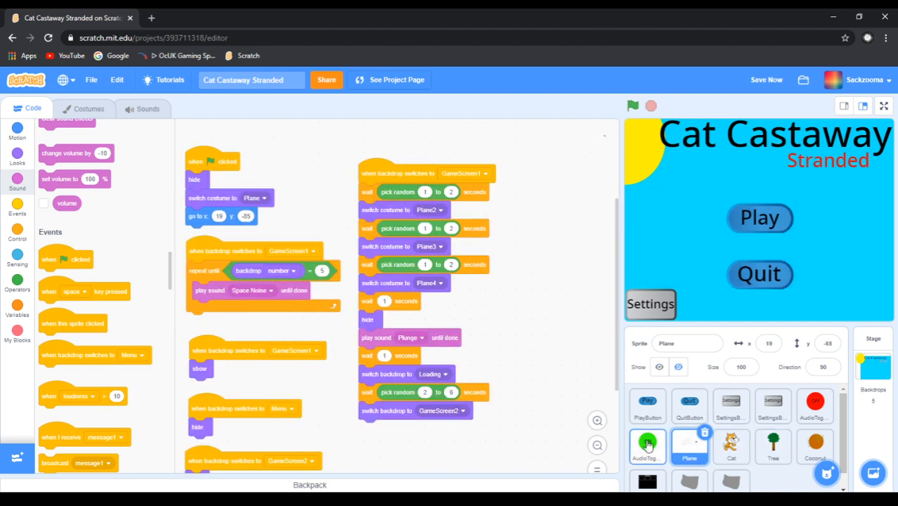
{"action": "left_click", "coordinate": [648, 446]}
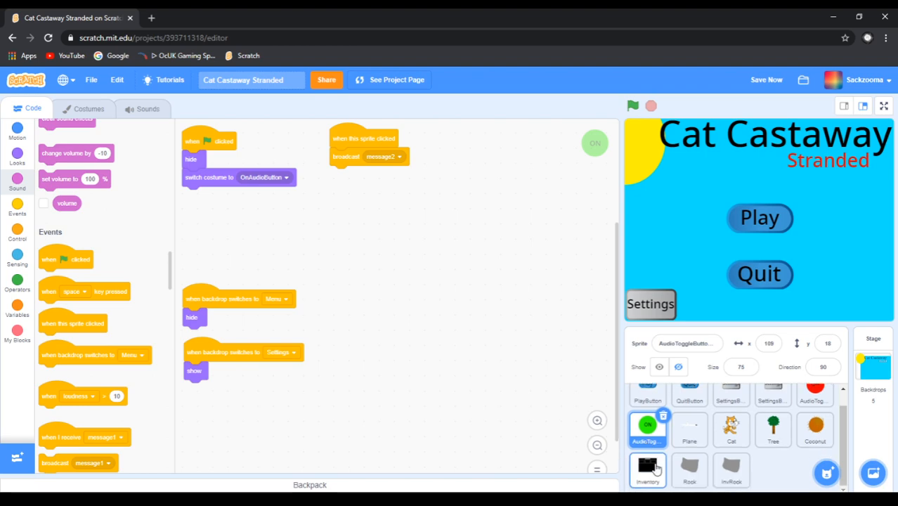
{"action": "left_click", "coordinate": [731, 469]}
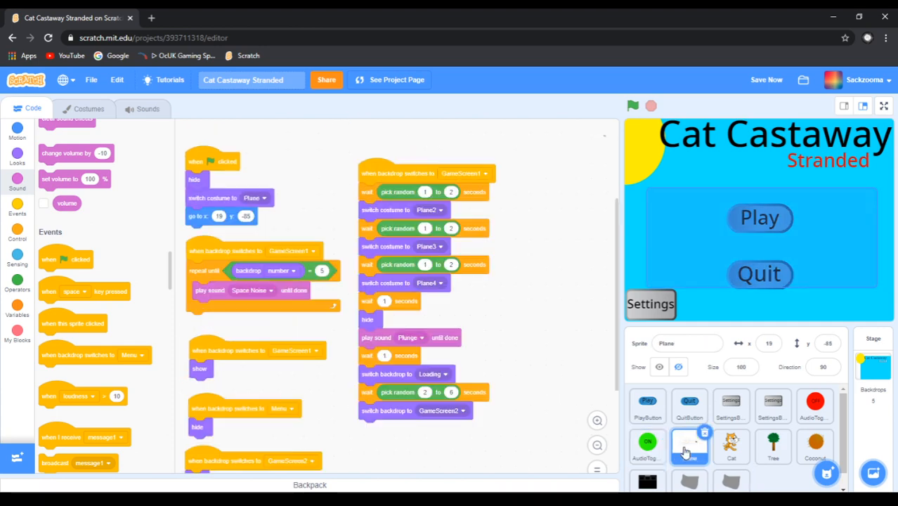
{"action": "left_click", "coordinate": [731, 446]}
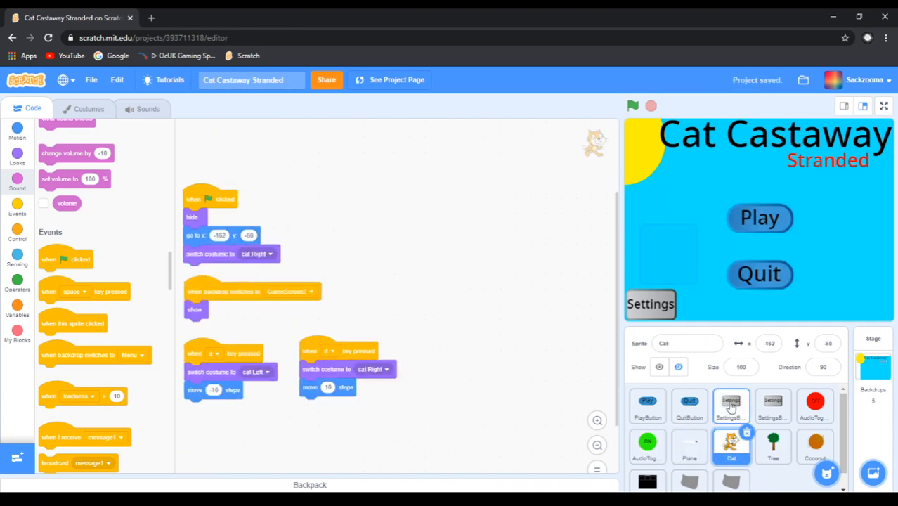
{"action": "left_click", "coordinate": [730, 406]}
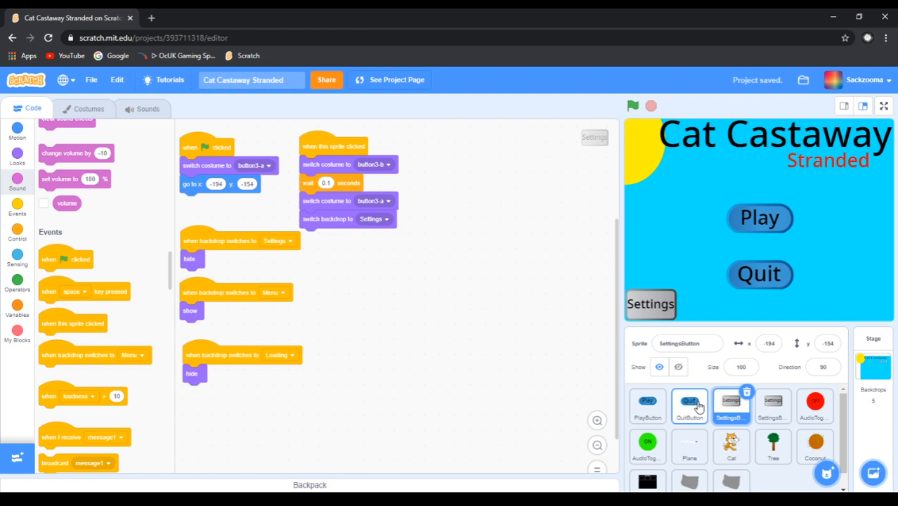
{"action": "left_click", "coordinate": [646, 406]}
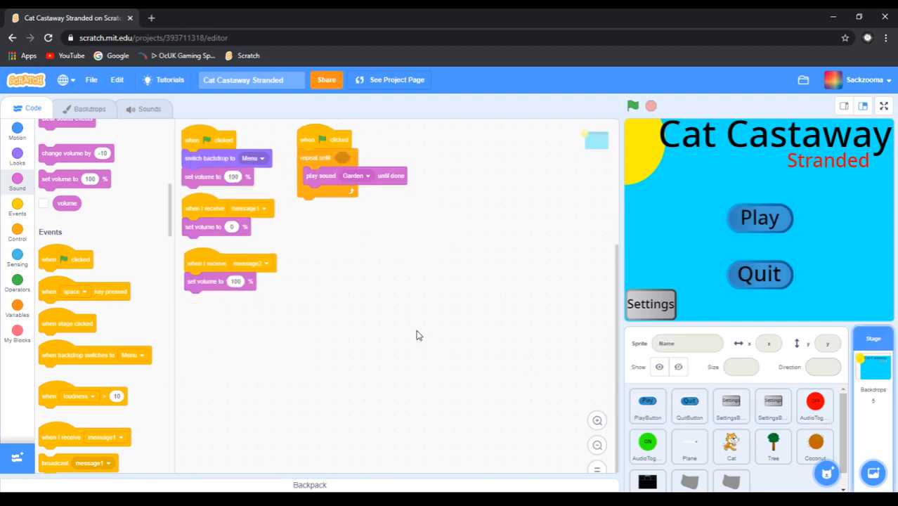
Nudge the Stage's message1 volume script and scroll through the sprite list
{"action": "left_click_drag", "start_coordinate": [225, 218], "coordinate": [576, 379]}
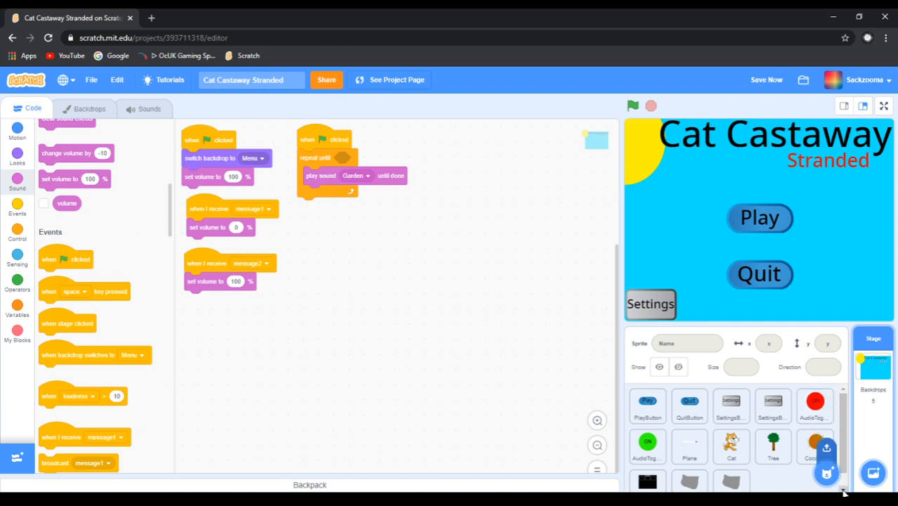
{"action": "scroll", "scroll_direction": "down", "scroll_amount": 3}
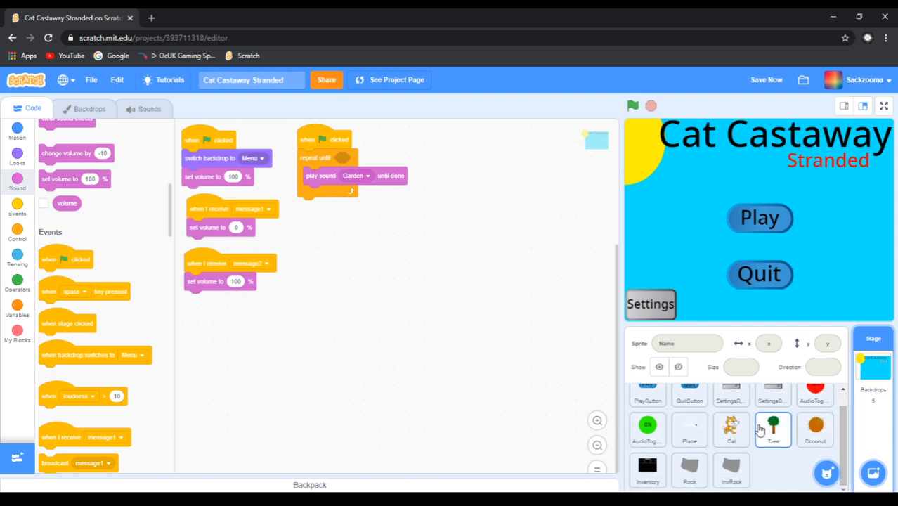
{"action": "left_click", "coordinate": [773, 431]}
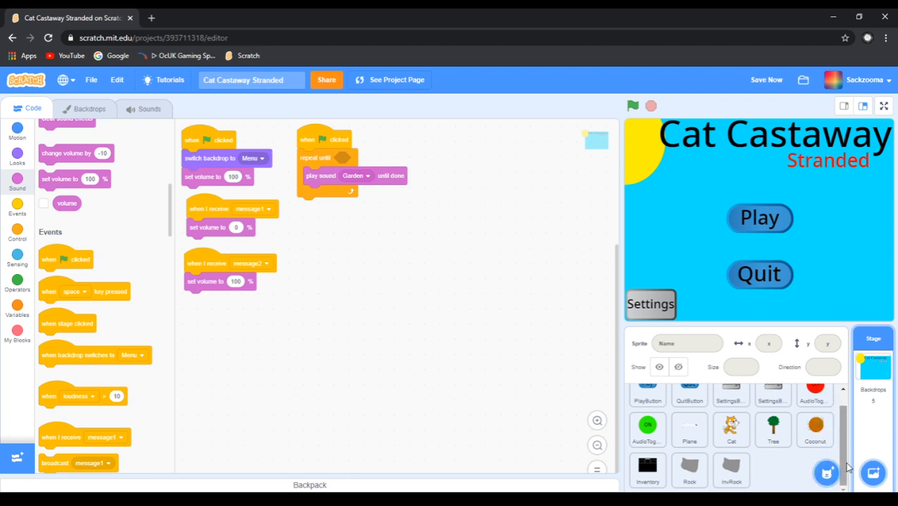
{"action": "left_click", "coordinate": [689, 431]}
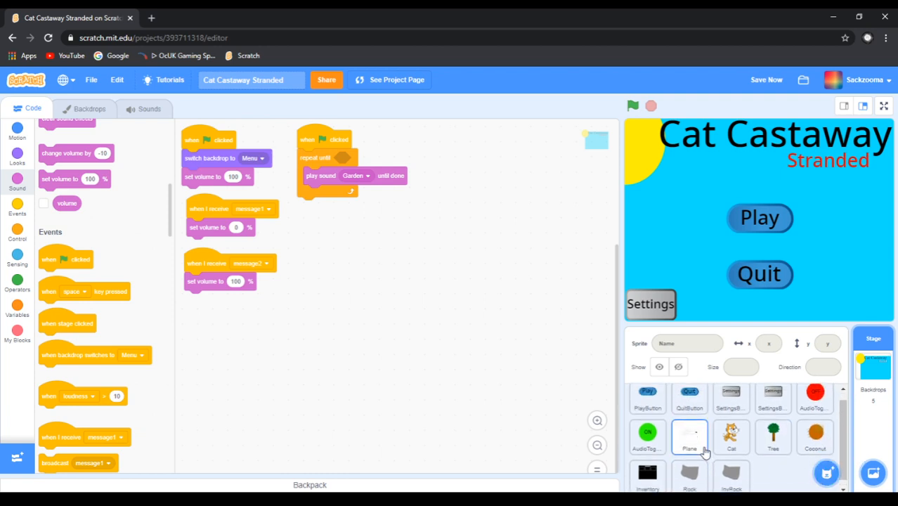
{"action": "scroll", "scroll_direction": "down", "scroll_amount": 3}
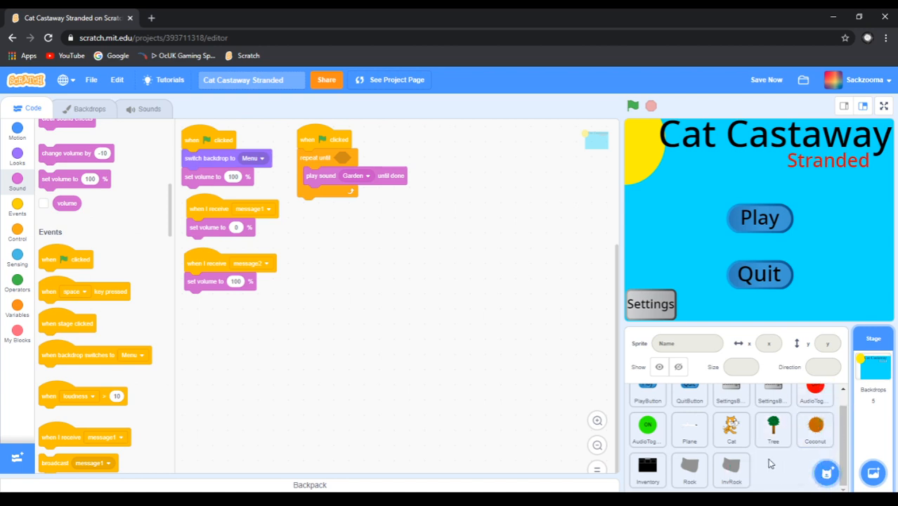
{"action": "mouse_move", "coordinate": [773, 471]}
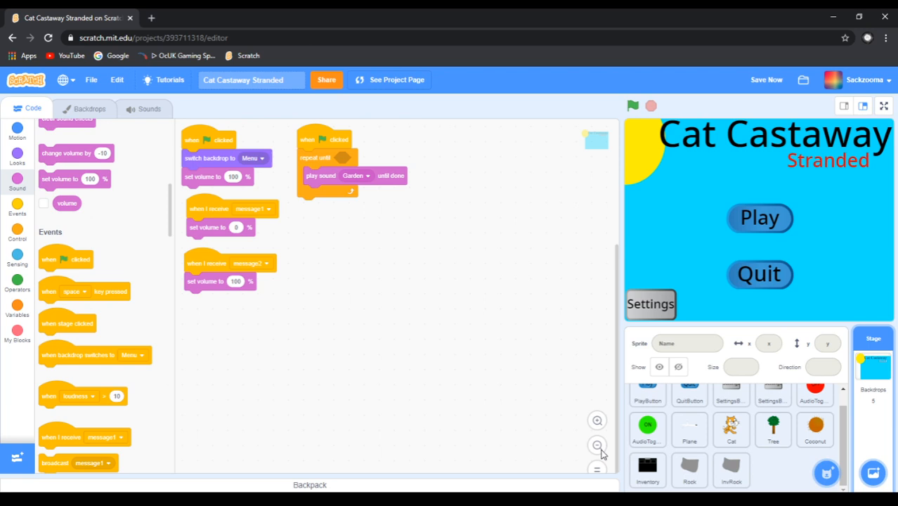
{"action": "mouse_move", "coordinate": [839, 107]}
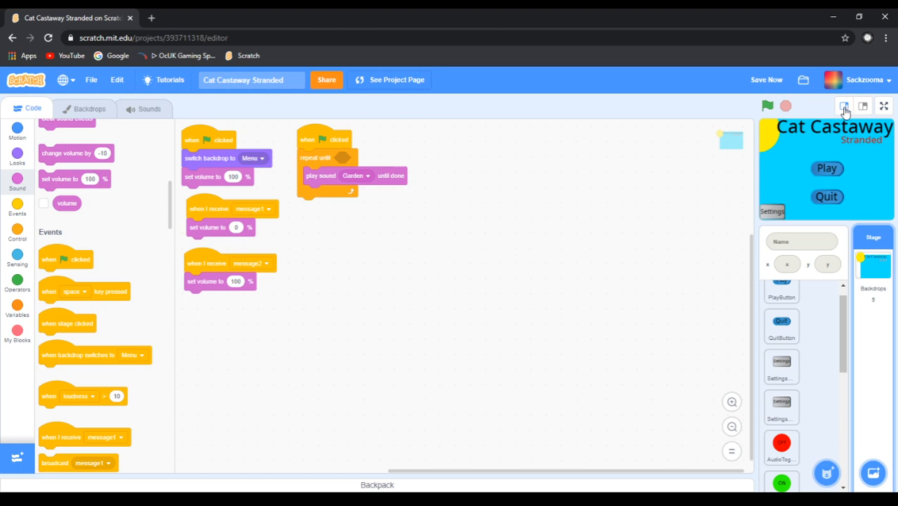
{"action": "mouse_move", "coordinate": [847, 111]}
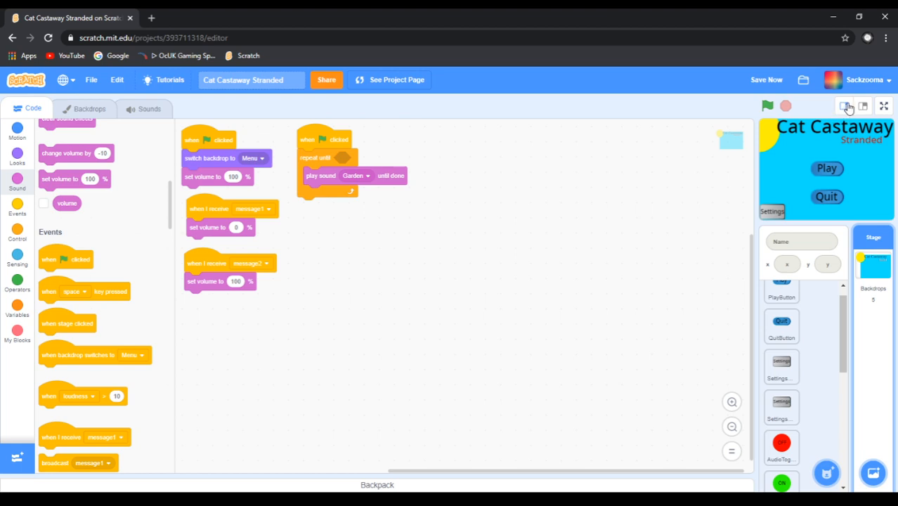
{"action": "scroll", "scroll_direction": "down", "scroll_amount": 3}
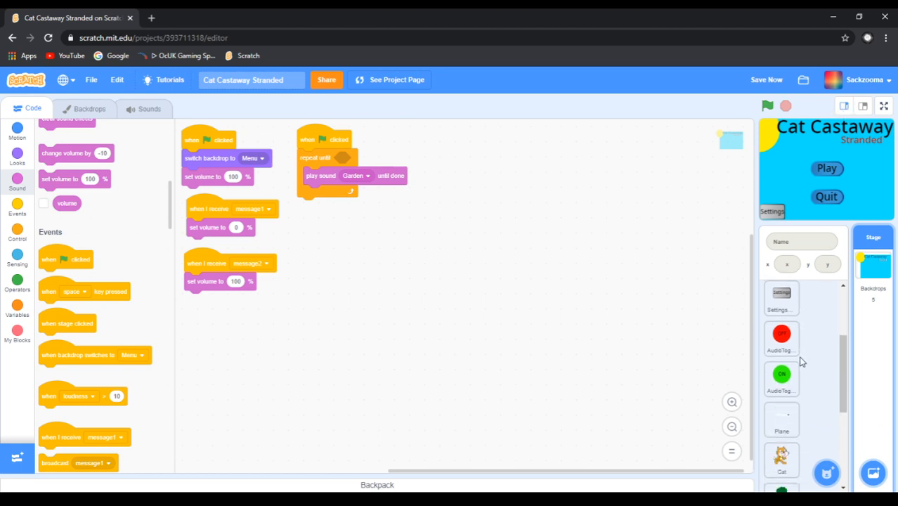
{"action": "scroll", "scroll_direction": "down", "scroll_amount": 3}
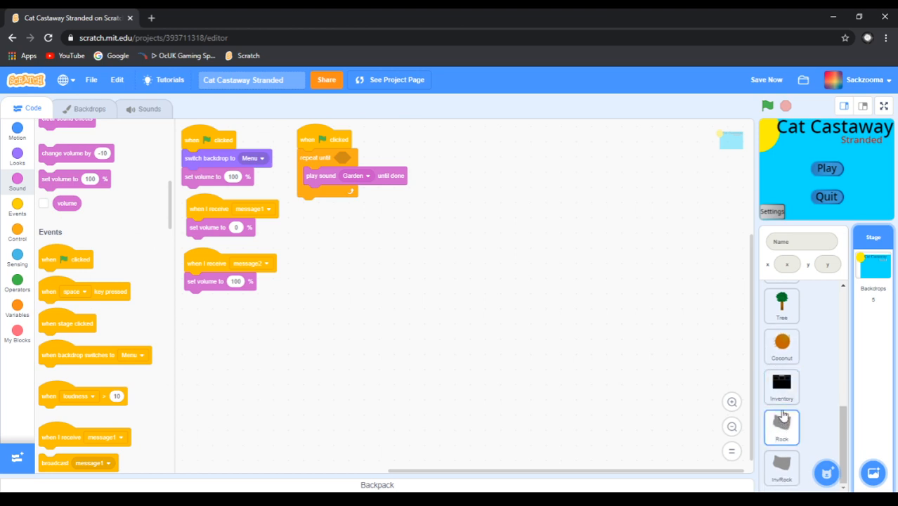
{"action": "scroll", "scroll_direction": "down", "scroll_amount": 3}
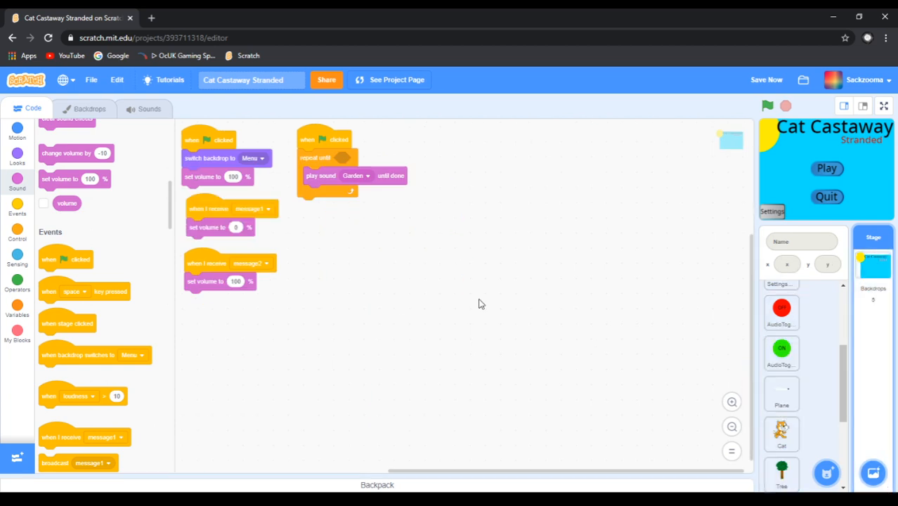
{"action": "left_click", "coordinate": [781, 393]}
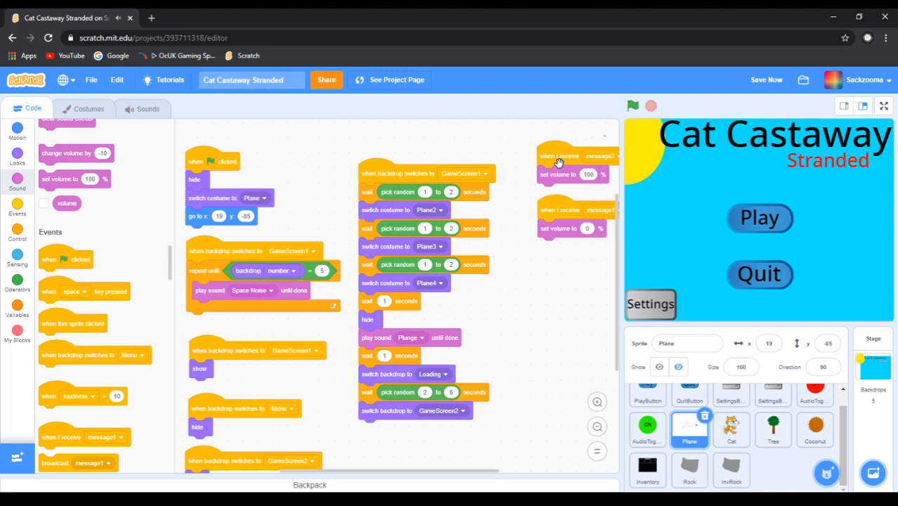
{"action": "mouse_move", "coordinate": [708, 246]}
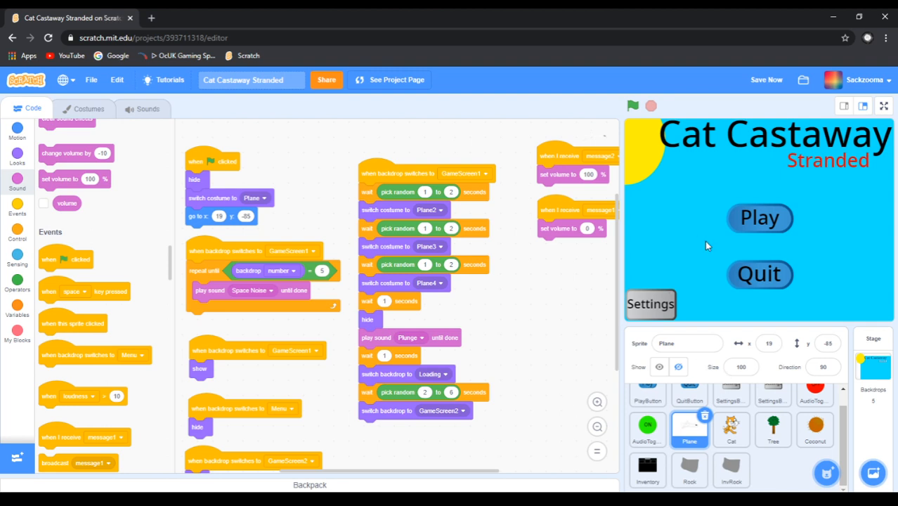
Start the game and play from the title menu into the sky scene
{"action": "left_click", "coordinate": [632, 105]}
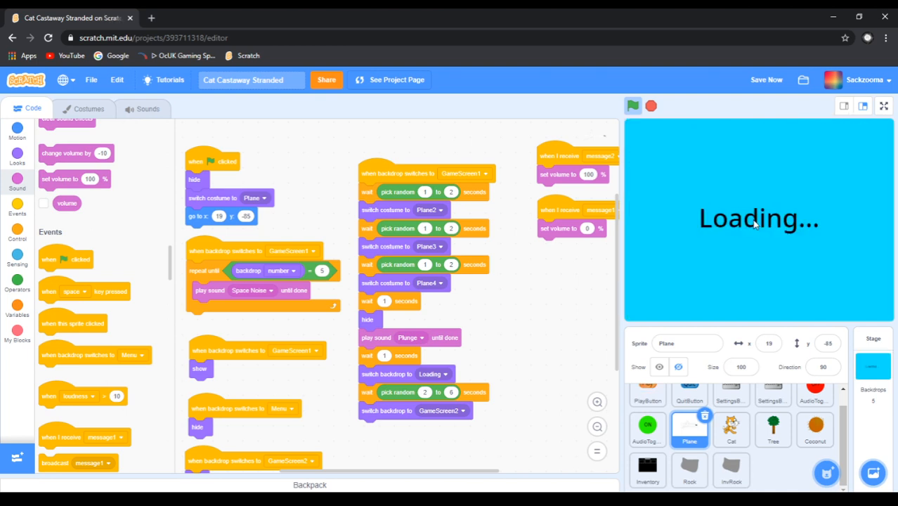
{"action": "left_click", "coordinate": [632, 105]}
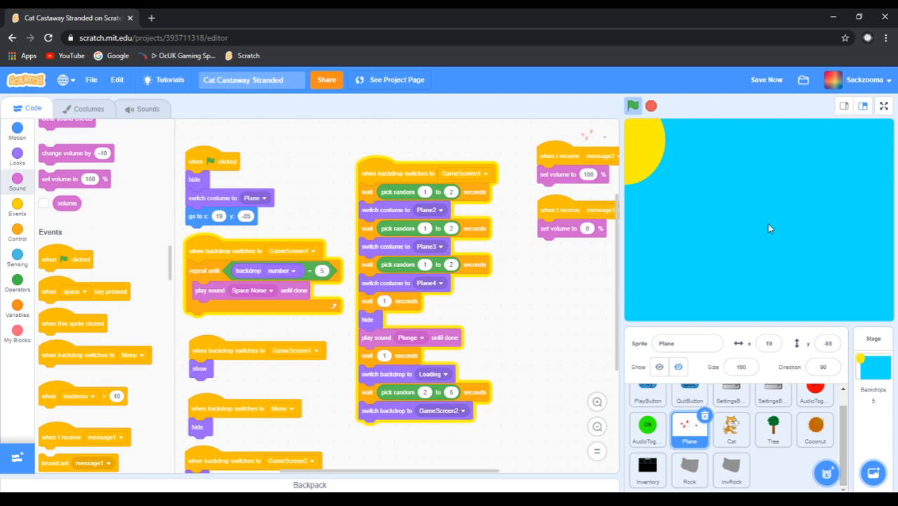
{"action": "mouse_move", "coordinate": [539, 278]}
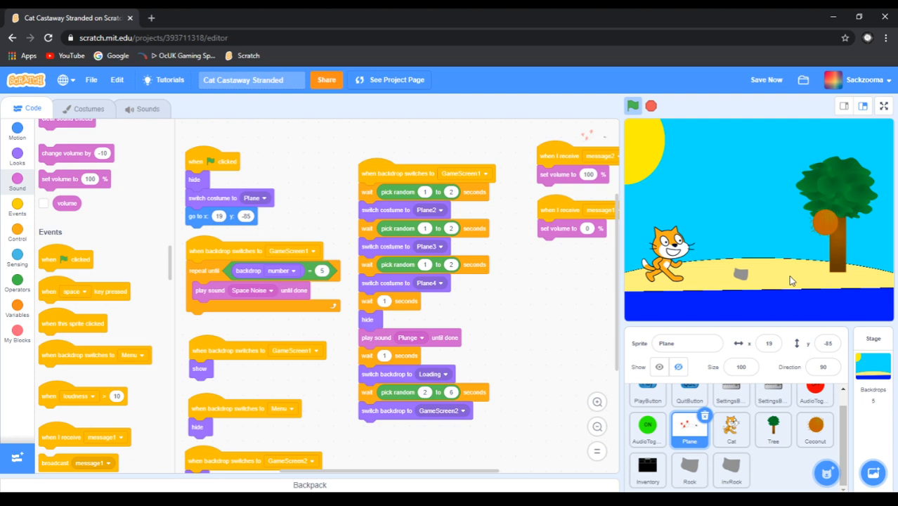
{"action": "mouse_move", "coordinate": [744, 281]}
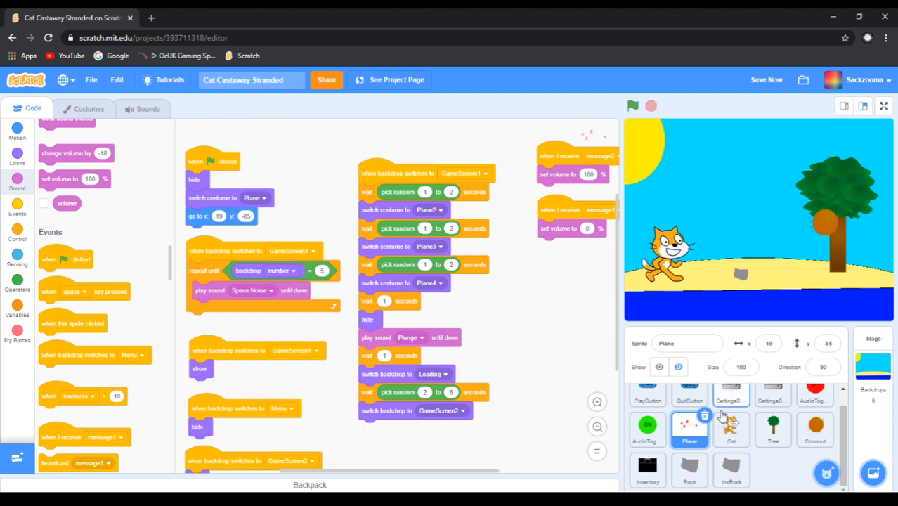
Give Rock a click script broadcasting RockPickUp then hiding, and save the project
{"action": "left_click", "coordinate": [690, 469]}
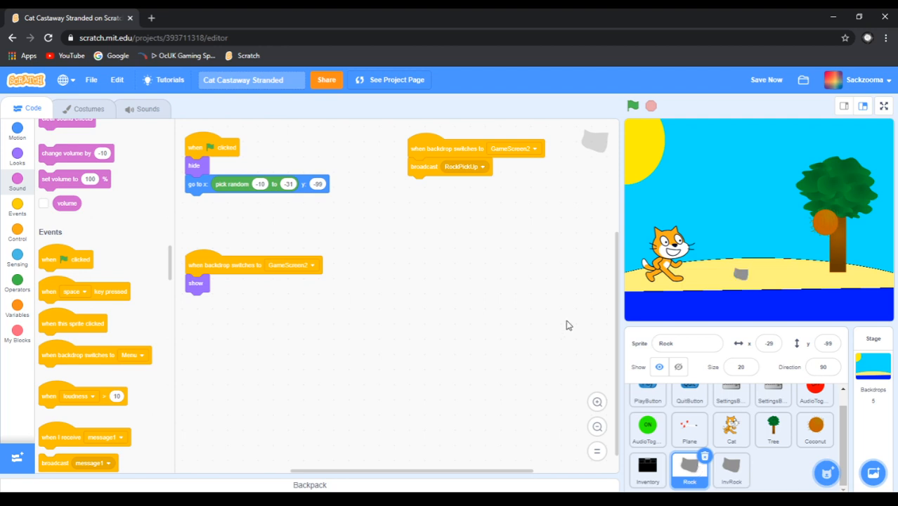
{"action": "left_click_drag", "start_coordinate": [450, 166], "coordinate": [450, 213]}
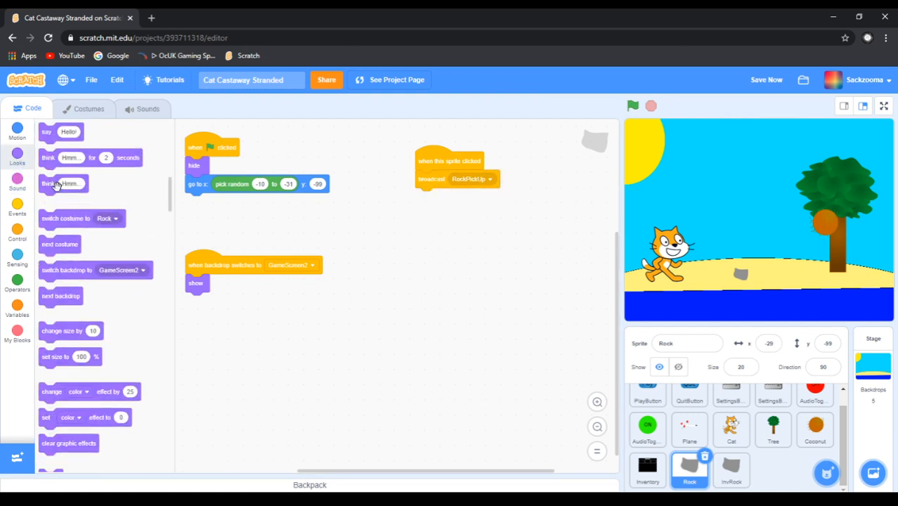
{"action": "scroll", "scroll_direction": "down", "scroll_amount": 3}
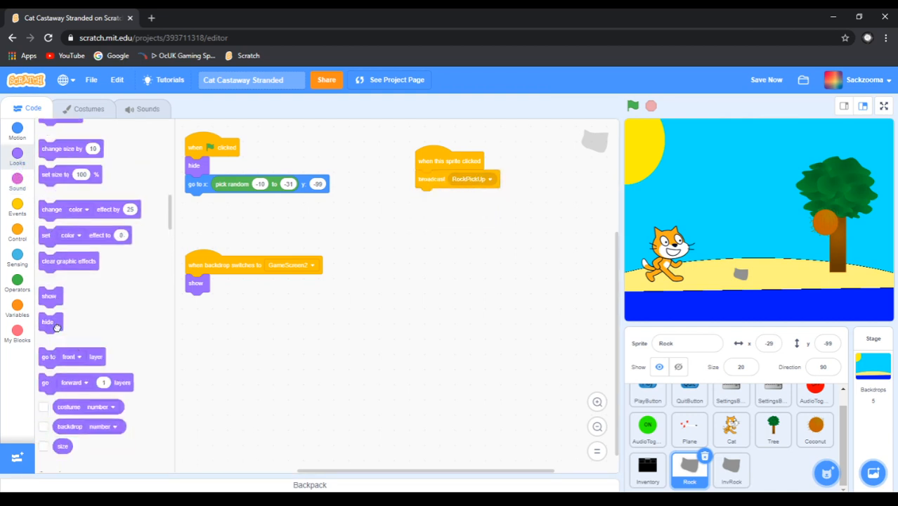
{"action": "left_click_drag", "start_coordinate": [47, 322], "coordinate": [424, 198]}
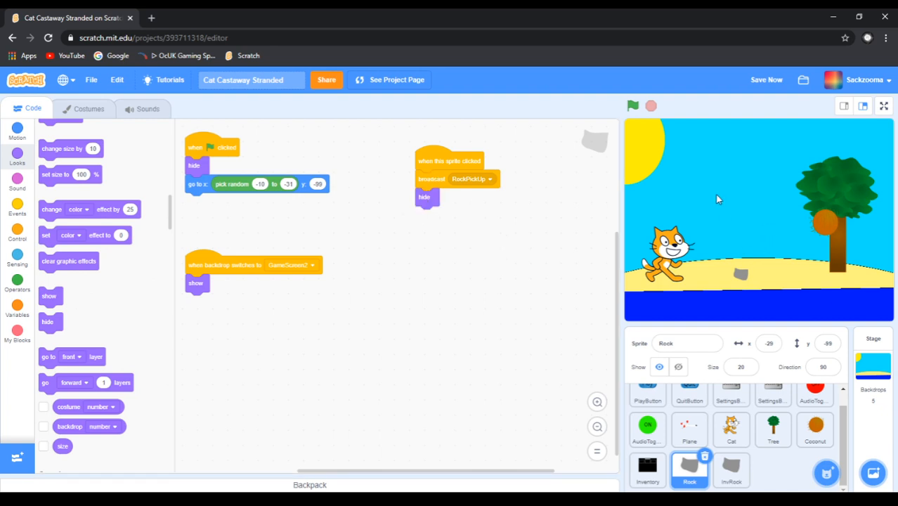
{"action": "mouse_move", "coordinate": [714, 213]}
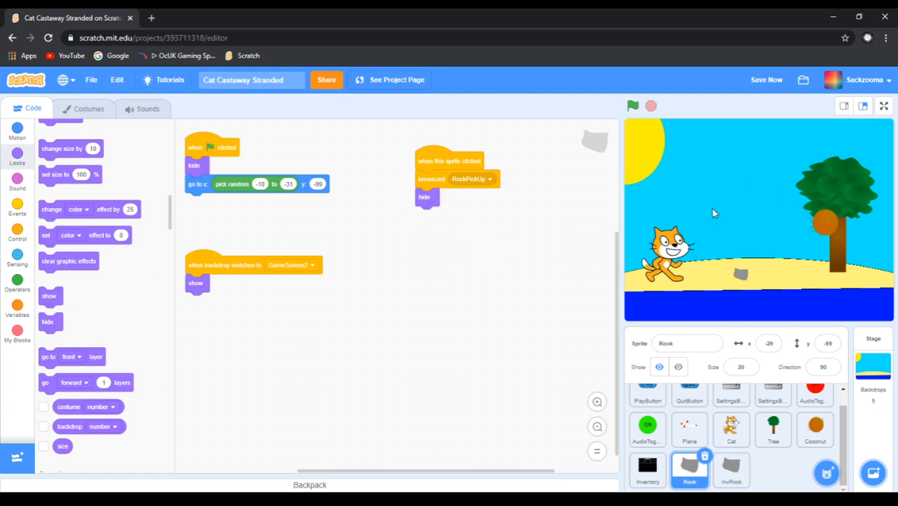
{"action": "mouse_move", "coordinate": [731, 277]}
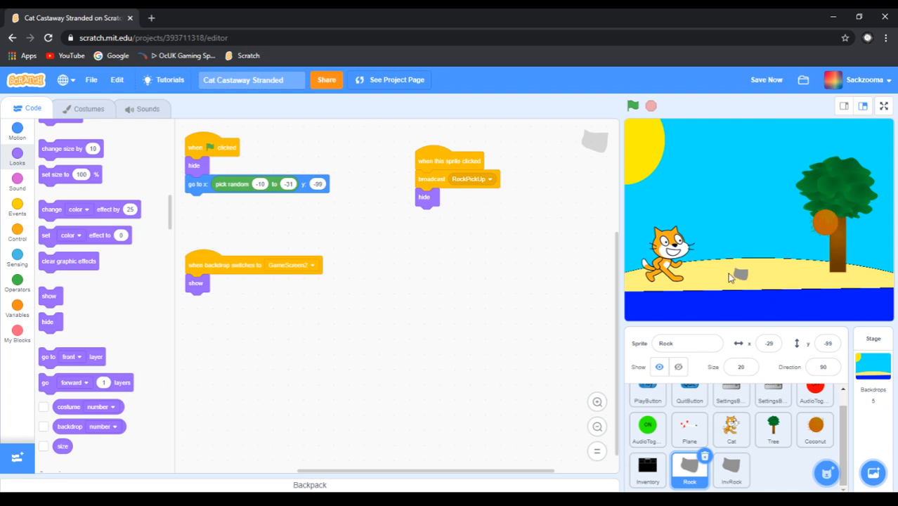
{"action": "mouse_move", "coordinate": [731, 264]}
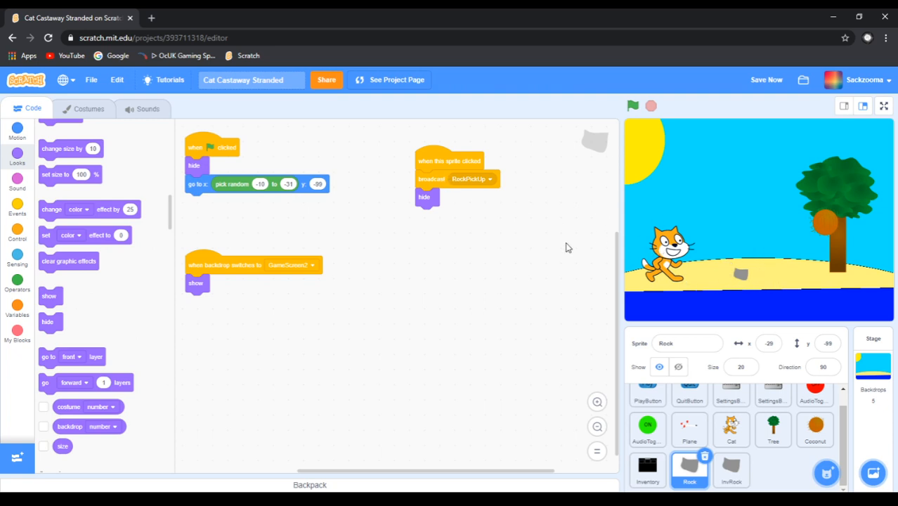
{"action": "mouse_move", "coordinate": [648, 187]}
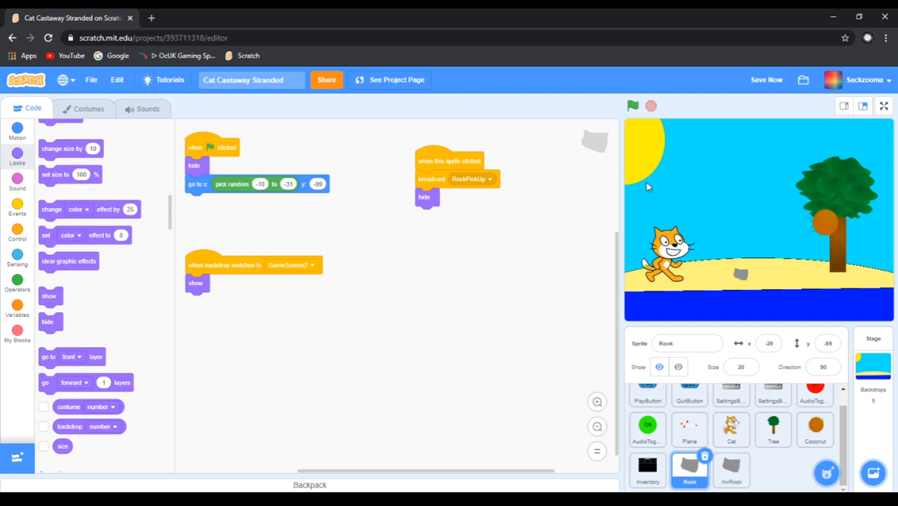
{"action": "left_click", "coordinate": [767, 79]}
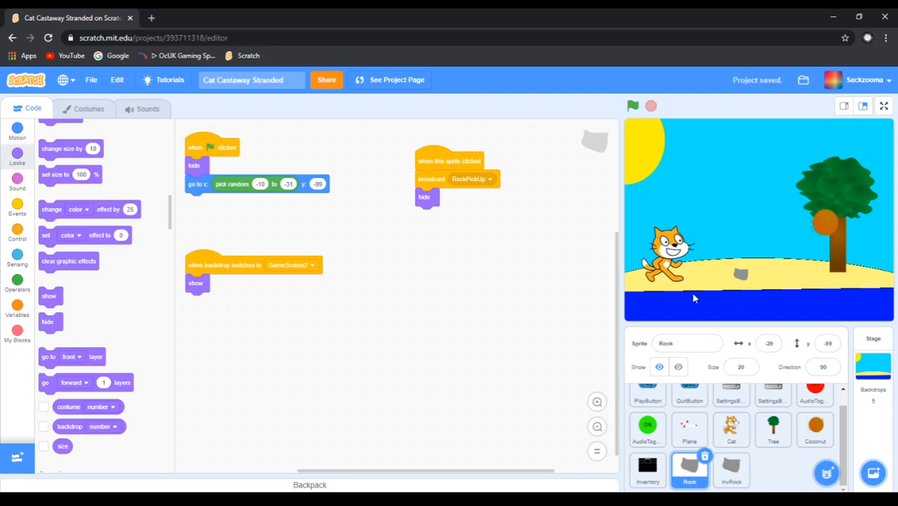
{"action": "mouse_move", "coordinate": [241, 174]}
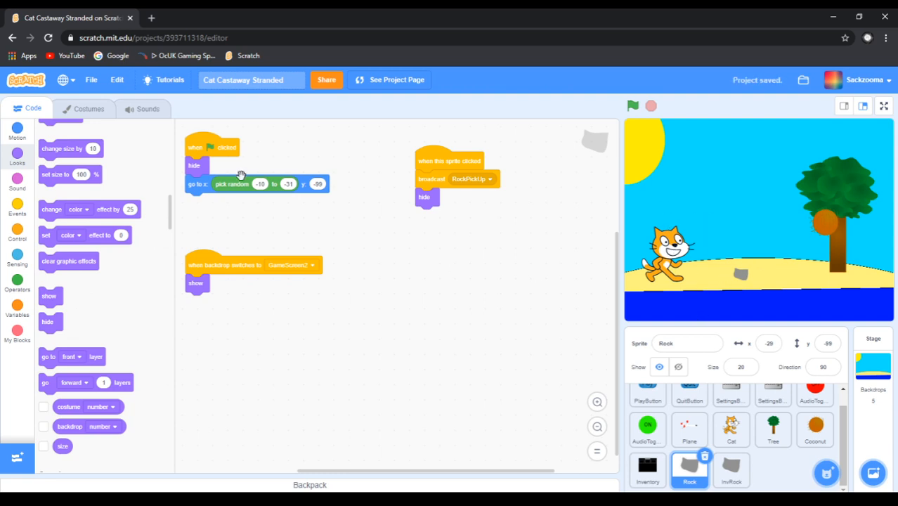
Browse the Sensing blocks, then switch to the Motion category
{"action": "left_click", "coordinate": [16, 256]}
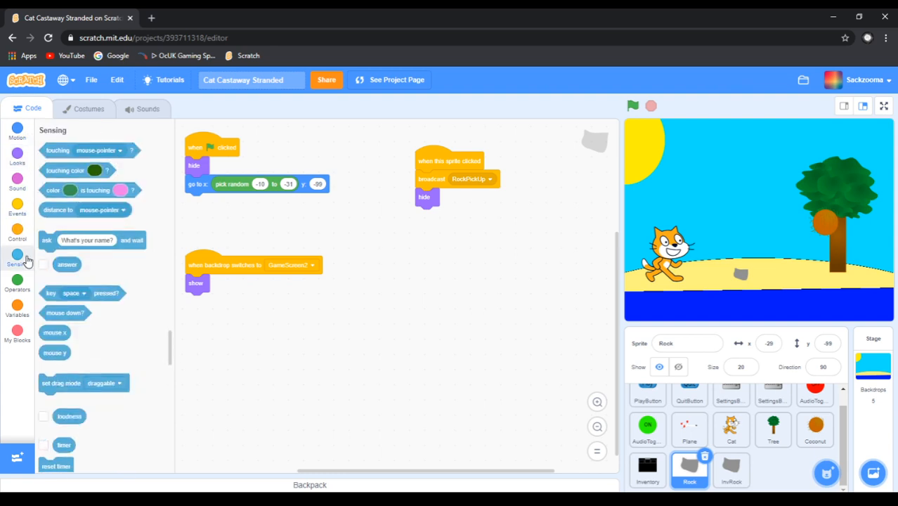
{"action": "left_click", "coordinate": [17, 132]}
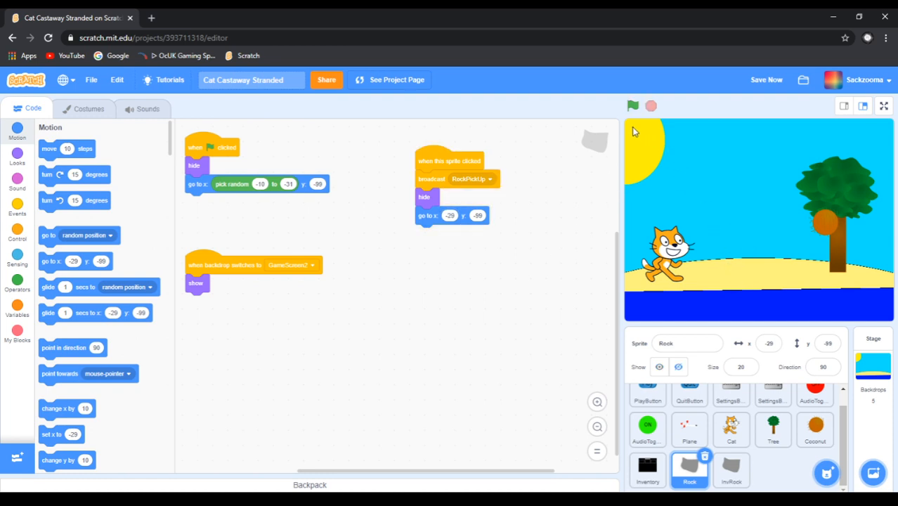
{"action": "mouse_move", "coordinate": [645, 132]}
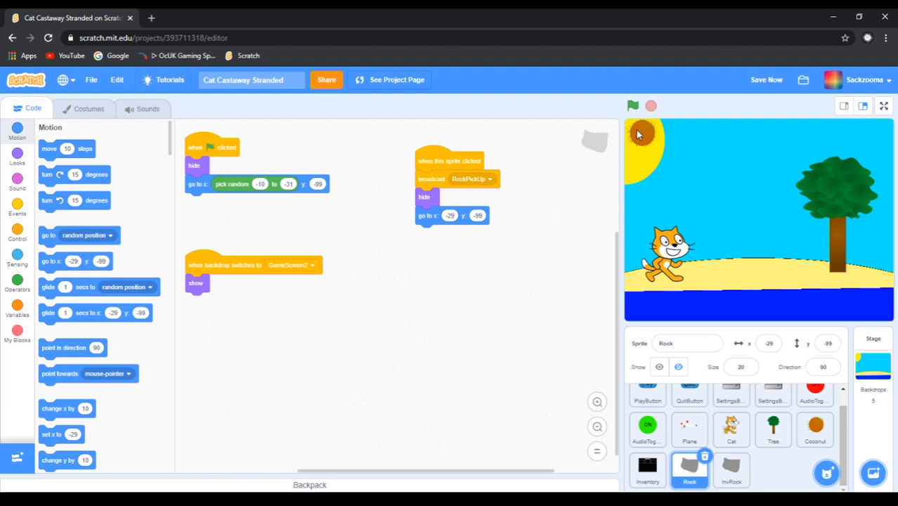
Open Coconut's scripts, try editing its x/y position, and restart the game
{"action": "left_click", "coordinate": [814, 429]}
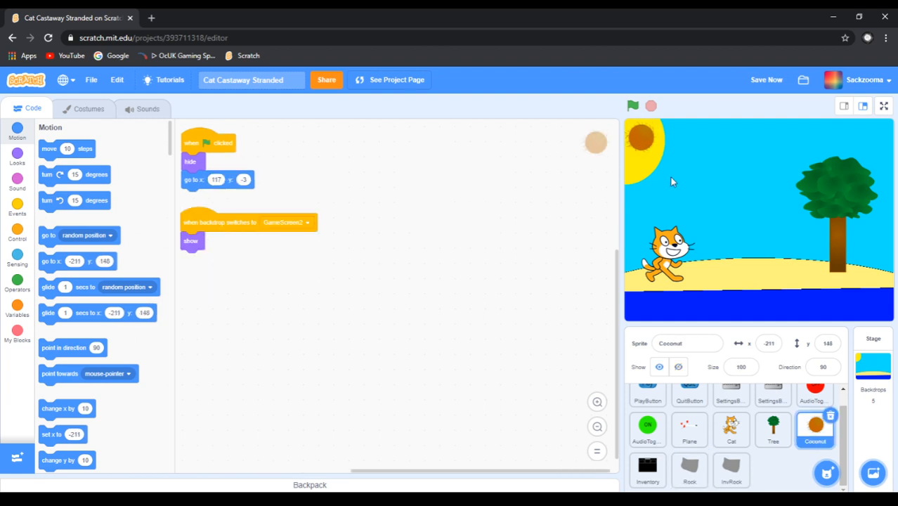
{"action": "left_click", "coordinate": [768, 343]}
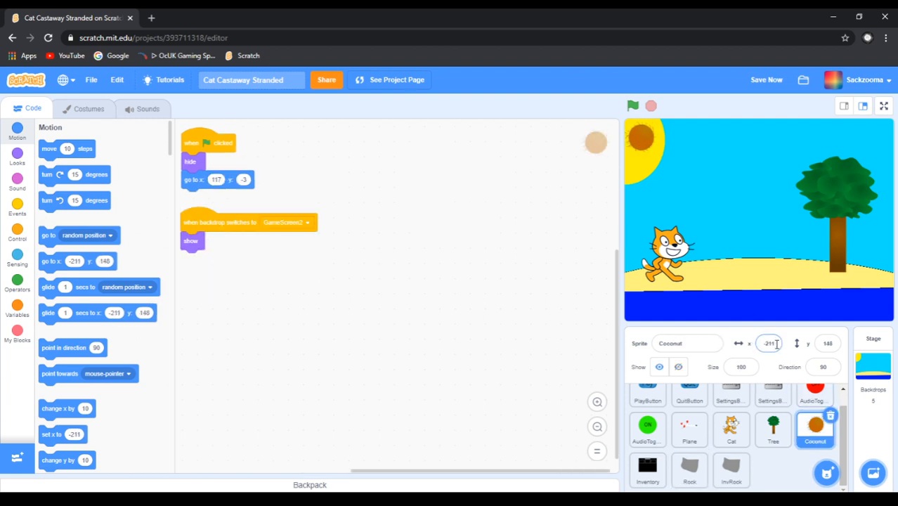
{"action": "left_click", "coordinate": [768, 343]}
{"action": "type", "text": "104"}
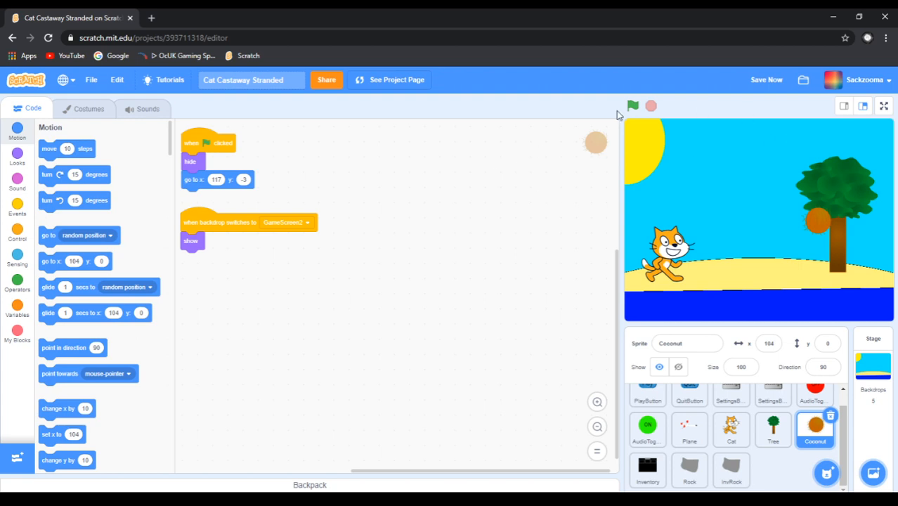
{"action": "left_click", "coordinate": [632, 105]}
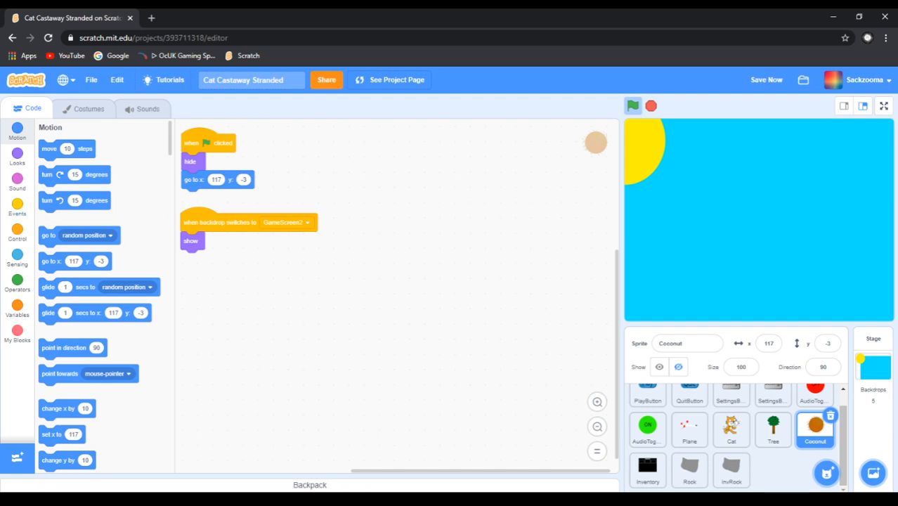
View the Inventory sprite's scripts while the game reaches the beach scene
{"action": "left_click", "coordinate": [632, 106]}
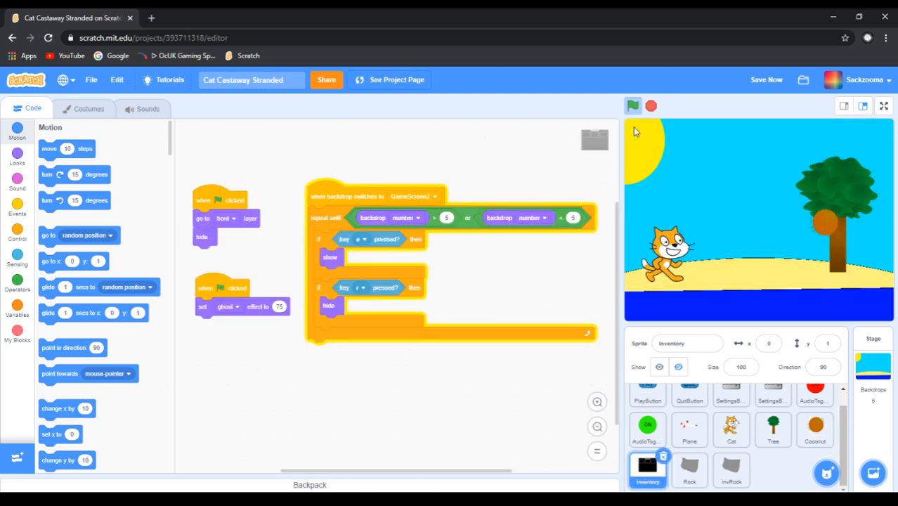
{"action": "mouse_move", "coordinate": [690, 397]}
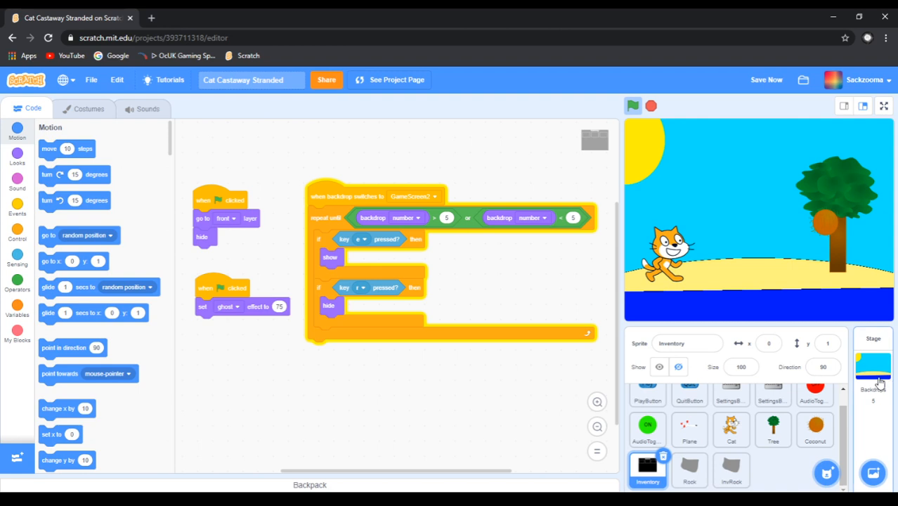
Open the Stage's Garden music scripts and stop the test run
{"action": "left_click", "coordinate": [872, 366]}
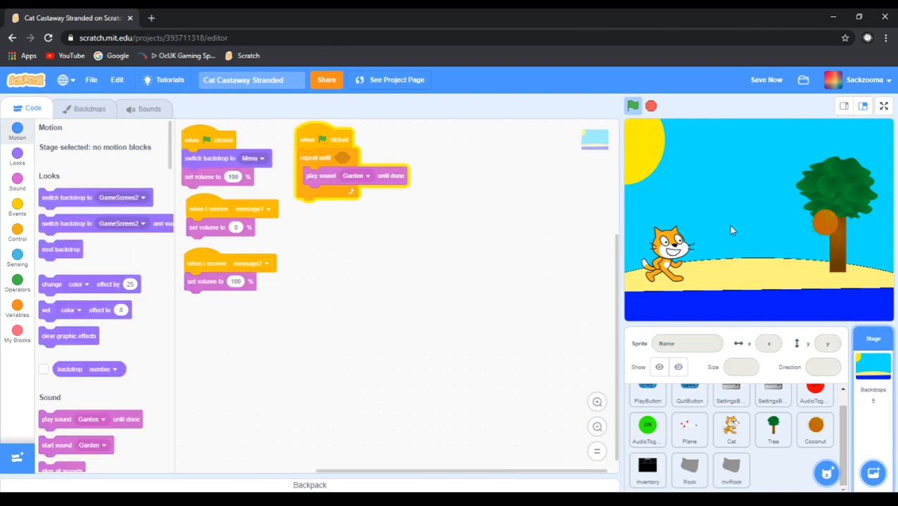
{"action": "mouse_move", "coordinate": [727, 232]}
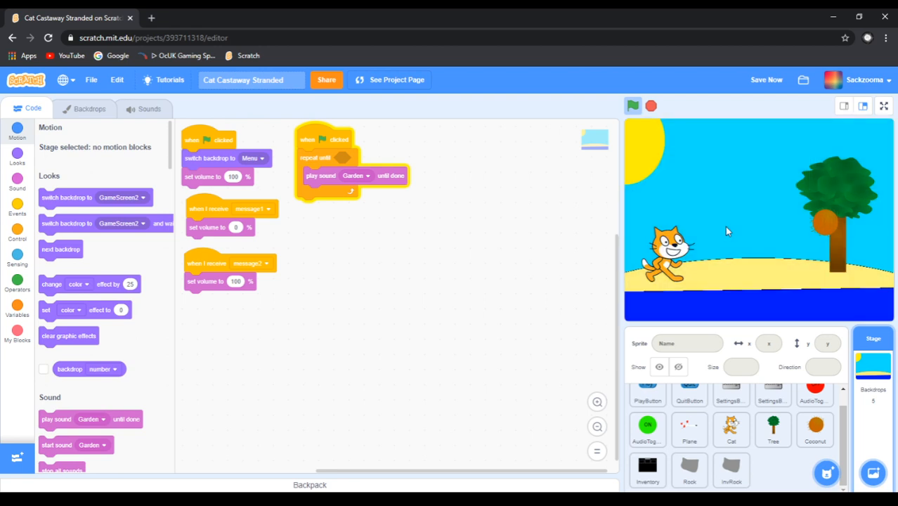
{"action": "mouse_move", "coordinate": [830, 241]}
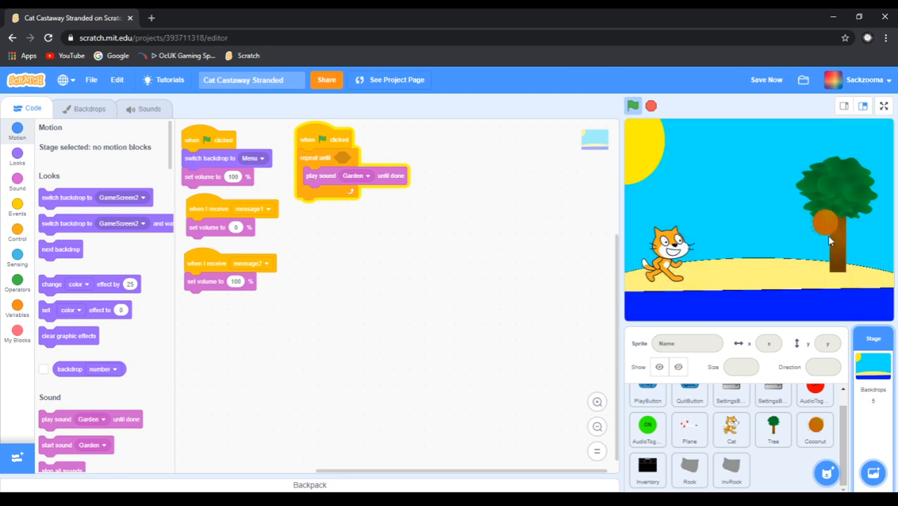
{"action": "left_click", "coordinate": [650, 106]}
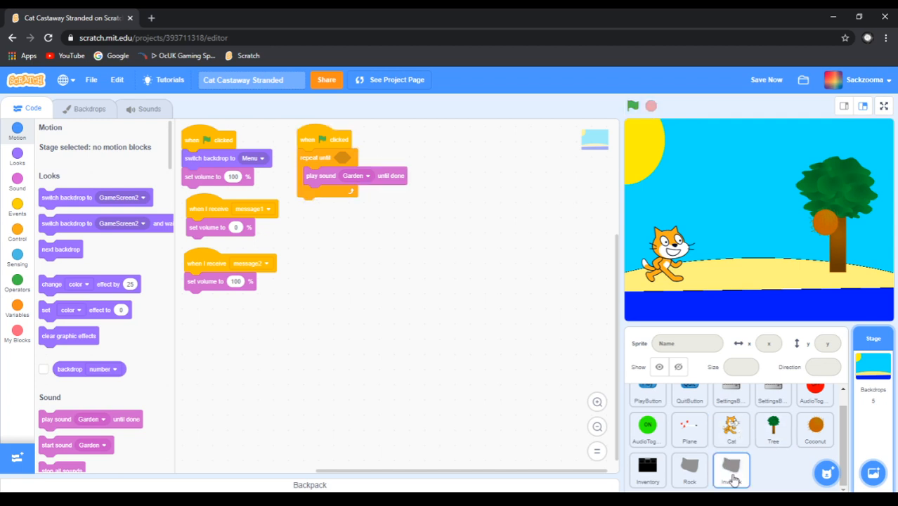
Duplicate the inventory rock sprite as InvCoconut, then return to Coconut's scripts
{"action": "right_click", "coordinate": [731, 471]}
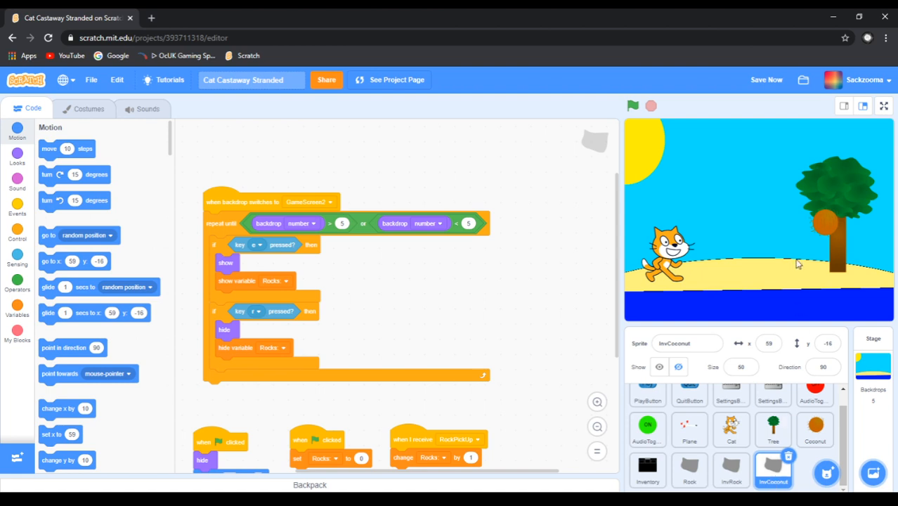
{"action": "left_click", "coordinate": [815, 429]}
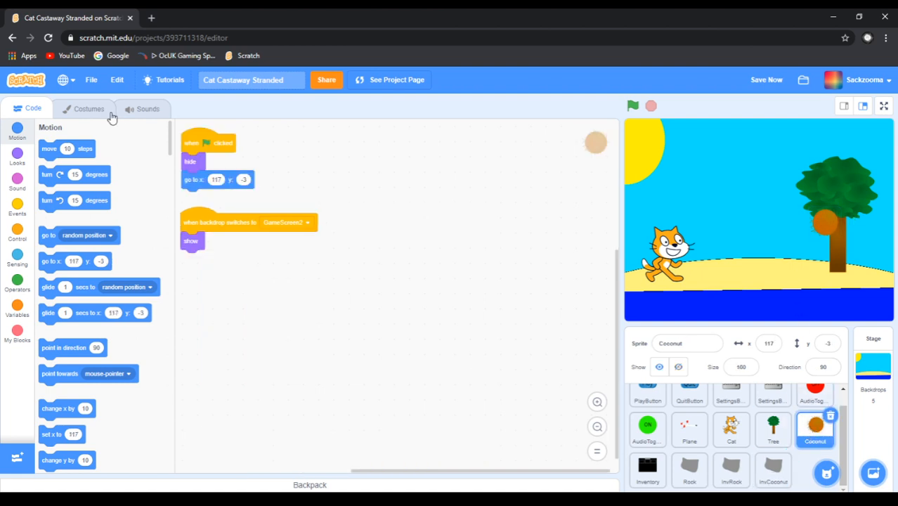
Swap InvCoconut's grey rock costume for a coconut picture and start a test run
{"action": "left_click", "coordinate": [88, 108]}
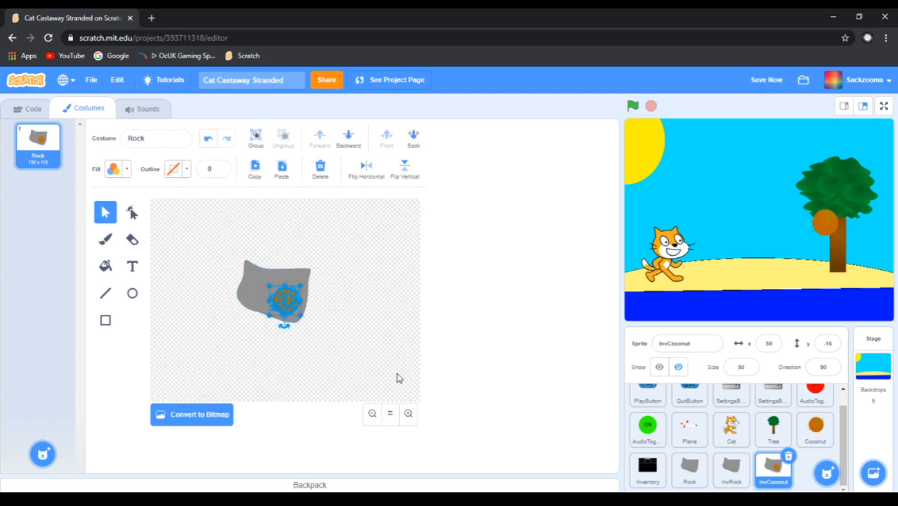
{"action": "left_click", "coordinate": [408, 413]}
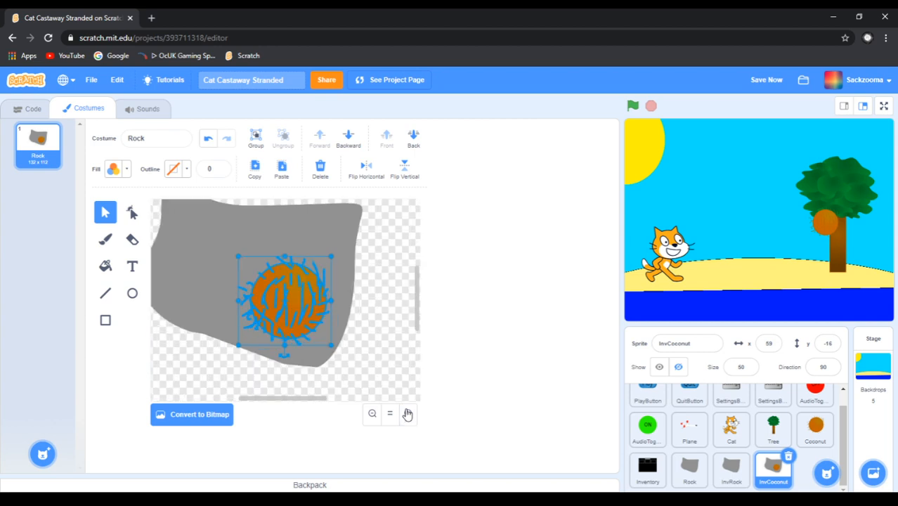
{"action": "mouse_move", "coordinate": [365, 342]}
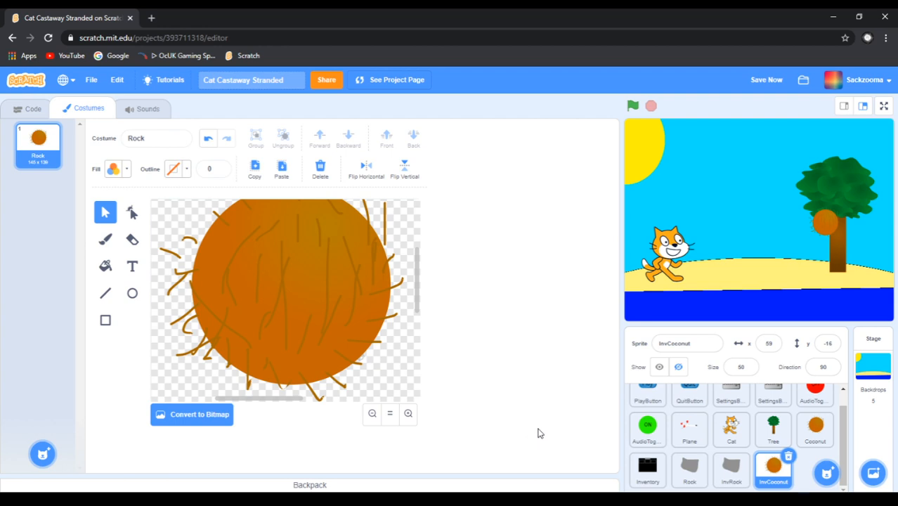
{"action": "left_click", "coordinate": [631, 105]}
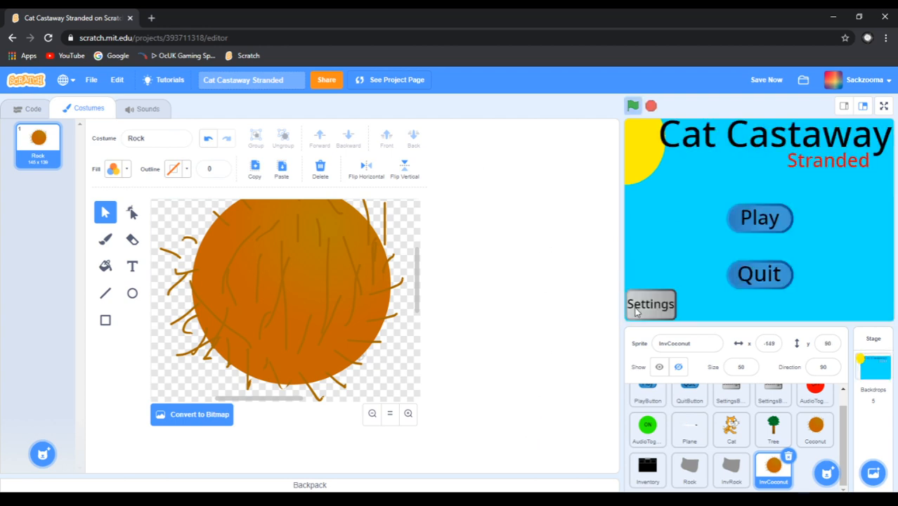
{"action": "mouse_move", "coordinate": [713, 232]}
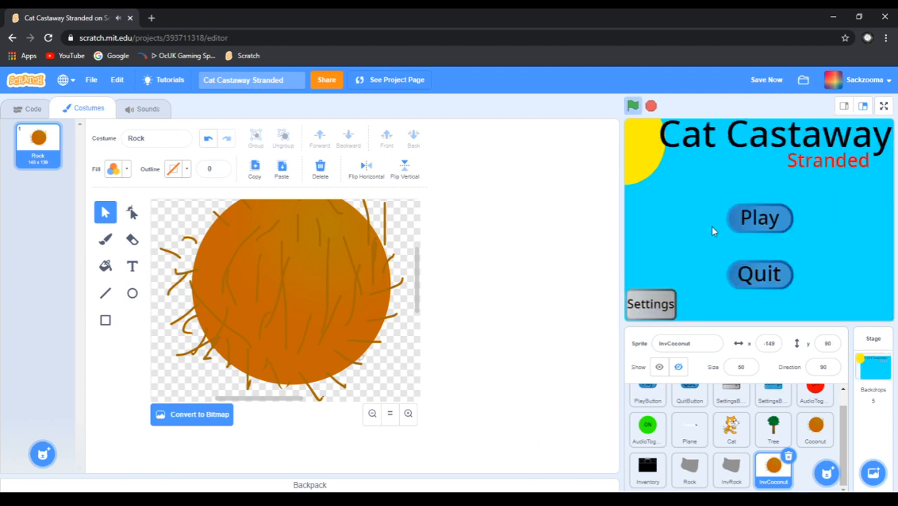
{"action": "left_click", "coordinate": [759, 218]}
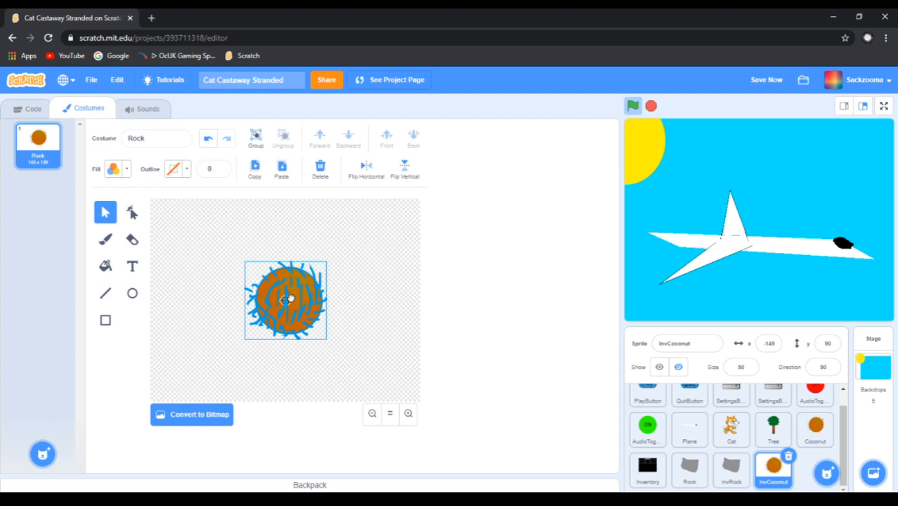
Show the Inventory sprite's scripts and Variables blocks as the game reaches the inventory overlay
{"action": "left_click", "coordinate": [32, 108]}
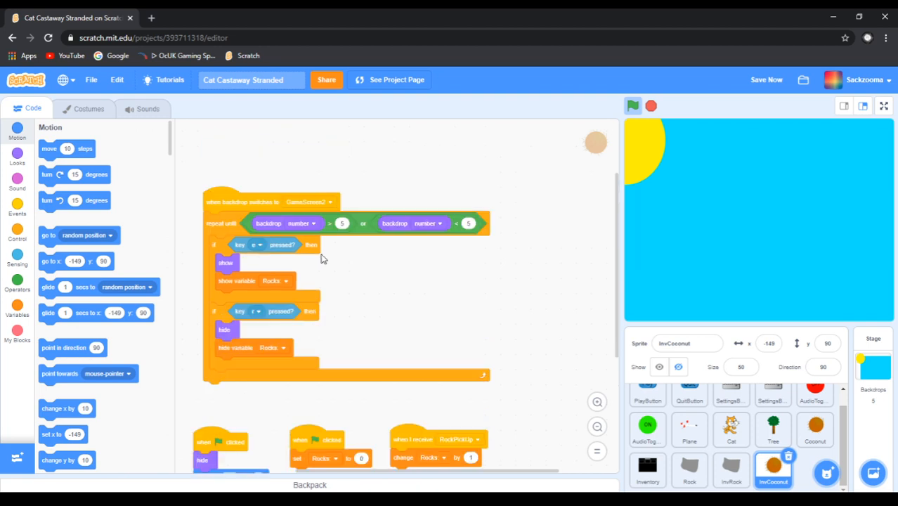
{"action": "left_click", "coordinate": [632, 105]}
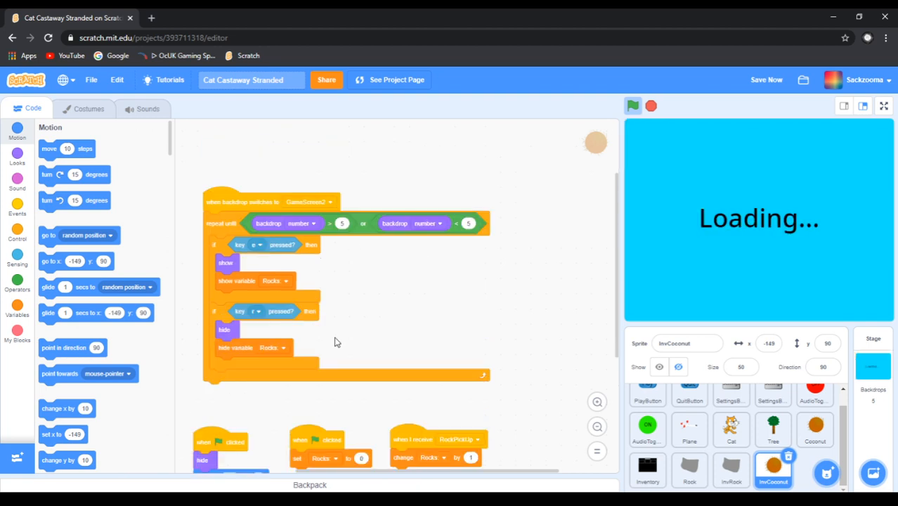
{"action": "left_click", "coordinate": [17, 263]}
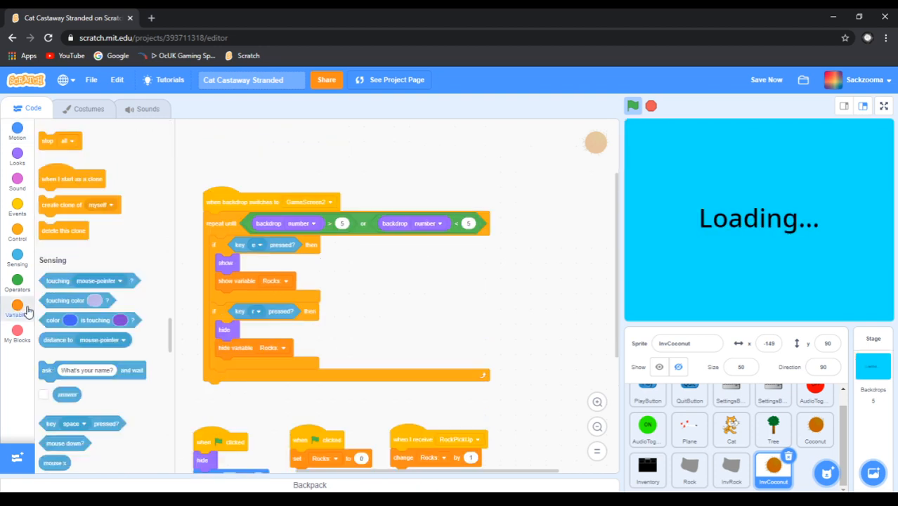
{"action": "left_click", "coordinate": [17, 310]}
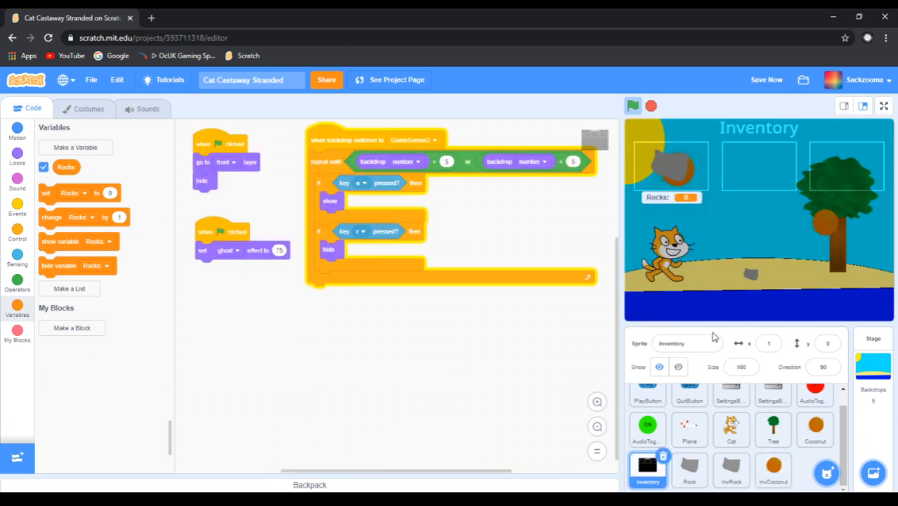
Set InvCoconut's start position to x 0, y 95 with a hide-variable block below
{"action": "left_click", "coordinate": [773, 469]}
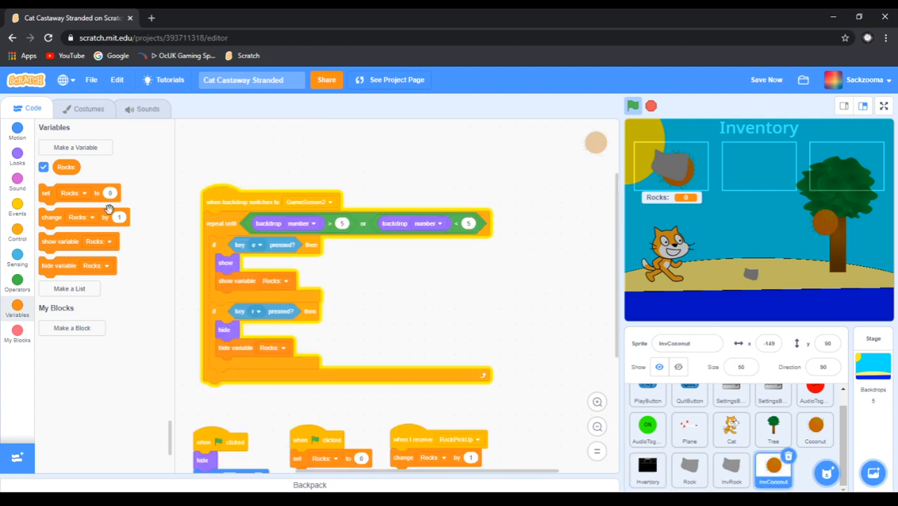
{"action": "mouse_move", "coordinate": [17, 239]}
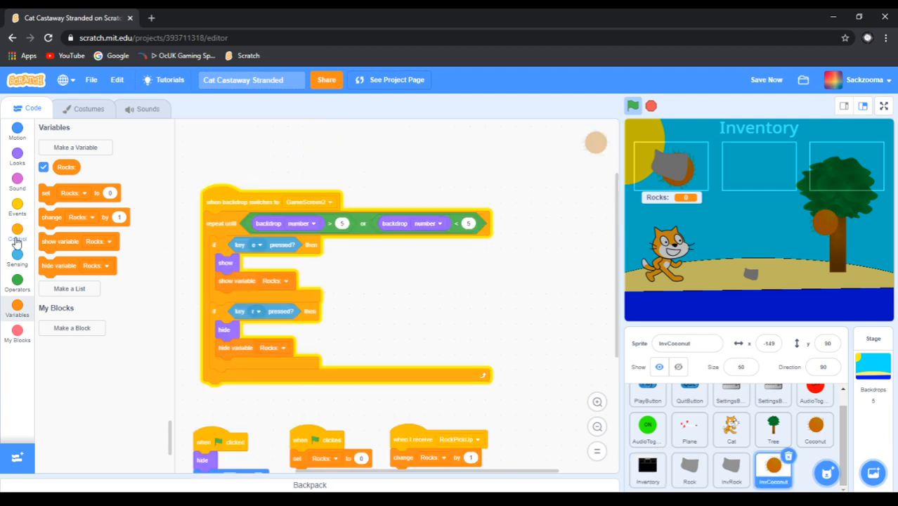
{"action": "left_click", "coordinate": [17, 260]}
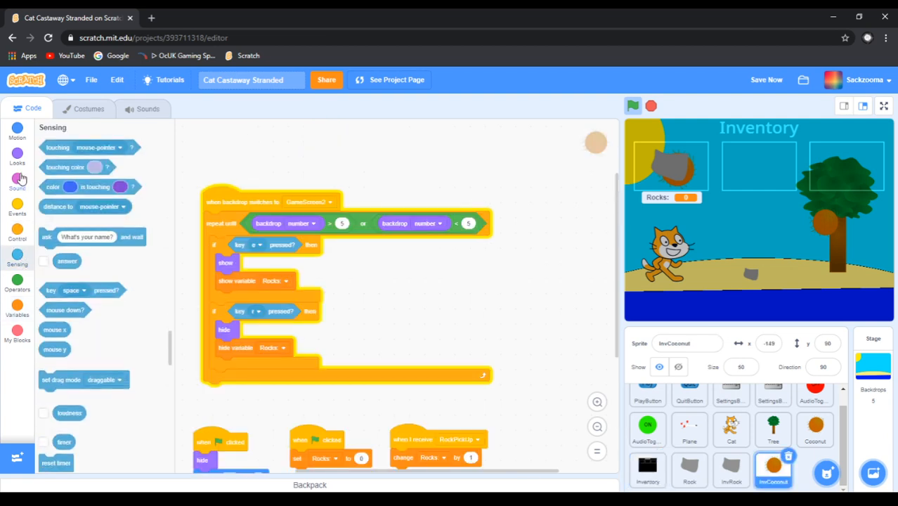
{"action": "left_click", "coordinate": [17, 153]}
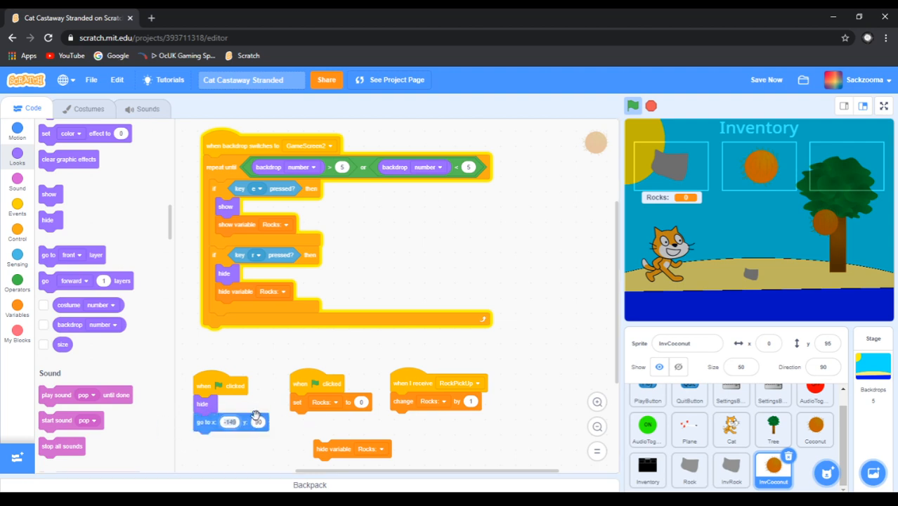
{"action": "left_click", "coordinate": [227, 422]}
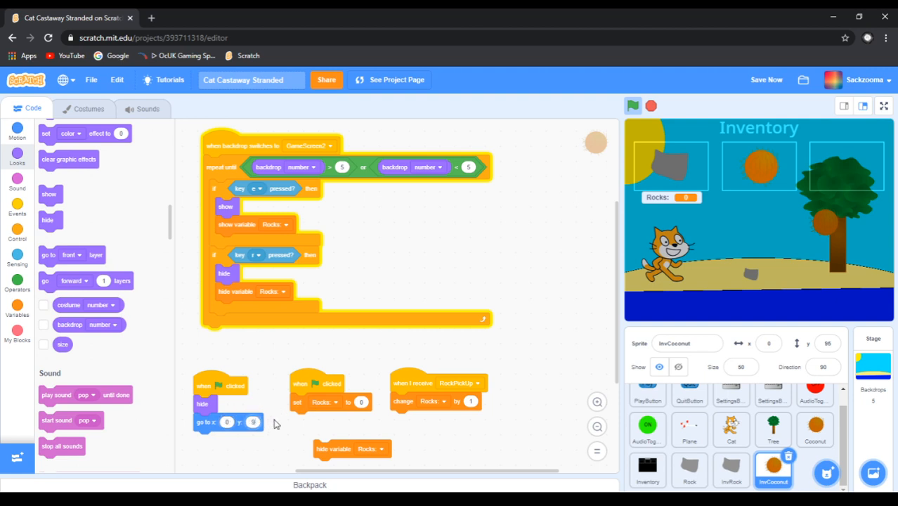
{"action": "left_click_drag", "start_coordinate": [351, 448], "coordinate": [258, 446]}
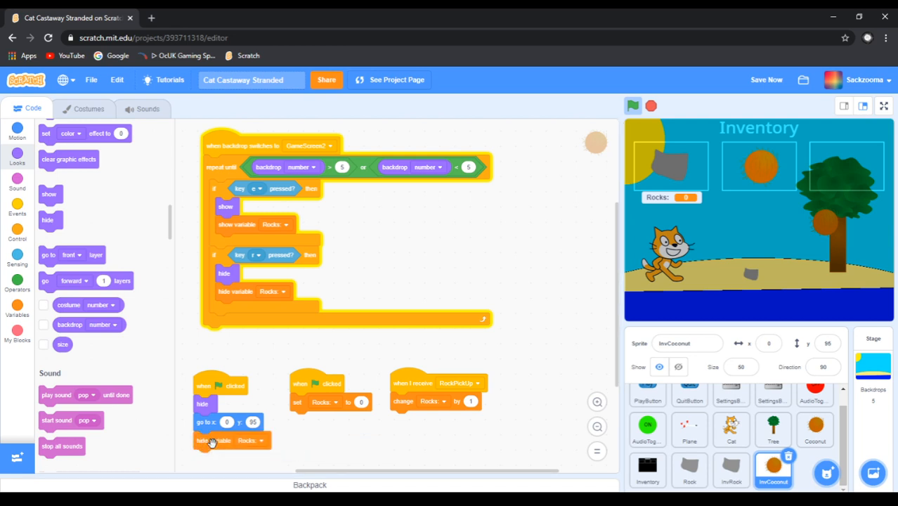
{"action": "mouse_move", "coordinate": [294, 361]}
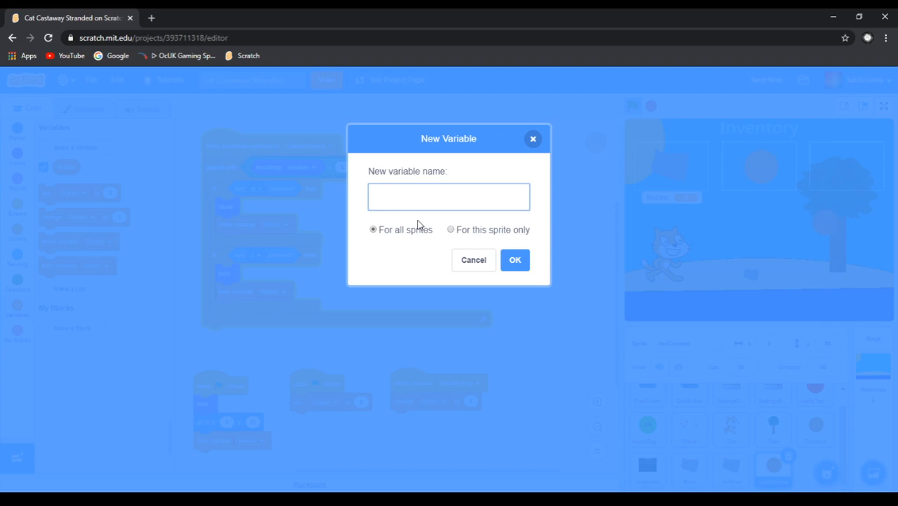
Create the 'Coconuts' variable and switch InvCoconut's Rocks dropdowns to Coconuts
{"action": "type", "text": "Coconuts"}
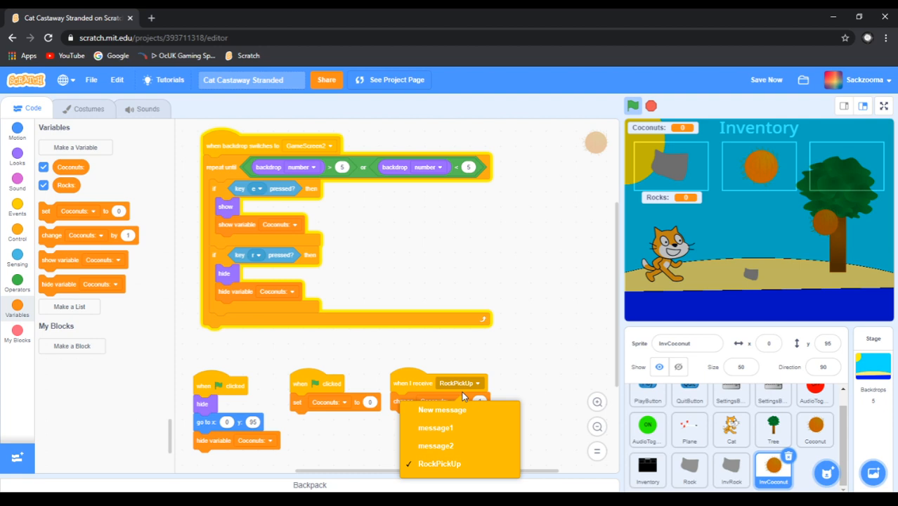
Add a CoconutPickUp message that adds 1 to Coconuts, with its counter under slot two
{"action": "left_click", "coordinate": [443, 410]}
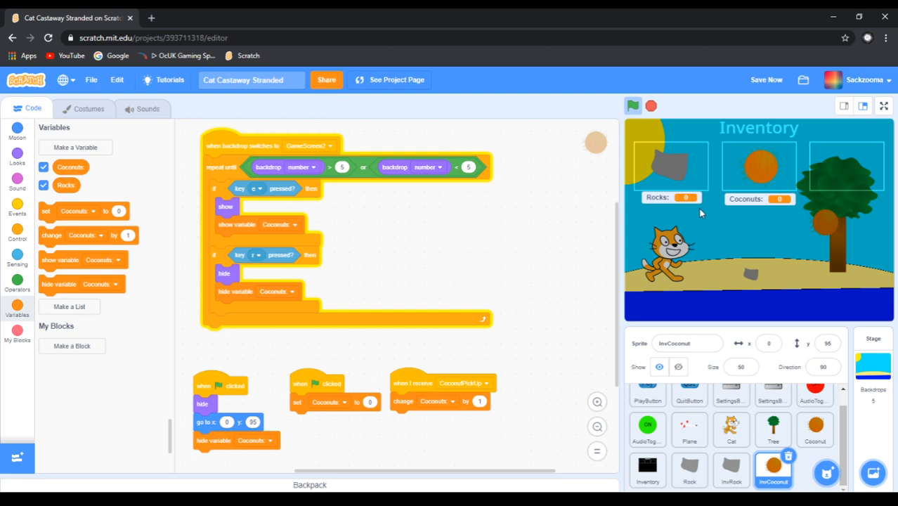
{"action": "mouse_move", "coordinate": [689, 265]}
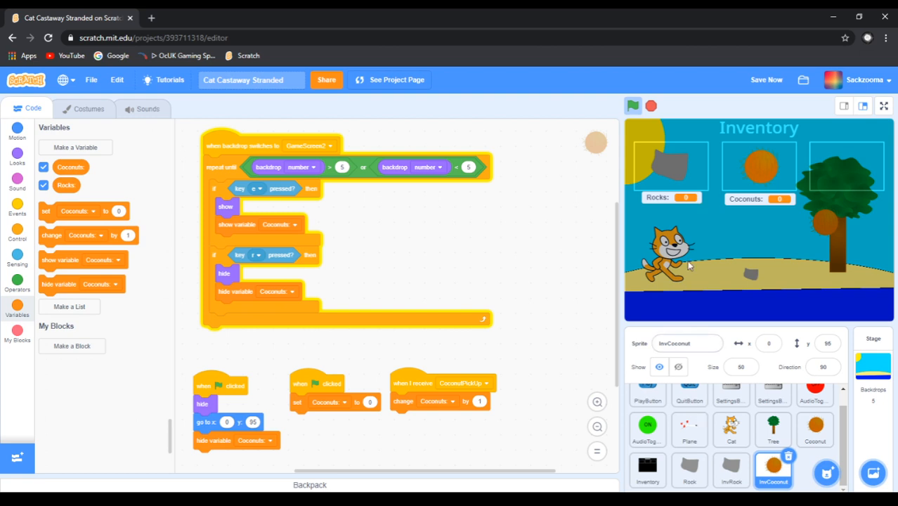
{"action": "mouse_move", "coordinate": [677, 271]}
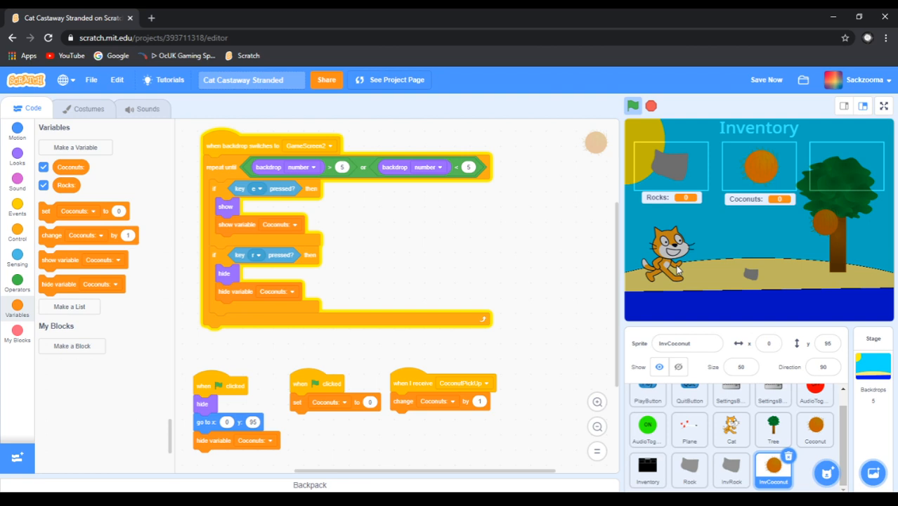
{"action": "mouse_move", "coordinate": [672, 277]}
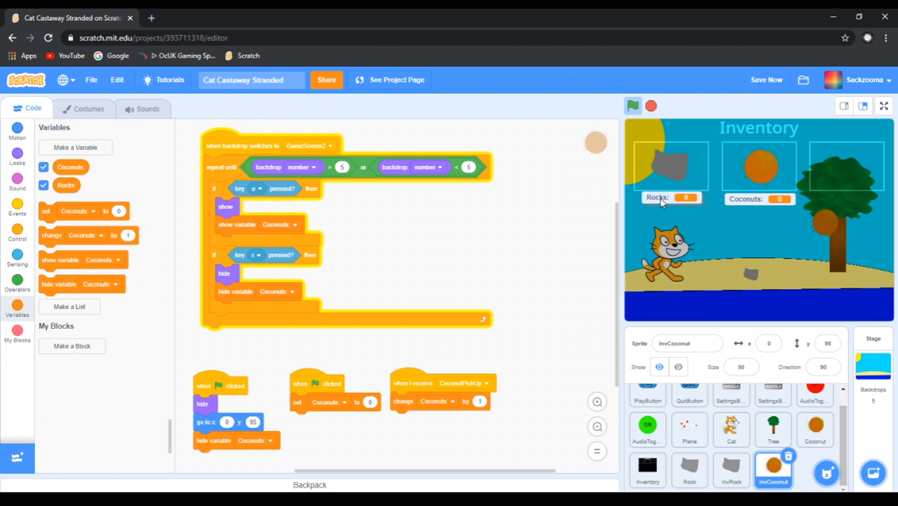
Line up the Rocks counter level with the Coconuts counter beneath the inventory slots
{"action": "right_click", "coordinate": [671, 197]}
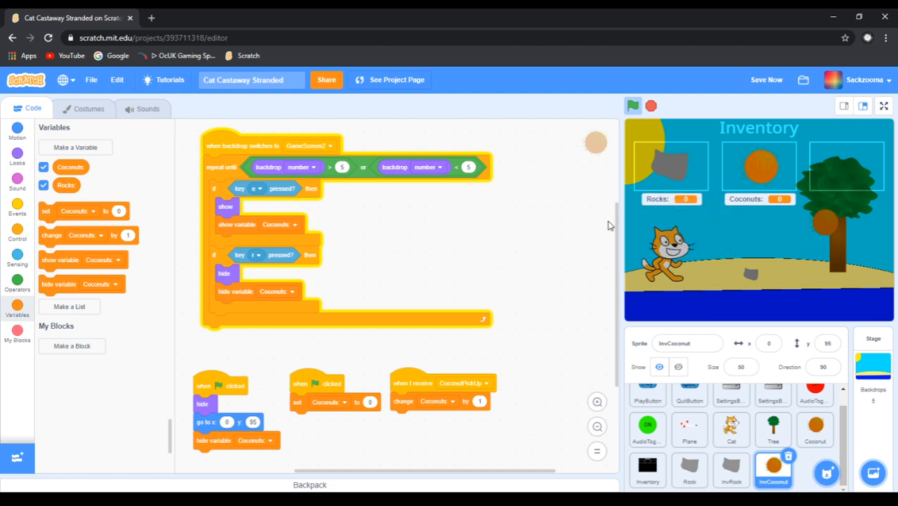
{"action": "mouse_move", "coordinate": [584, 242]}
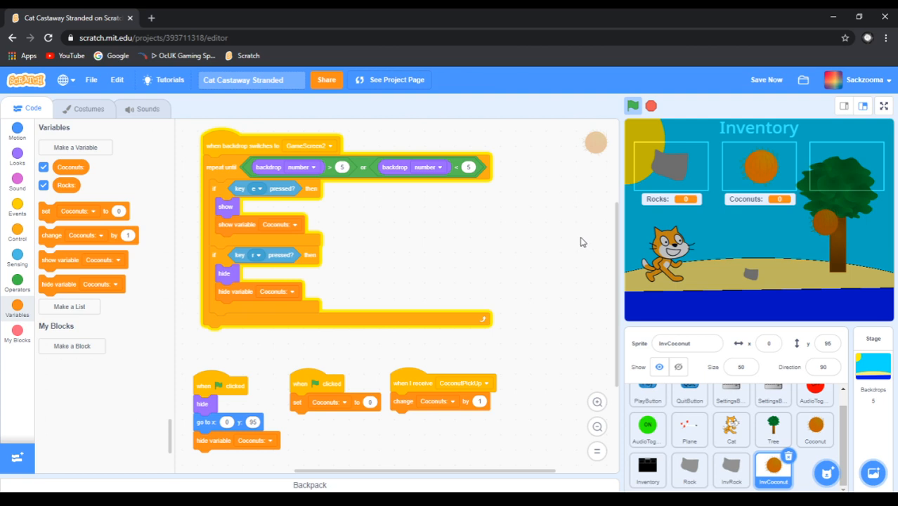
{"action": "mouse_move", "coordinate": [676, 175]}
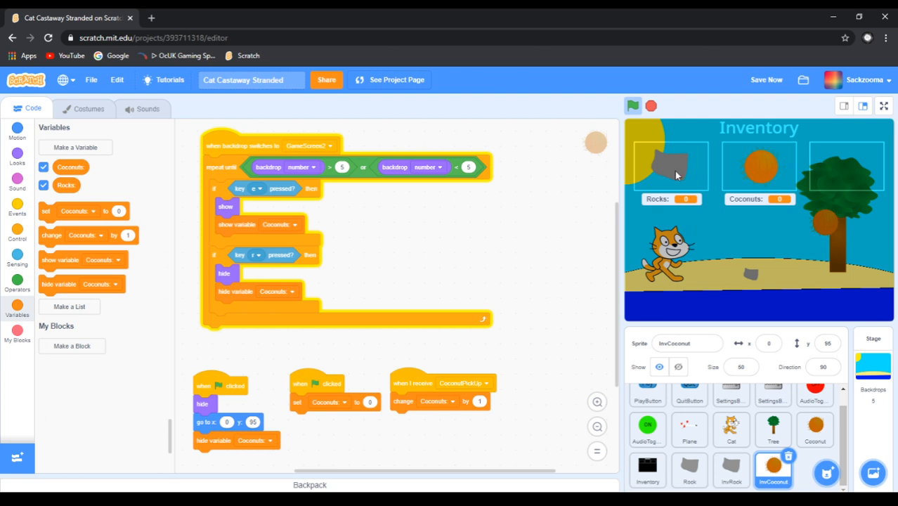
{"action": "mouse_move", "coordinate": [356, 409]}
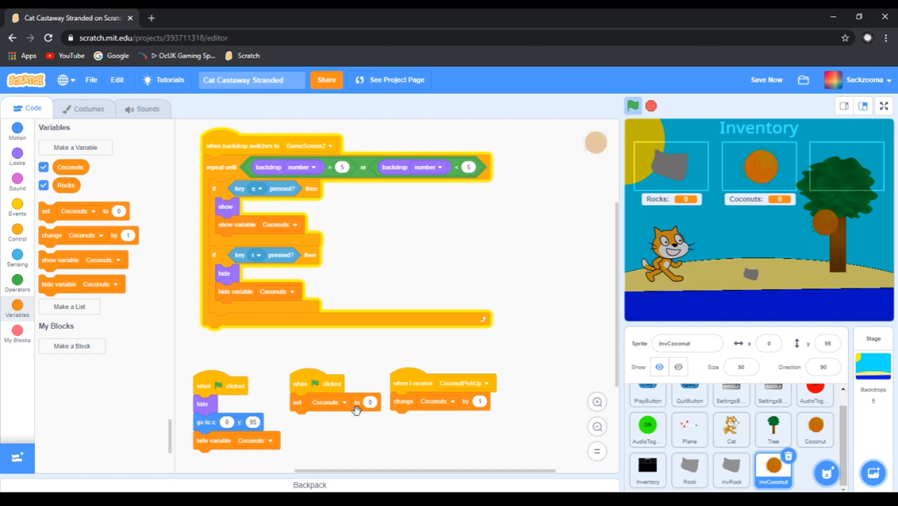
{"action": "mouse_move", "coordinate": [281, 138]}
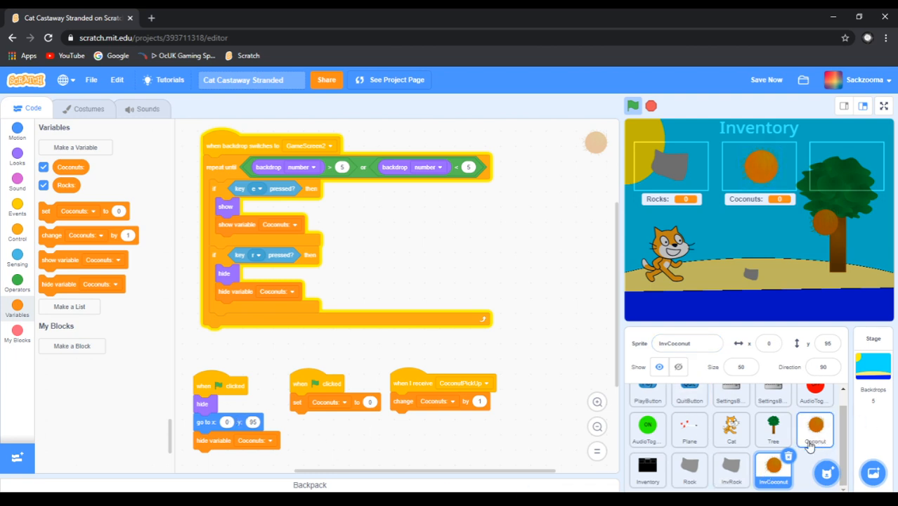
Copy Rock's click-to-collect and show scripts onto Coconut, positioned at x 117, y -3
{"action": "left_click", "coordinate": [690, 469]}
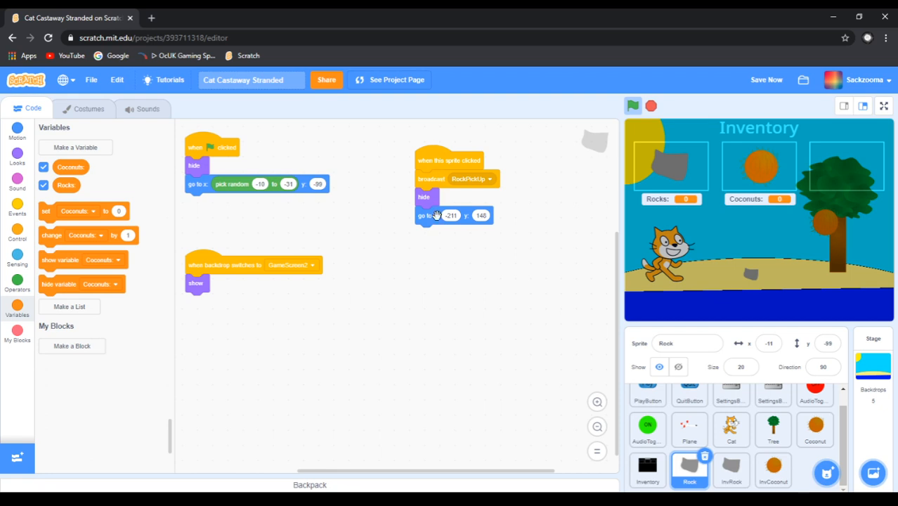
{"action": "mouse_move", "coordinate": [433, 160]}
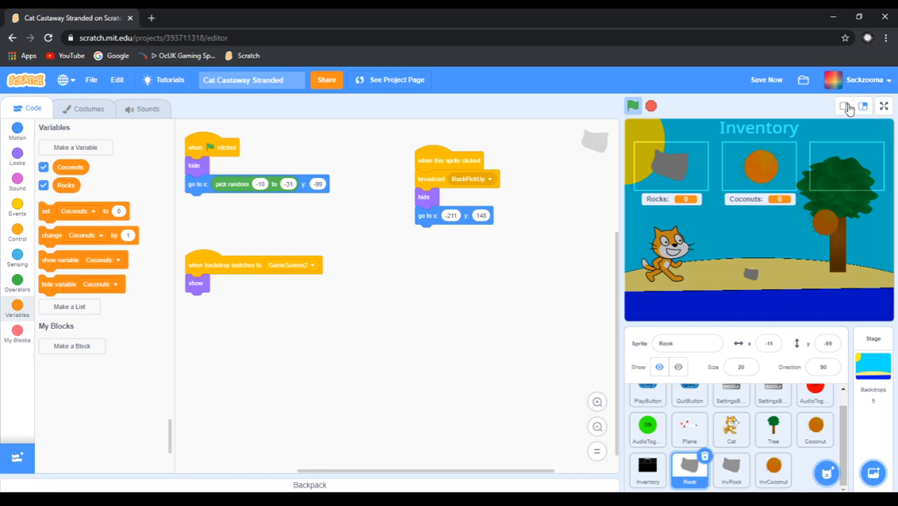
{"action": "left_click", "coordinate": [846, 106]}
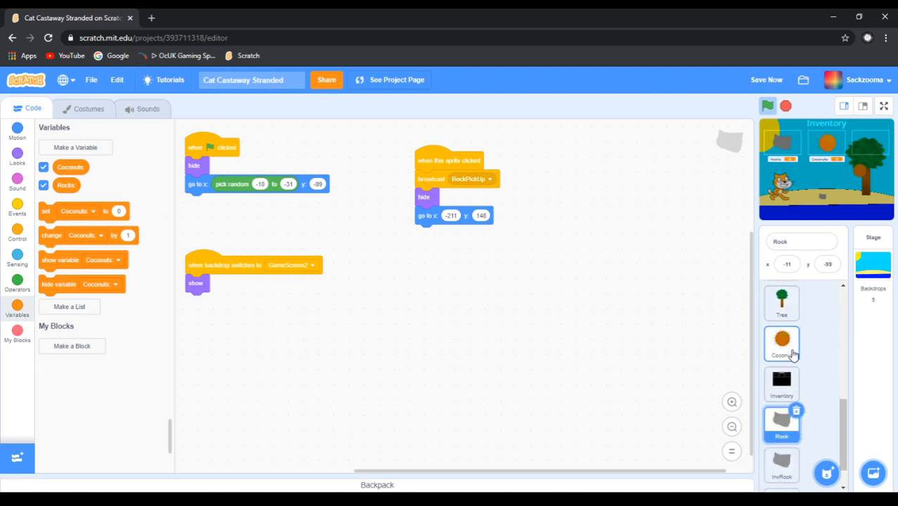
{"action": "scroll", "scroll_direction": "down", "scroll_amount": 3}
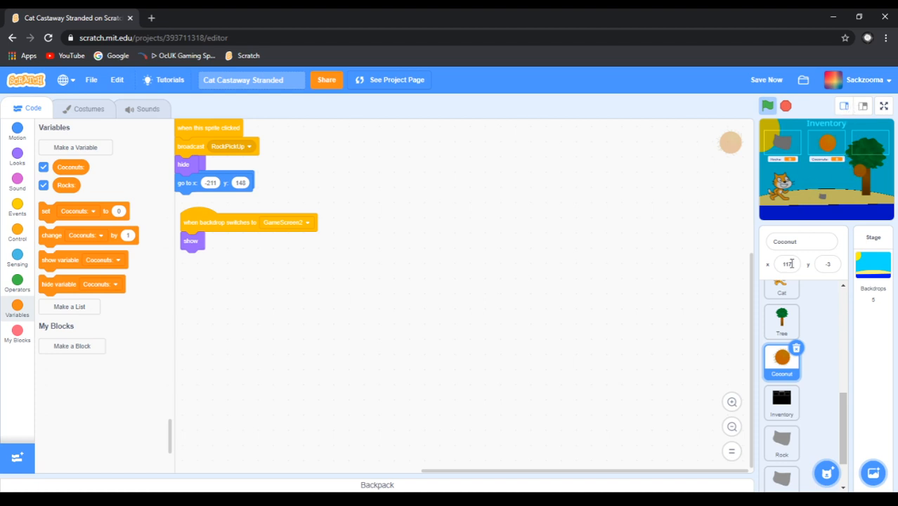
{"action": "scroll", "scroll_direction": "down", "scroll_amount": 3}
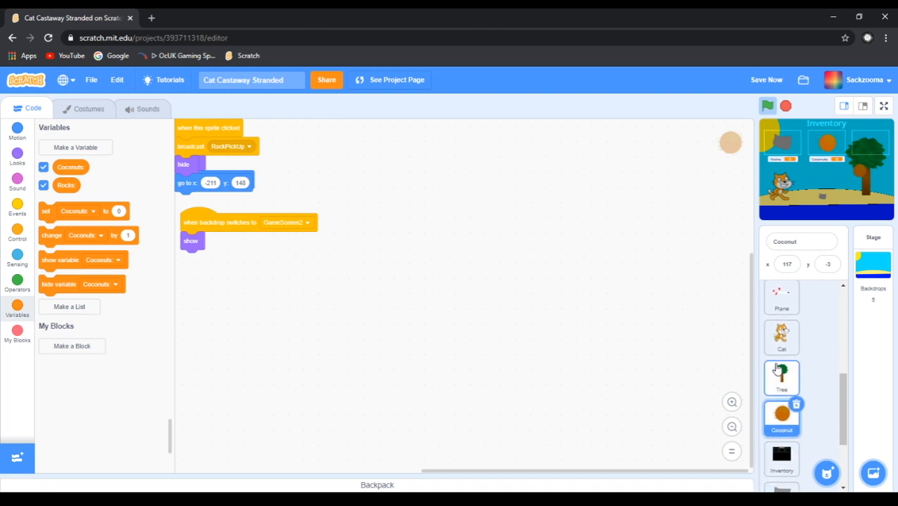
{"action": "mouse_move", "coordinate": [715, 385]}
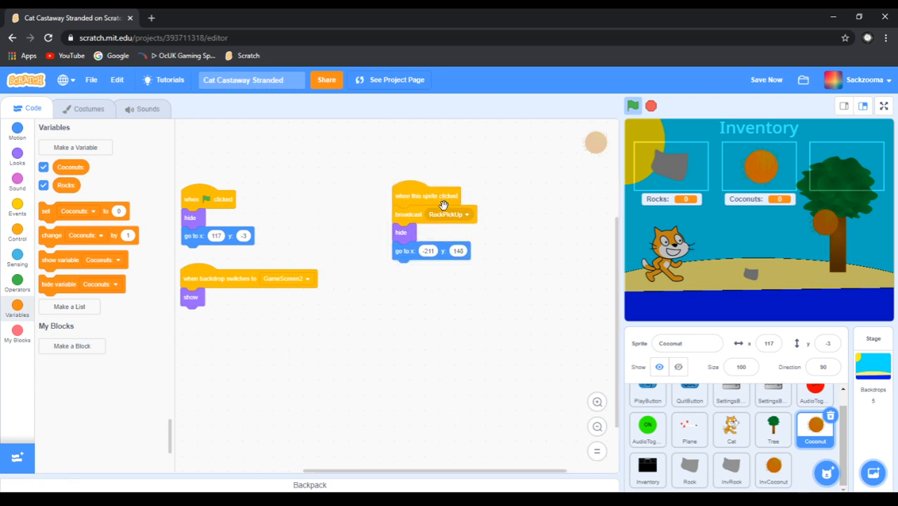
{"action": "mouse_move", "coordinate": [455, 218]}
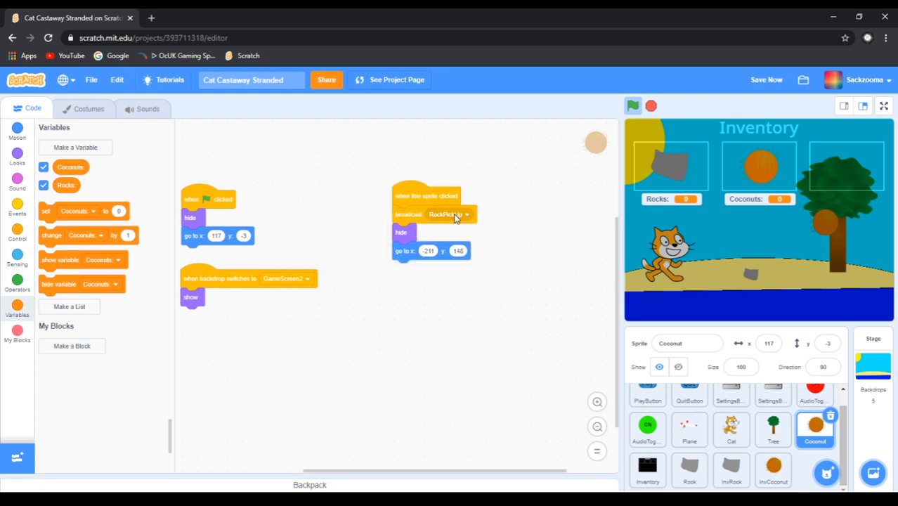
Change the Coconut's broadcast block from RockPickUp to CoconutPickUp
{"action": "left_click", "coordinate": [449, 214]}
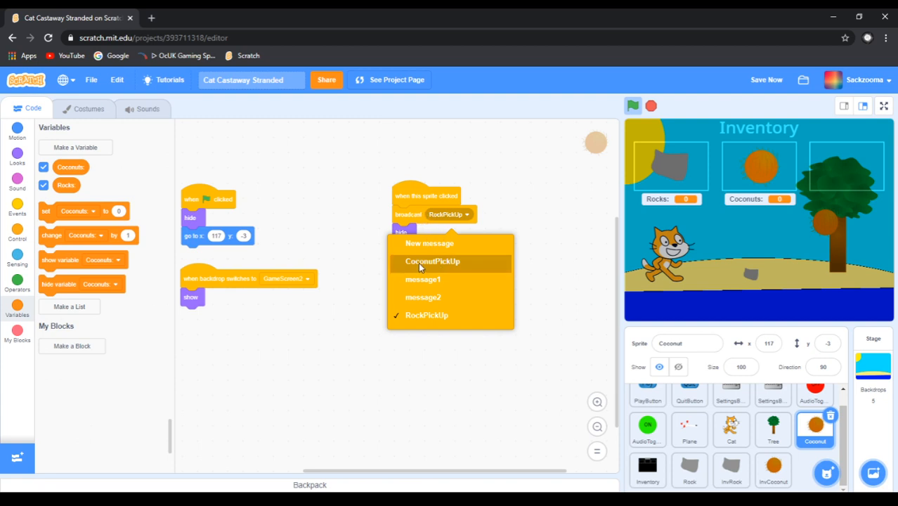
{"action": "left_click", "coordinate": [433, 261]}
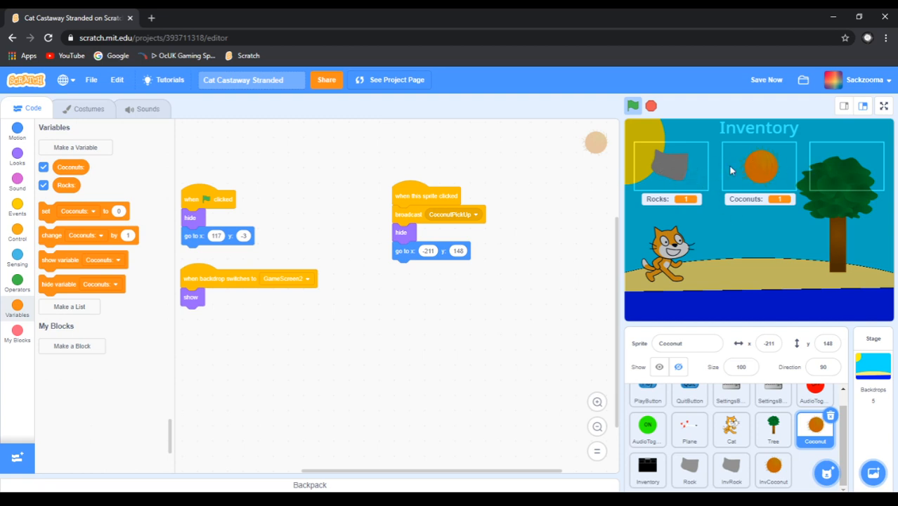
Save the project with the CoconutPickUp change and stop the test run
{"action": "left_click", "coordinate": [634, 106]}
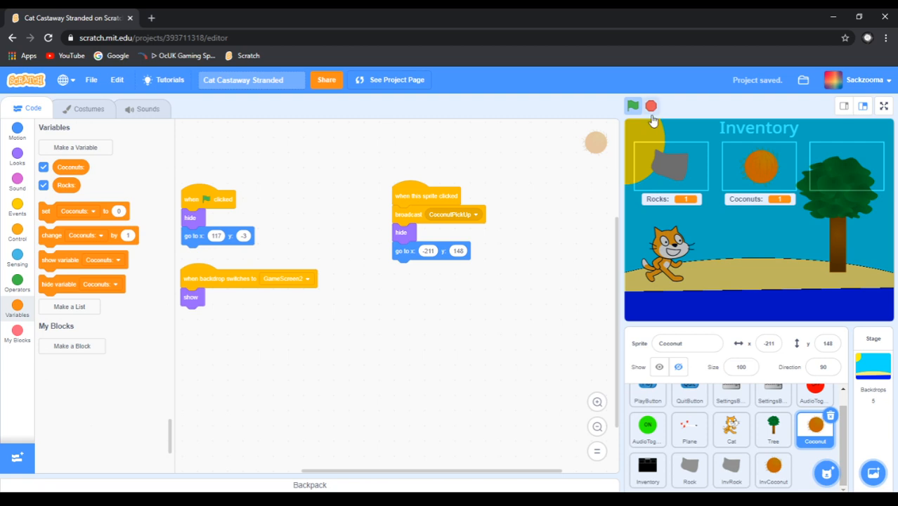
{"action": "left_click", "coordinate": [650, 105]}
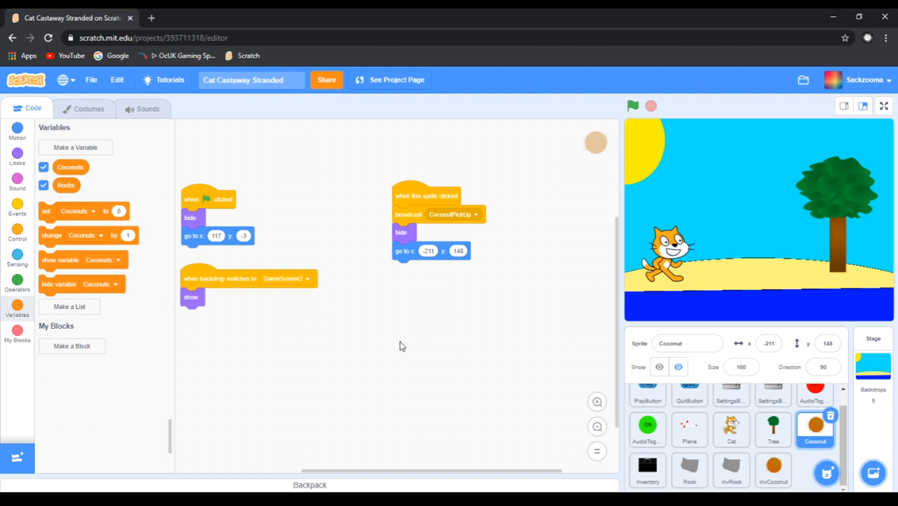
{"action": "mouse_move", "coordinate": [437, 332]}
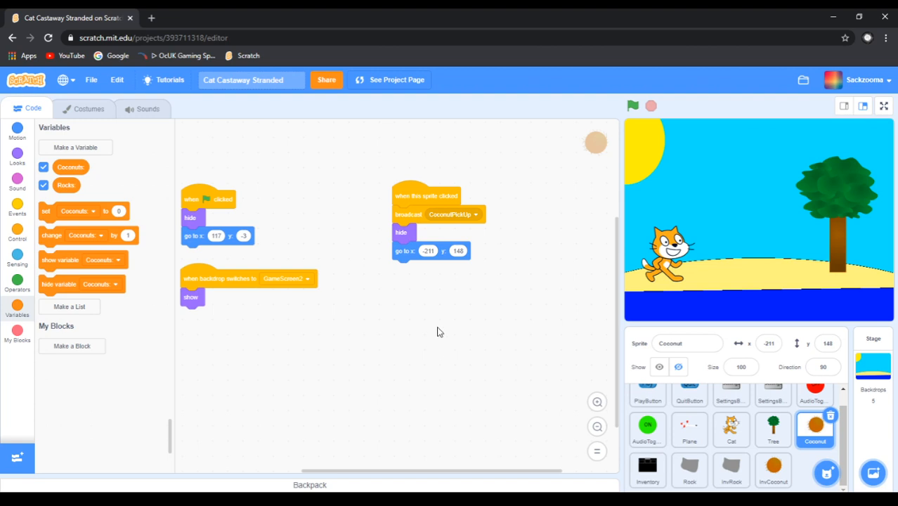
{"action": "mouse_move", "coordinate": [404, 475]}
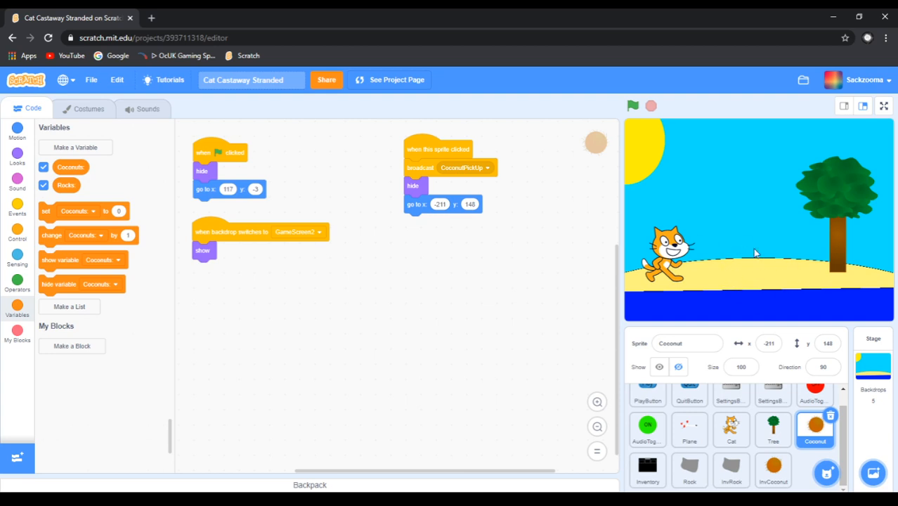
{"action": "mouse_move", "coordinate": [732, 279]}
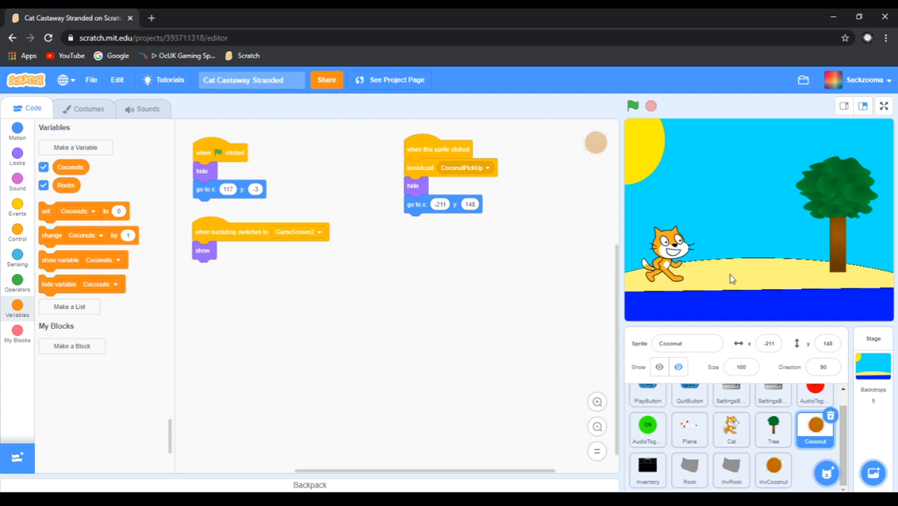
{"action": "mouse_move", "coordinate": [632, 136]}
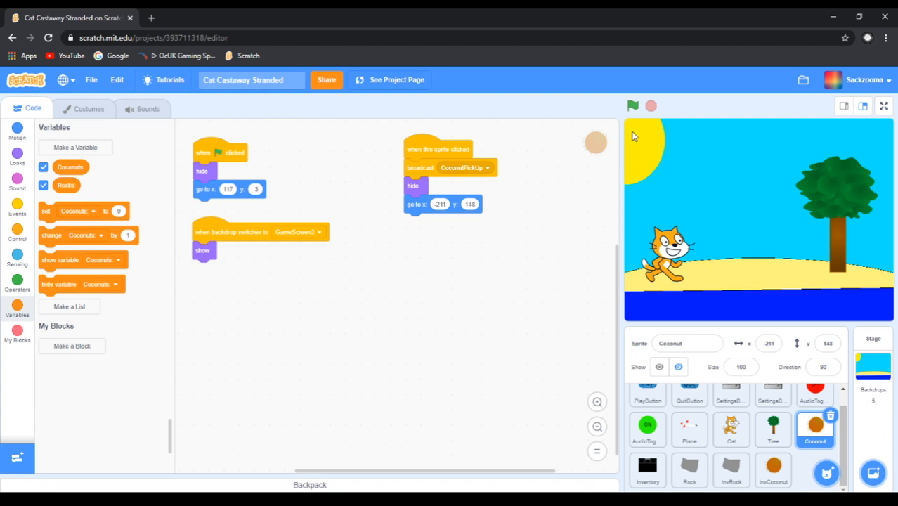
{"action": "mouse_move", "coordinate": [751, 321]}
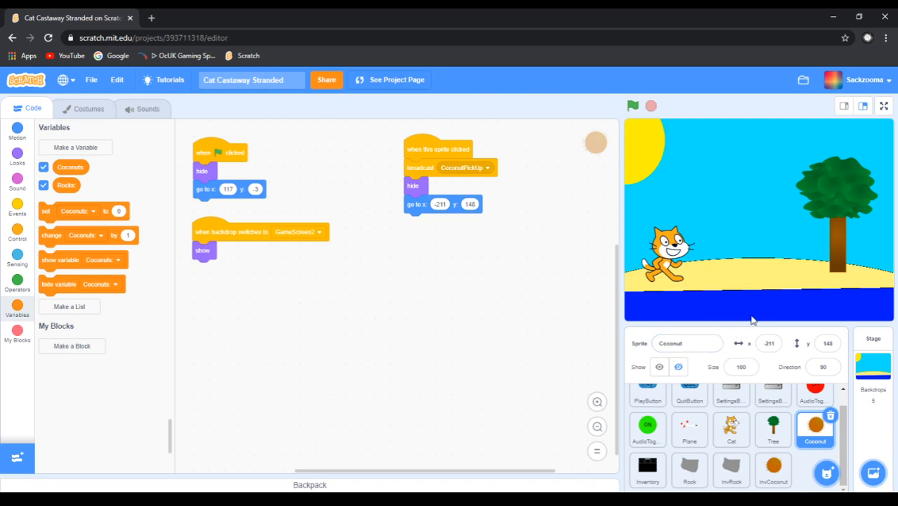
{"action": "mouse_move", "coordinate": [808, 268]}
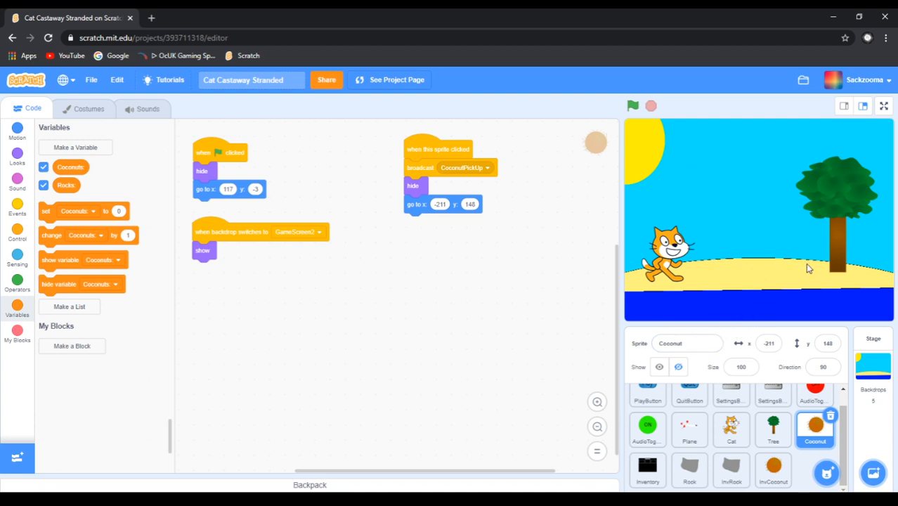
{"action": "mouse_move", "coordinate": [759, 218]}
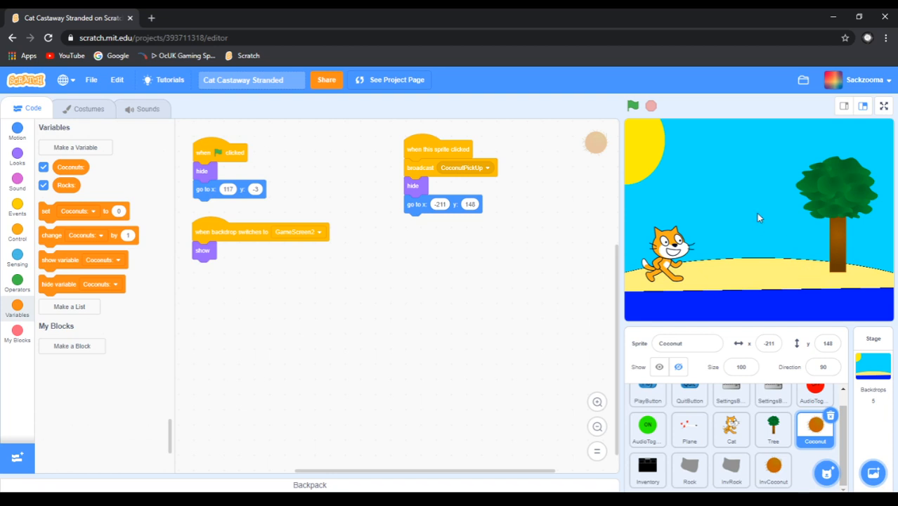
{"action": "mouse_move", "coordinate": [760, 304]}
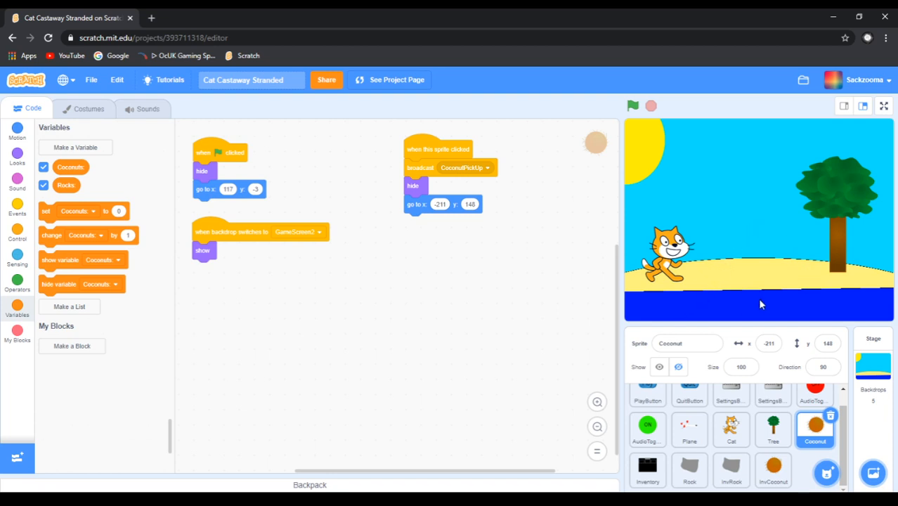
{"action": "mouse_move", "coordinate": [773, 306]}
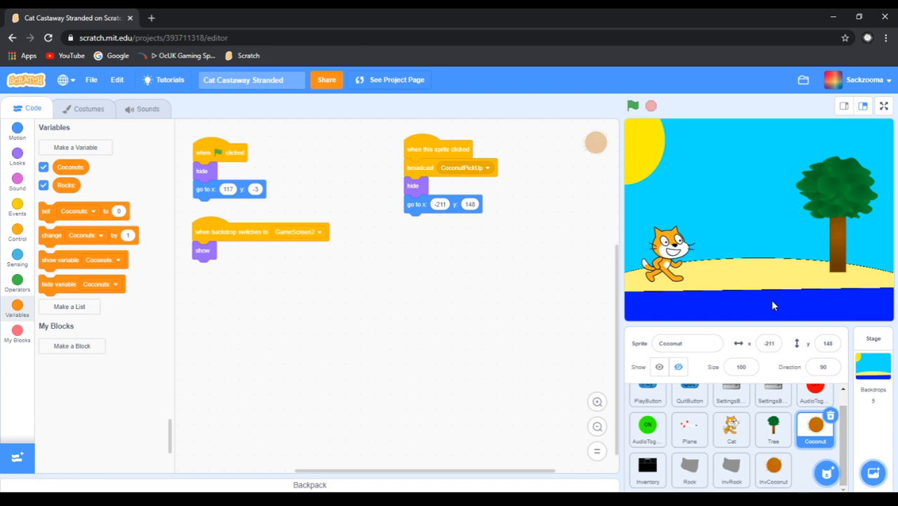
{"action": "mouse_move", "coordinate": [569, 197]}
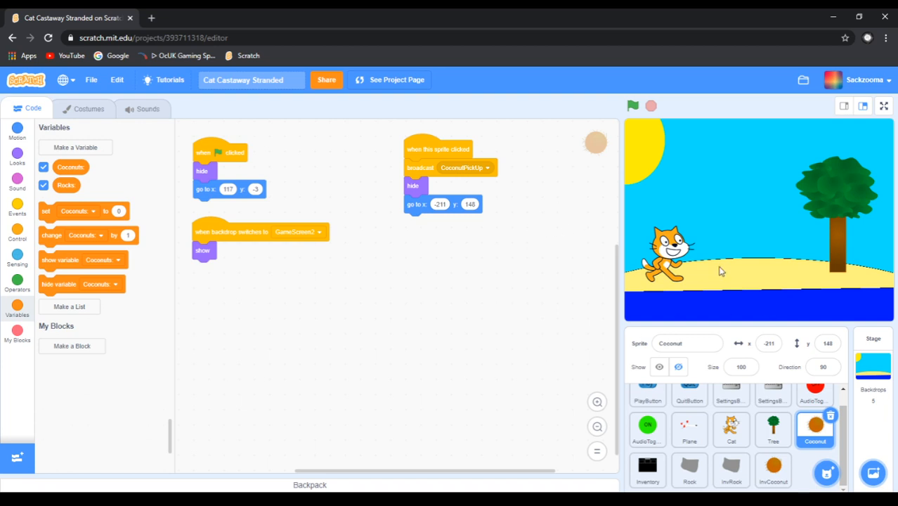
{"action": "mouse_move", "coordinate": [696, 318]}
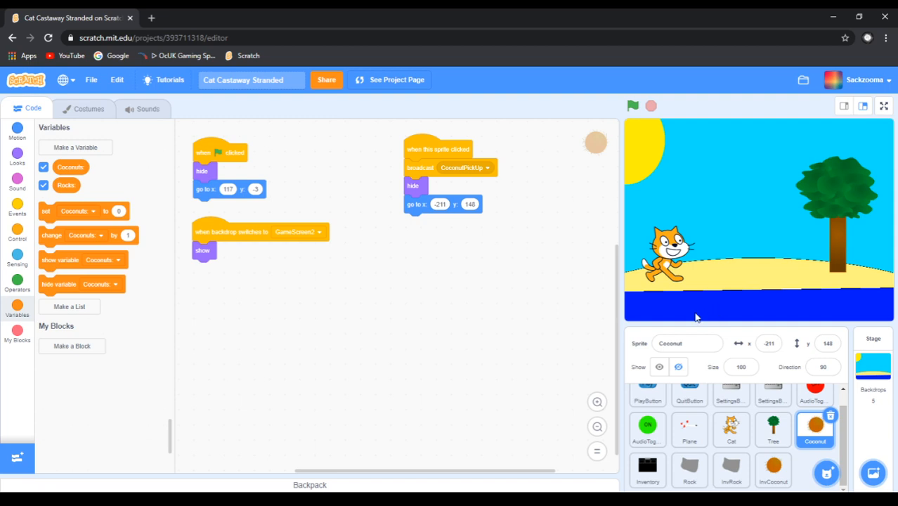
{"action": "mouse_move", "coordinate": [751, 311]}
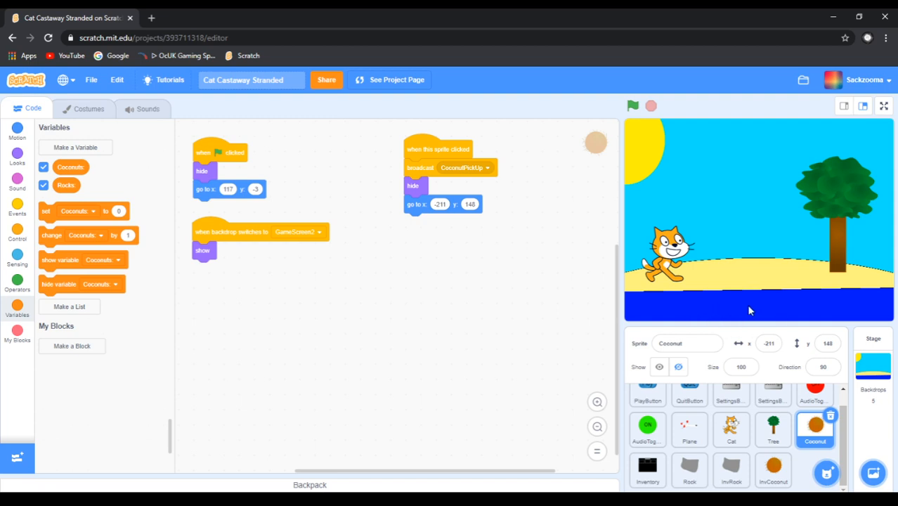
{"action": "mouse_move", "coordinate": [713, 313]}
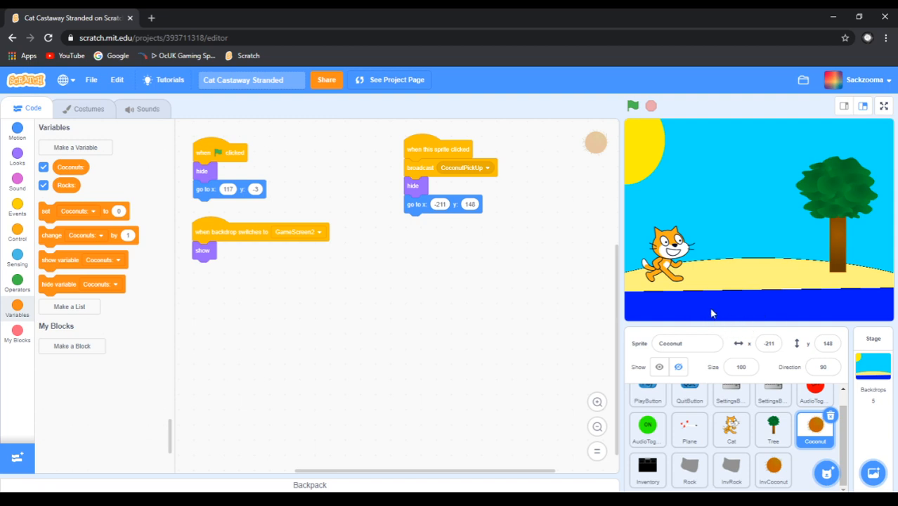
Run the game again from the green flag on the beach scene
{"action": "left_click", "coordinate": [632, 105]}
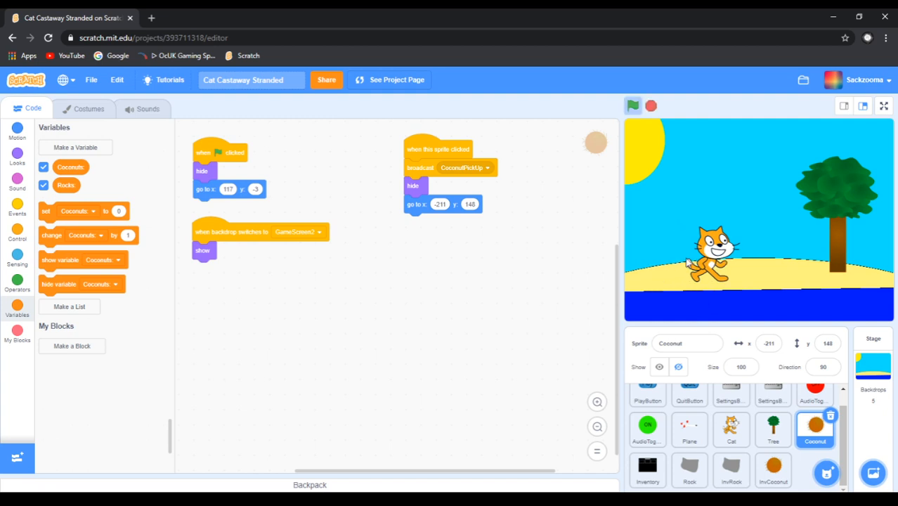